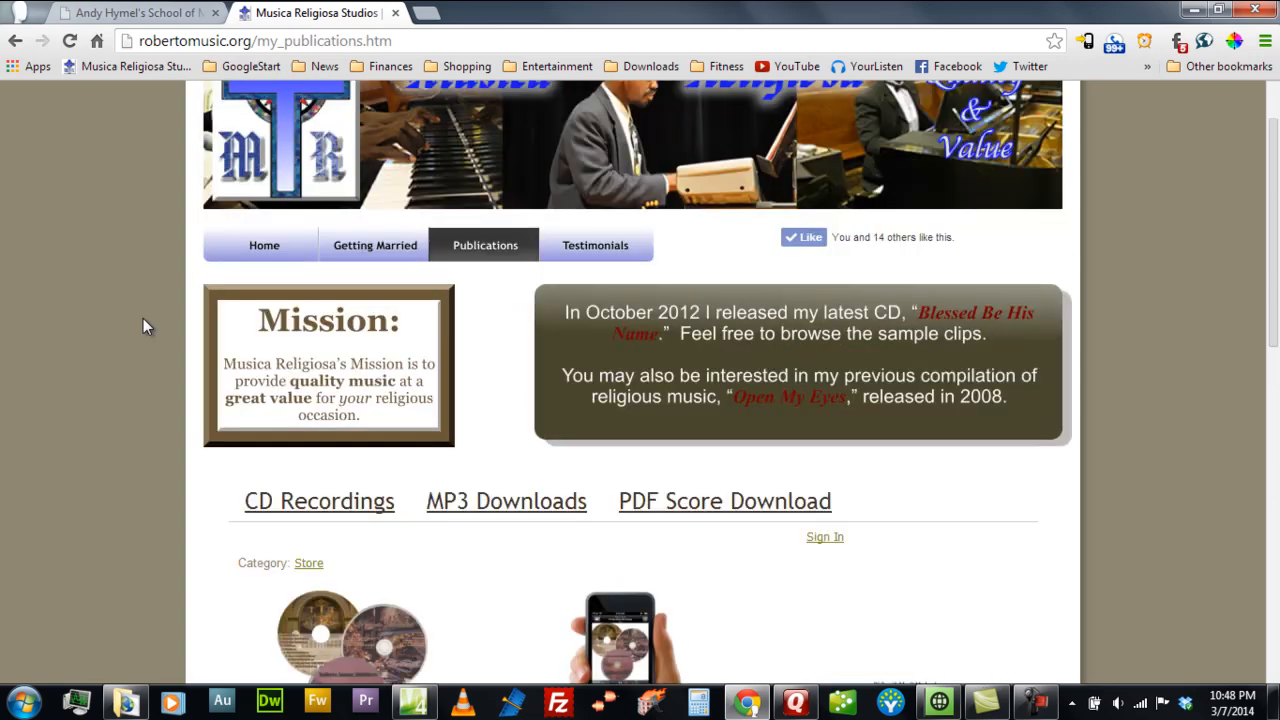
Review the publications page, then switch to the Andy Hymel music school tab
scroll(up, 3)
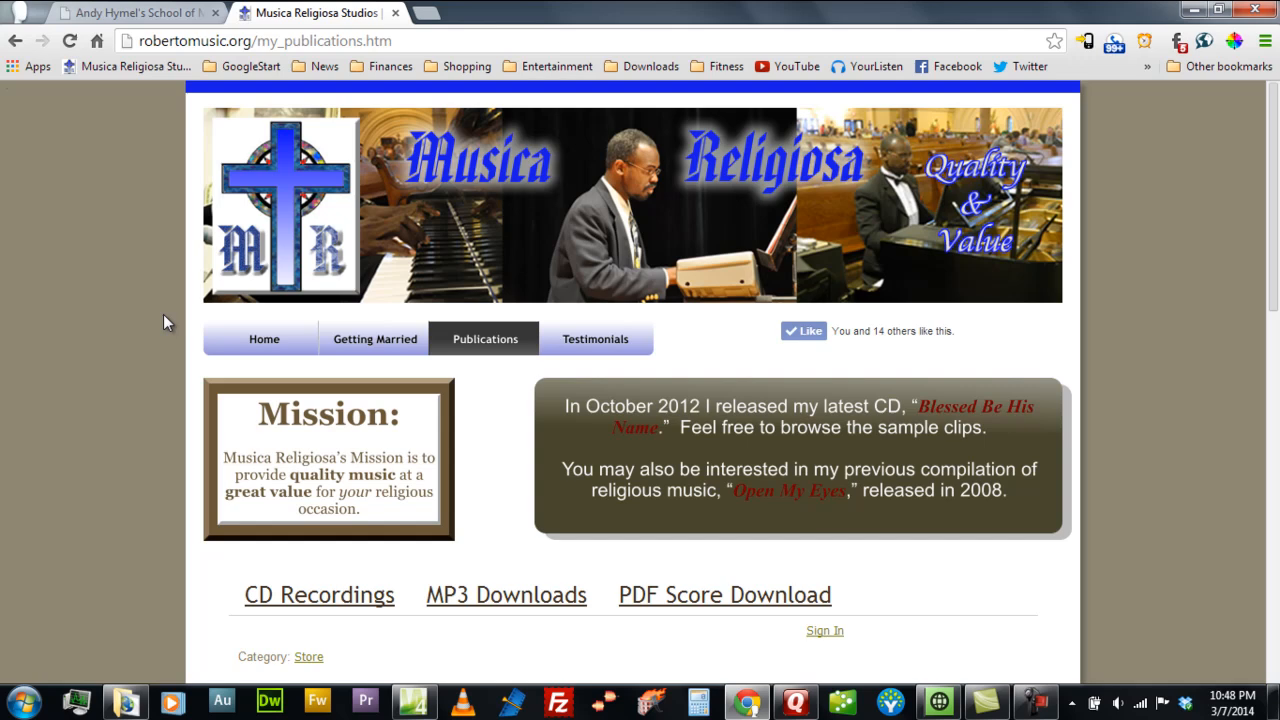
mouse_move(164, 318)
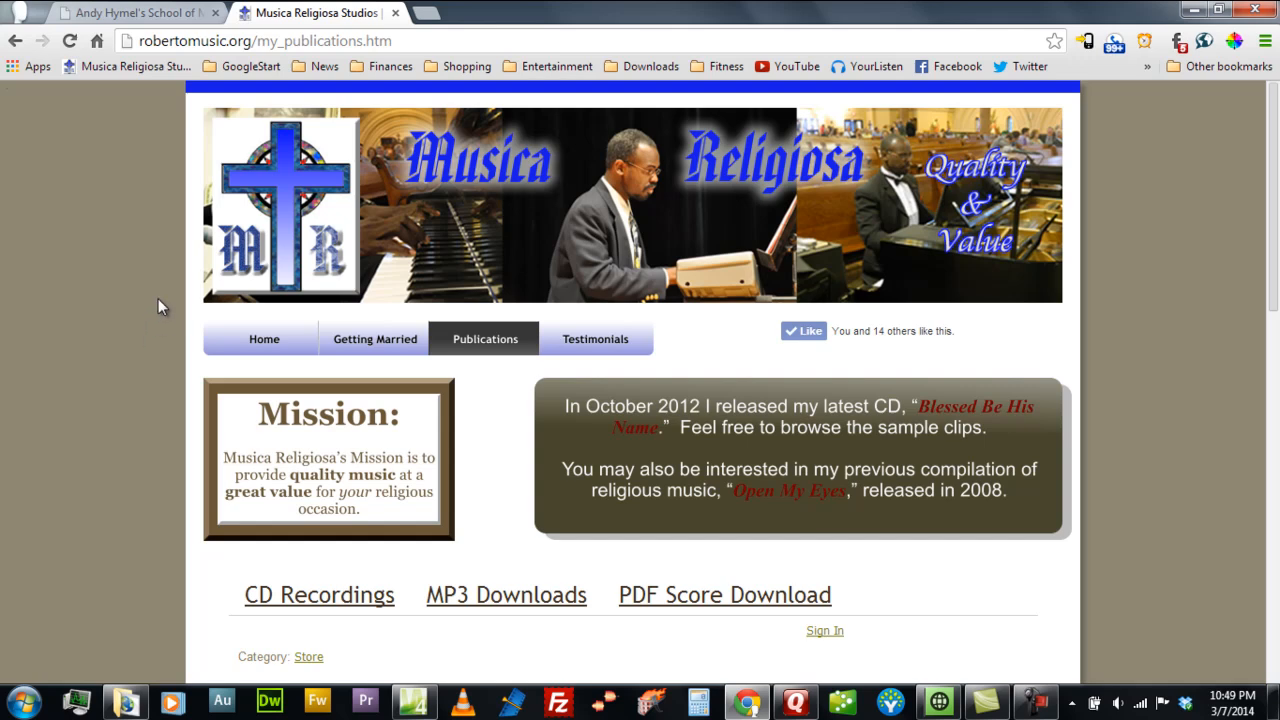
scroll(down, 3)
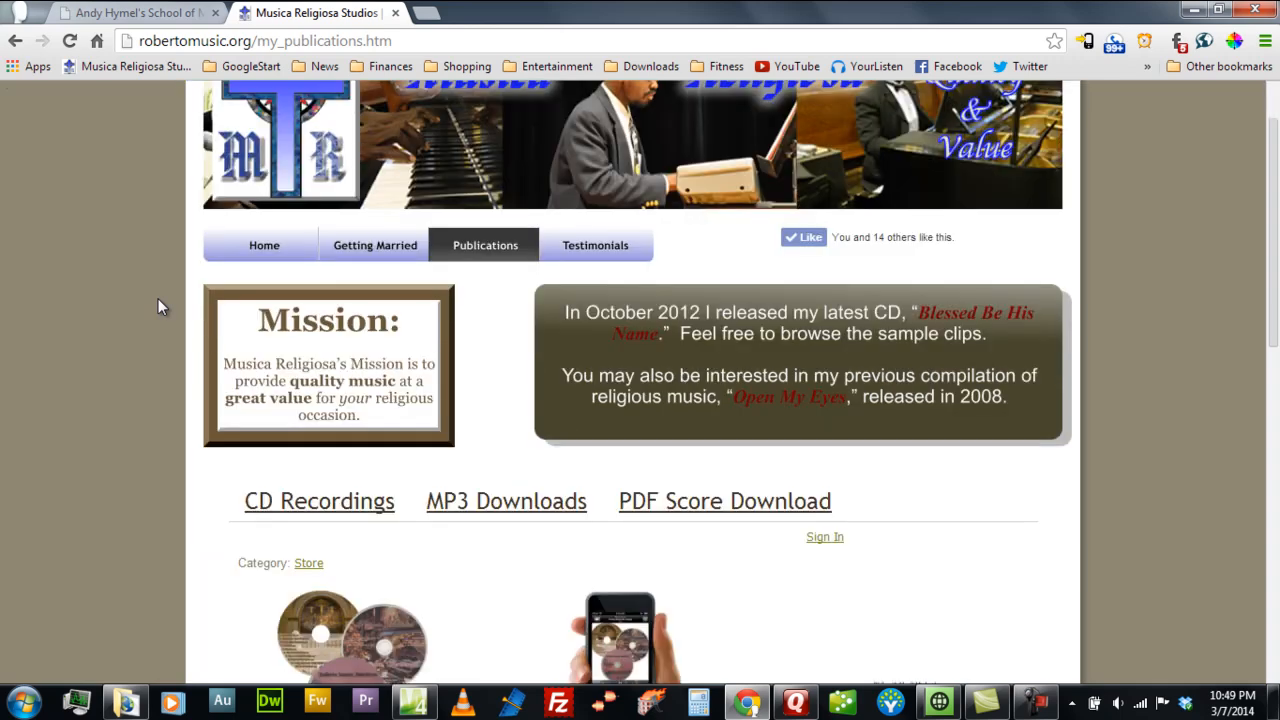
scroll(down, 3)
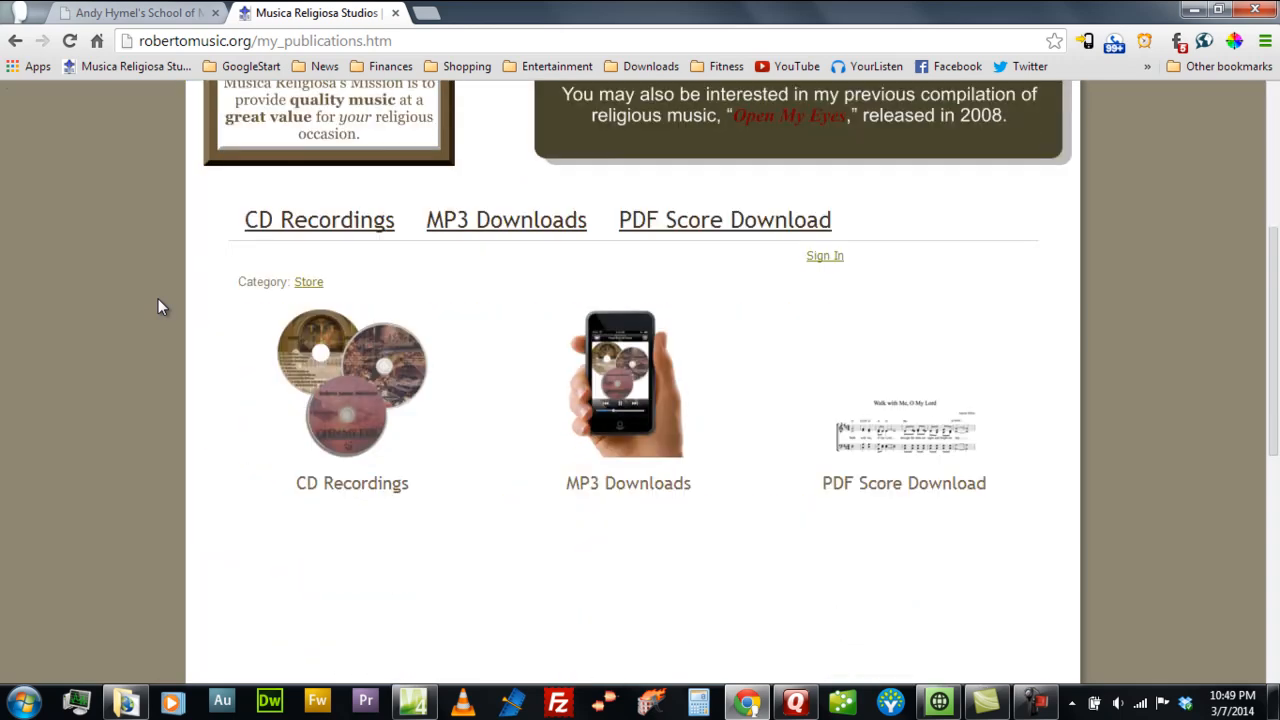
mouse_move(532, 230)
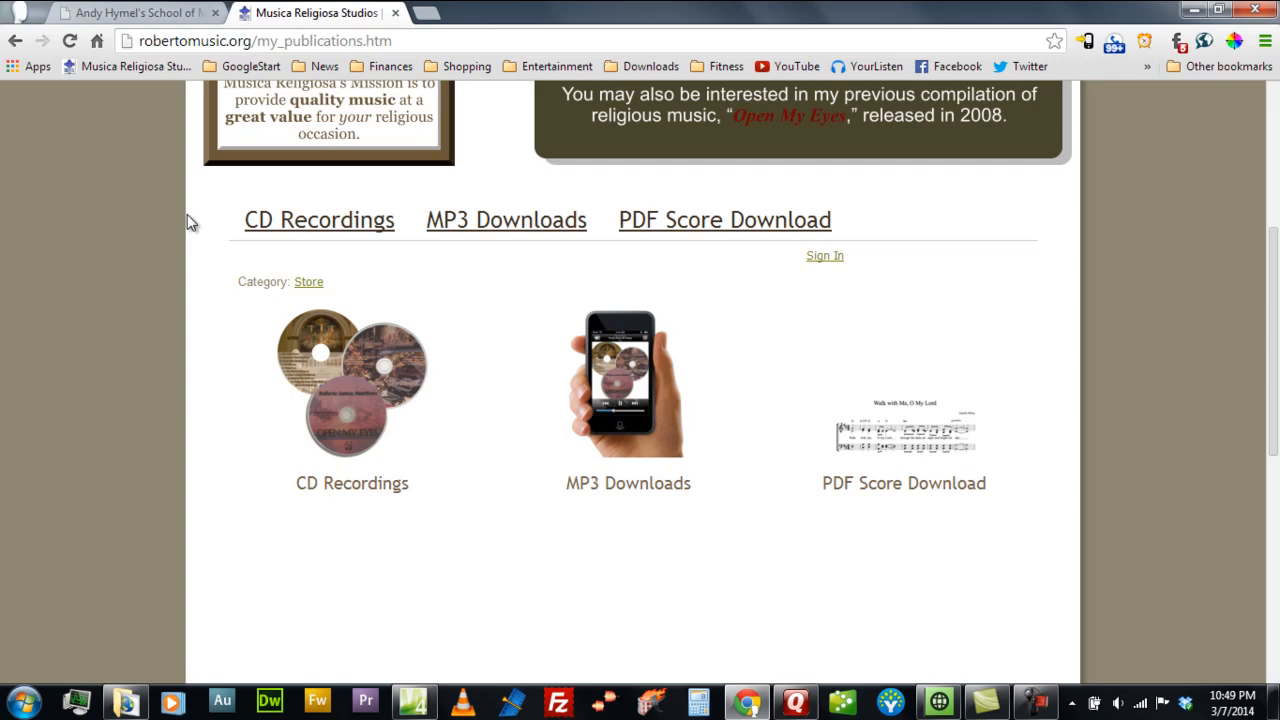
click(136, 12)
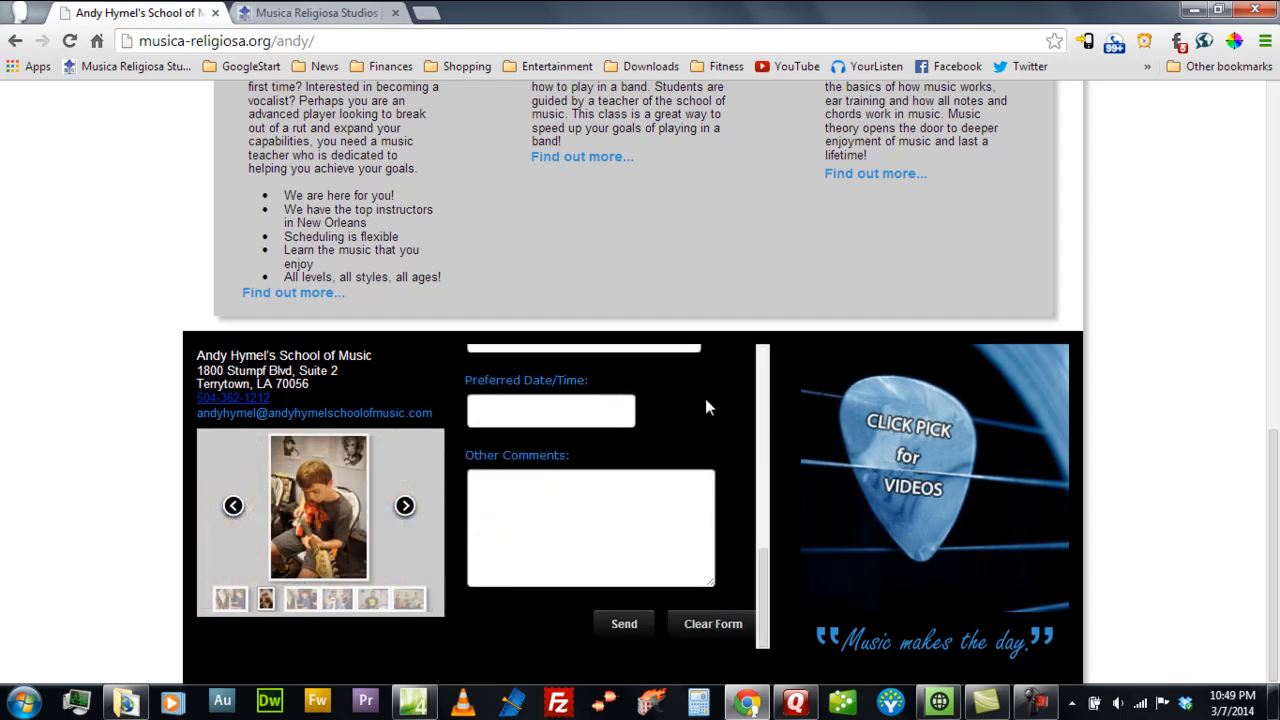
Scroll through the music school's embedded scrolling signup form to see how it behaves
scroll(down, 3)
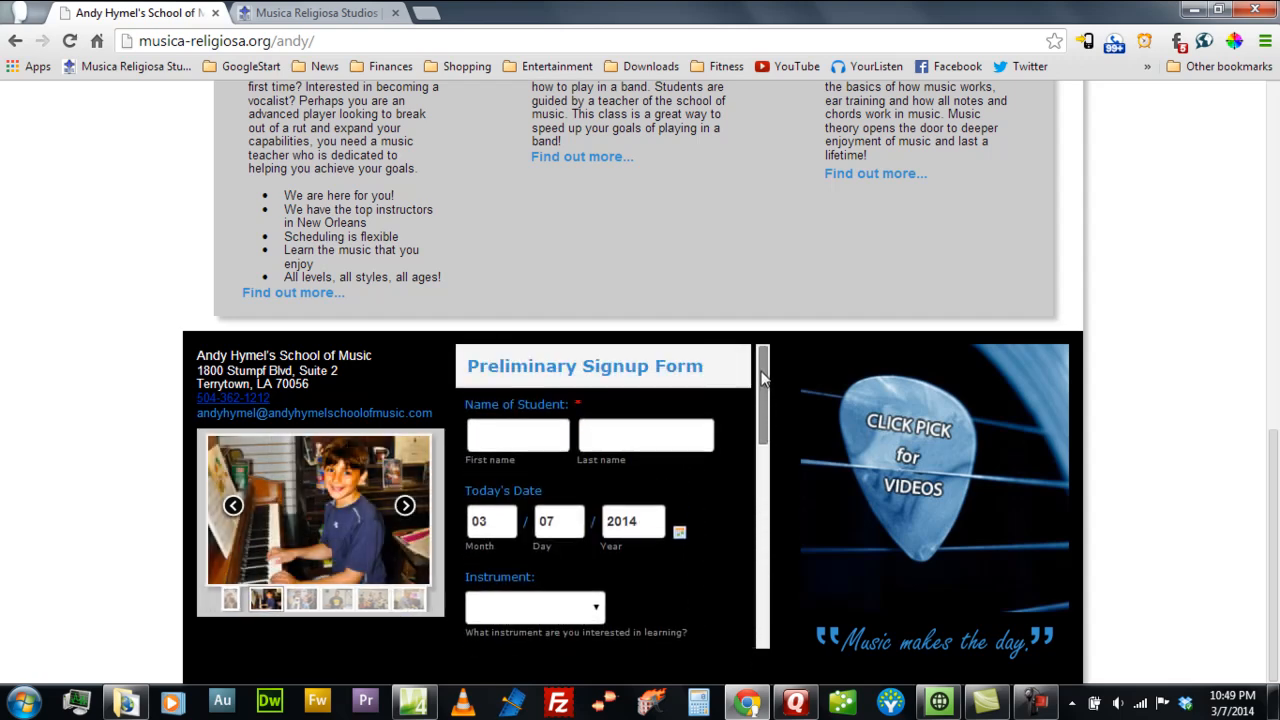
scroll(down, 3)
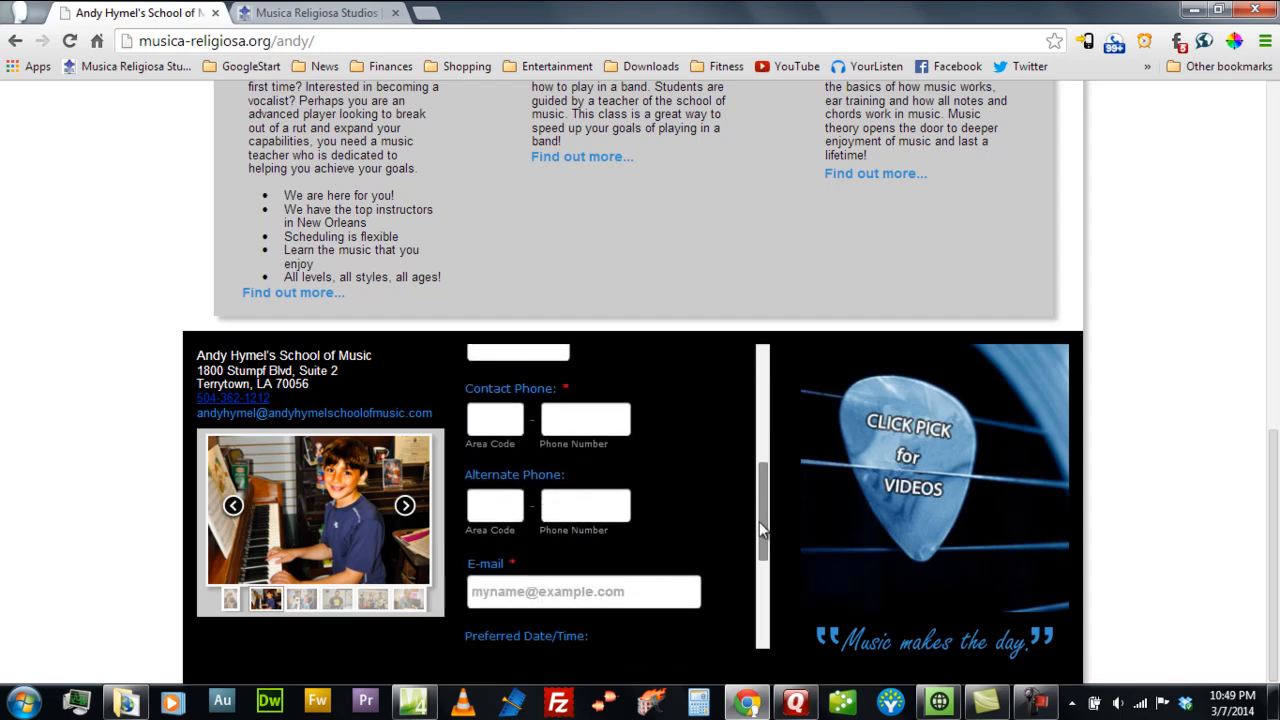
scroll(down, 3)
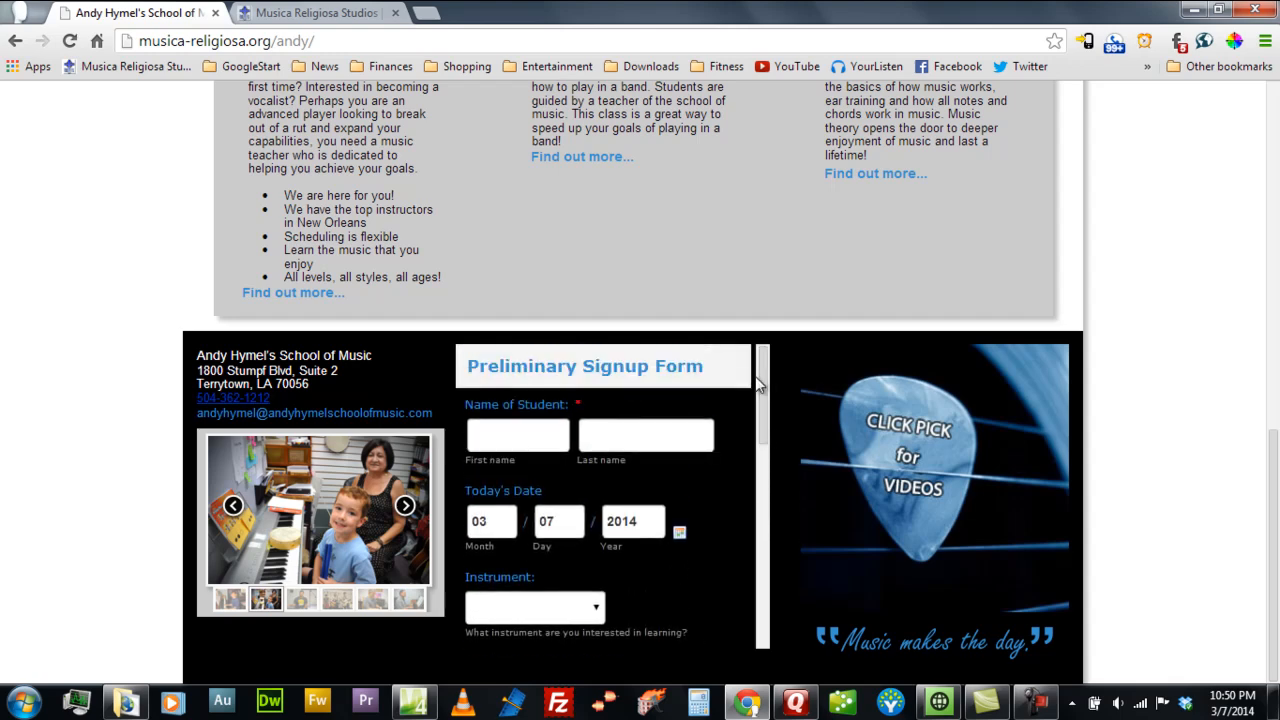
scroll(down, 3)
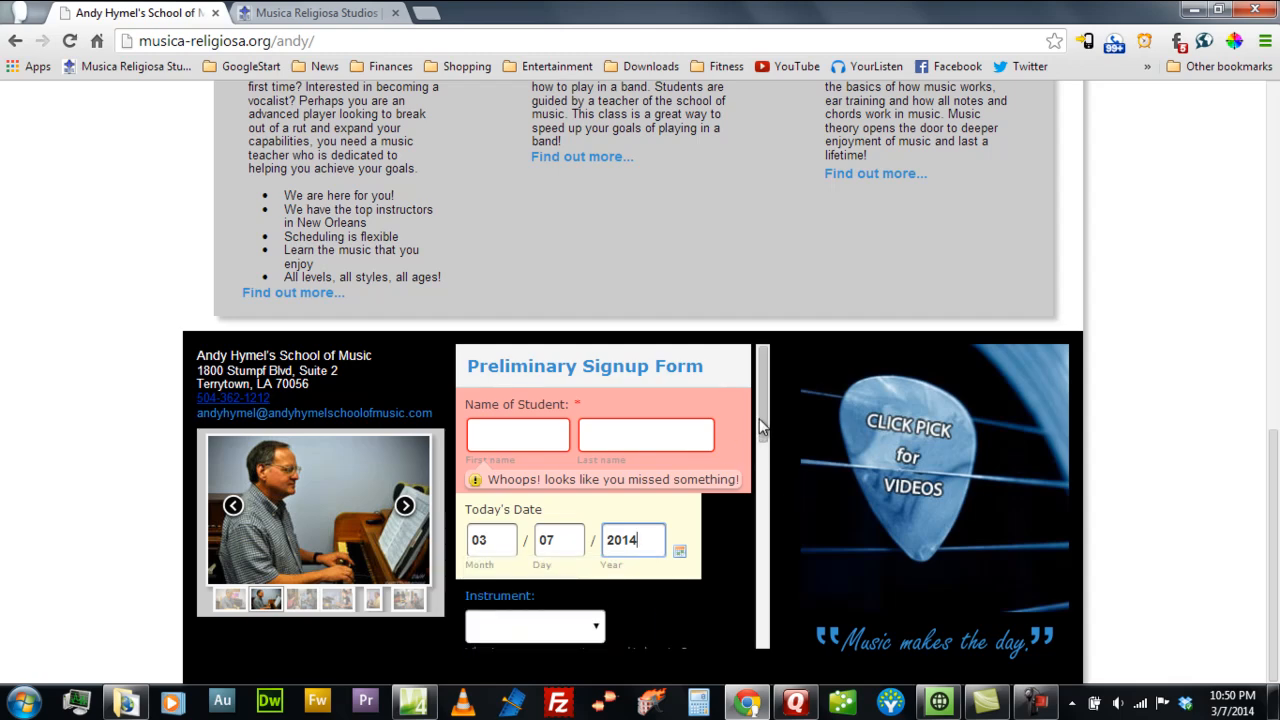
scroll(down, 3)
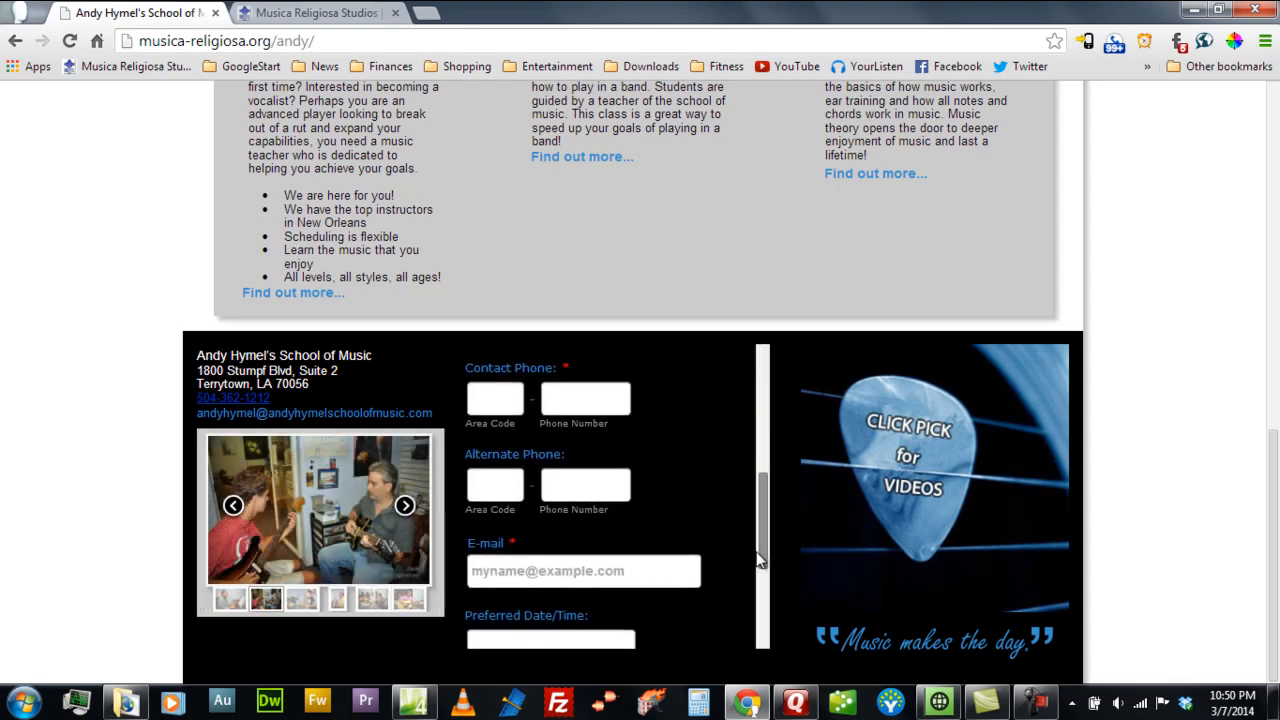
scroll(down, 3)
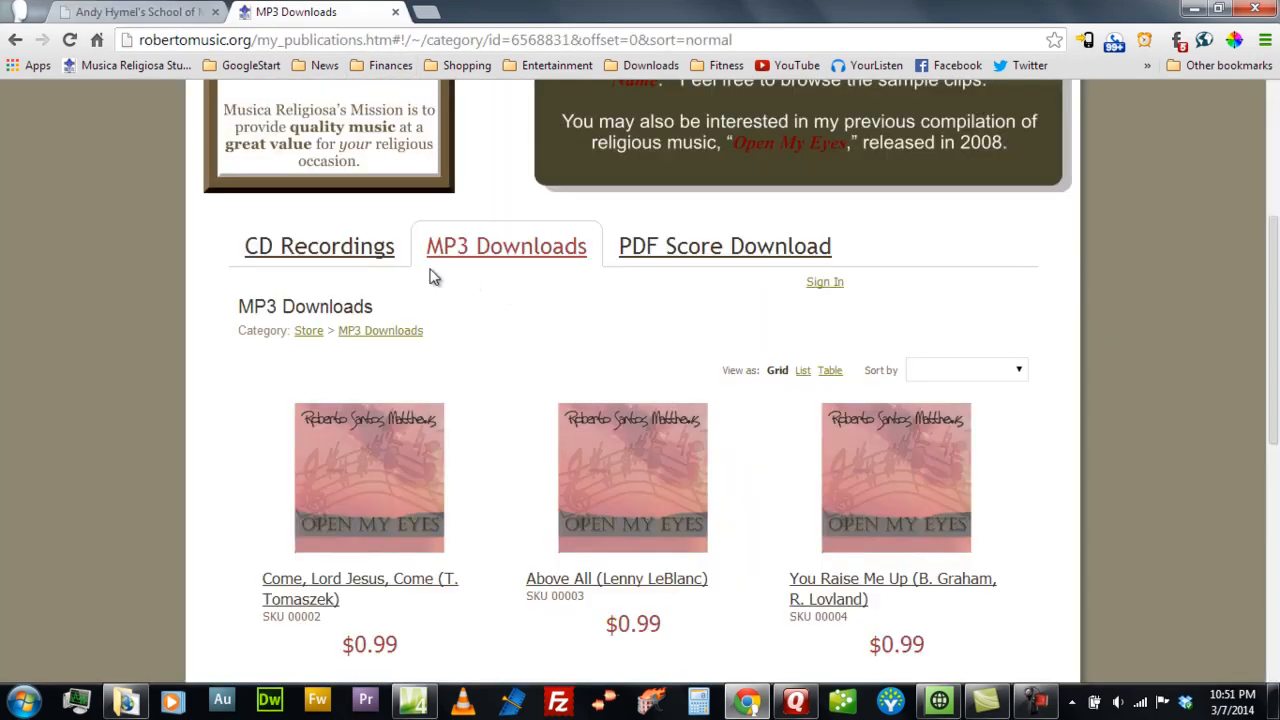
mouse_move(316, 302)
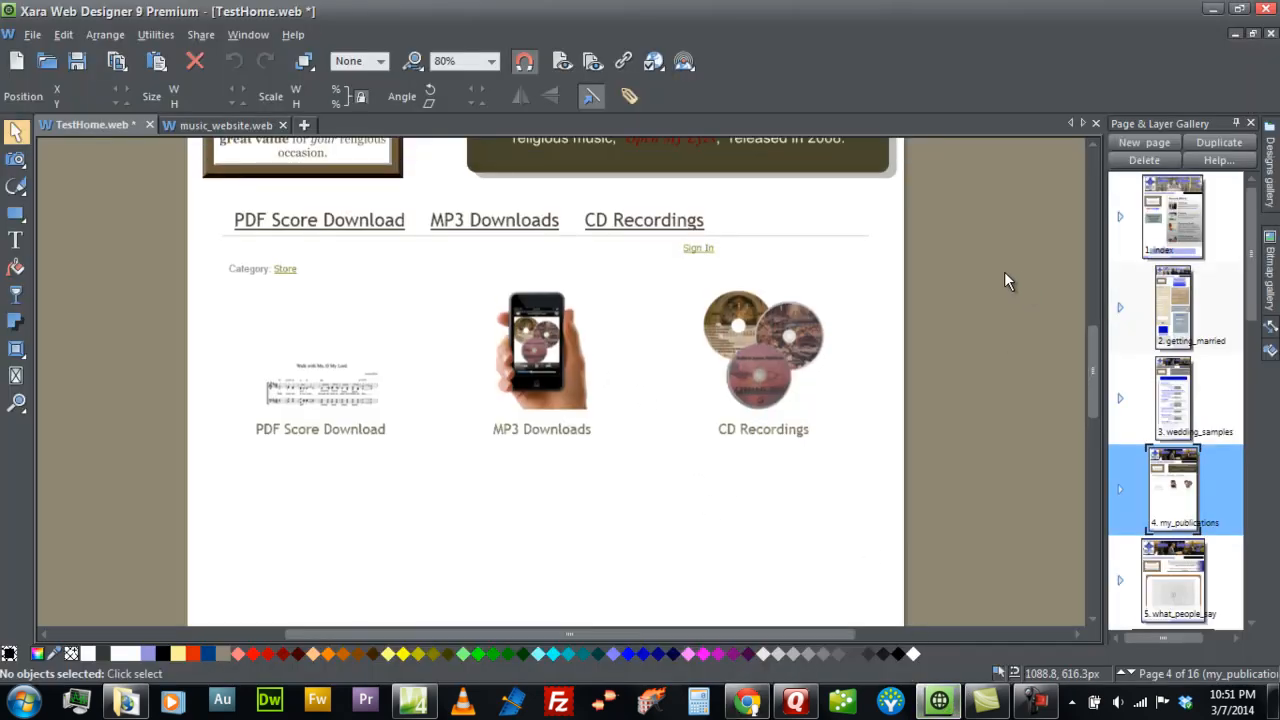
mouse_move(1148, 252)
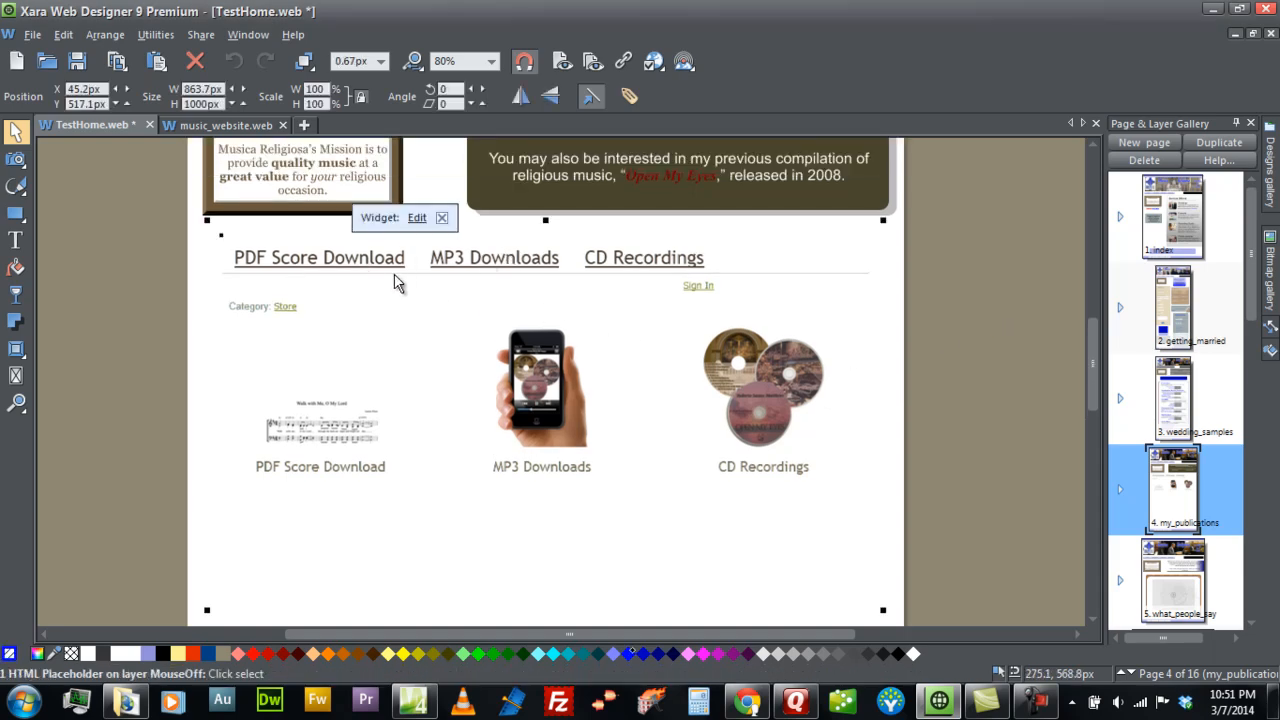
Scroll down the my_publications page to reach the store's HTML placeholder
scroll(down, 3)
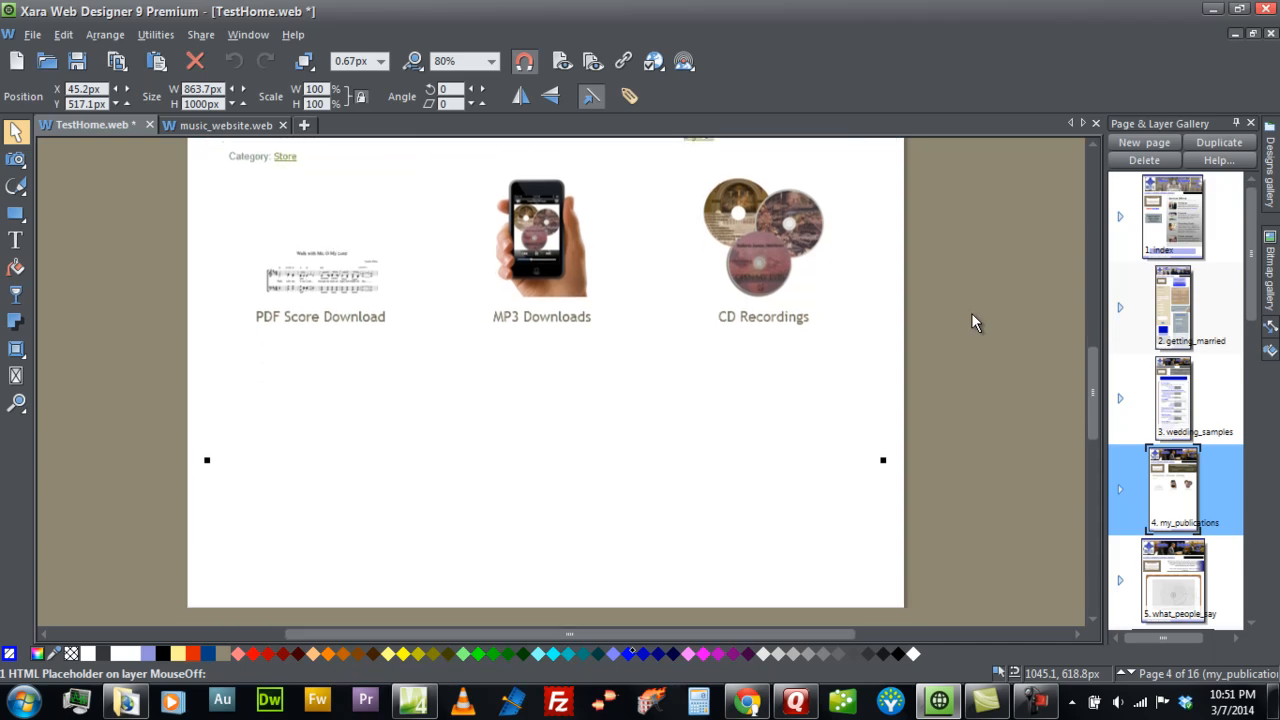
scroll(down, 3)
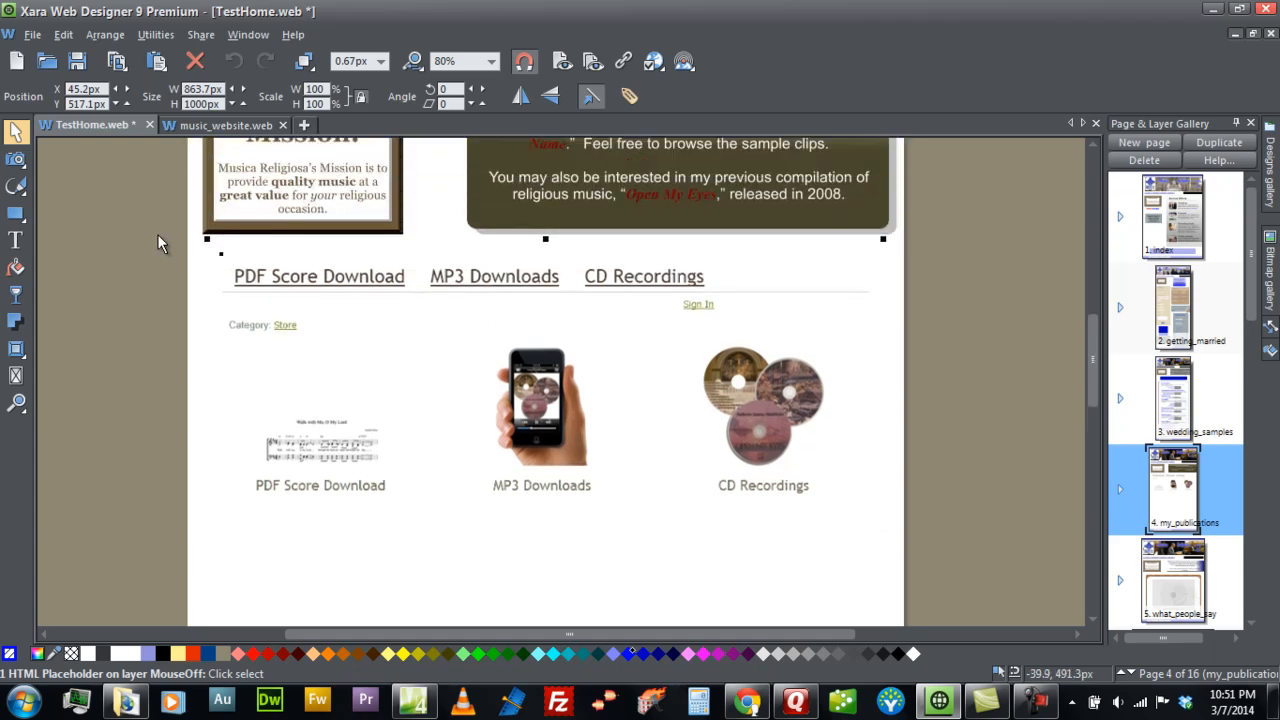
mouse_move(260, 300)
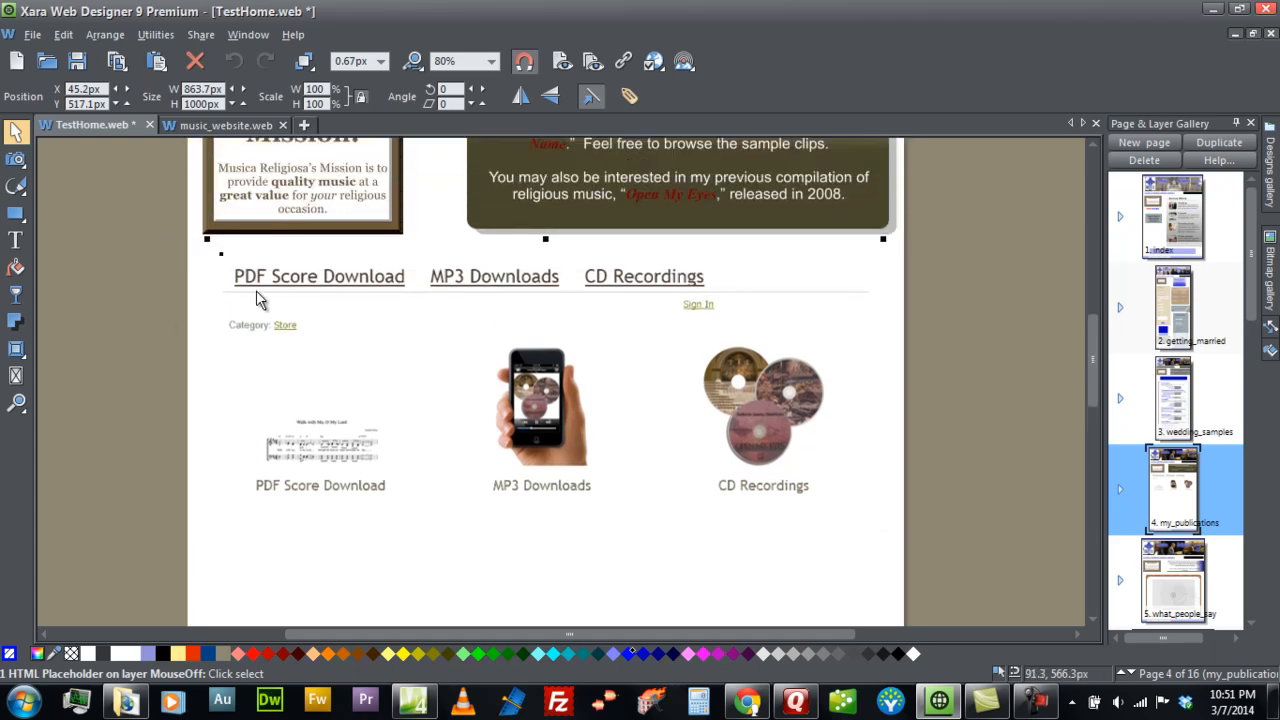
scroll(down, 3)
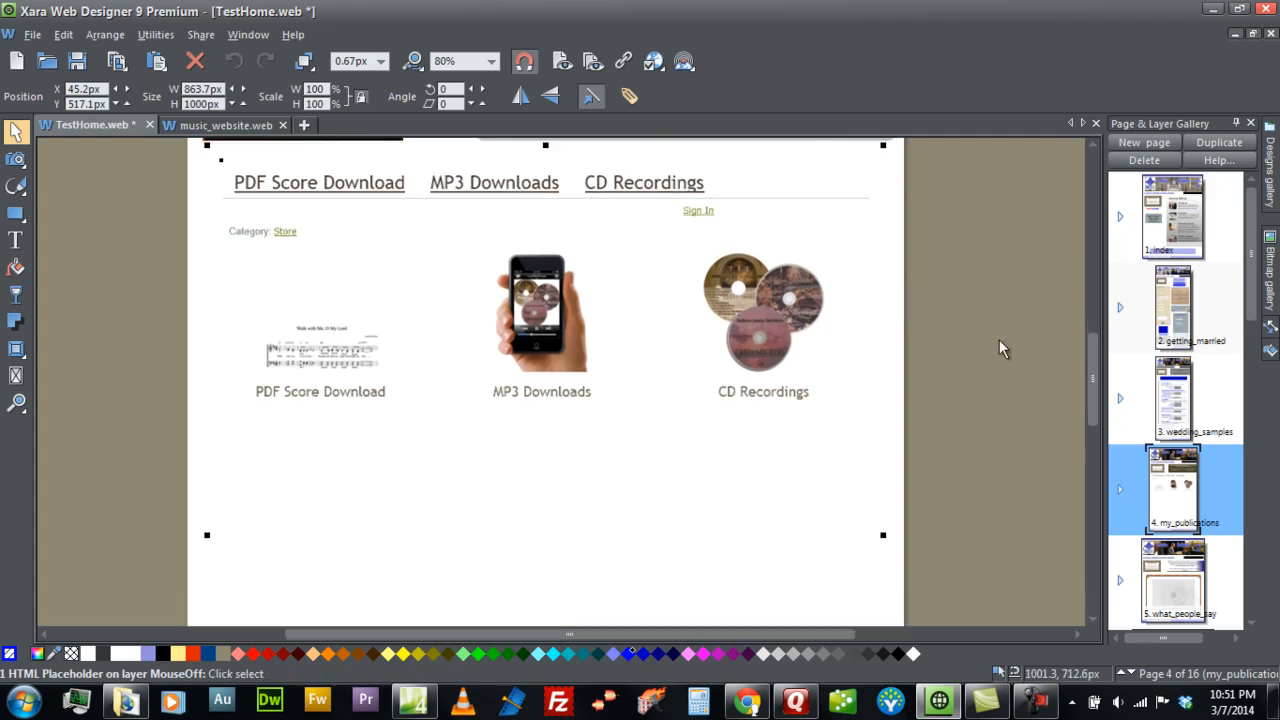
scroll(down, 3)
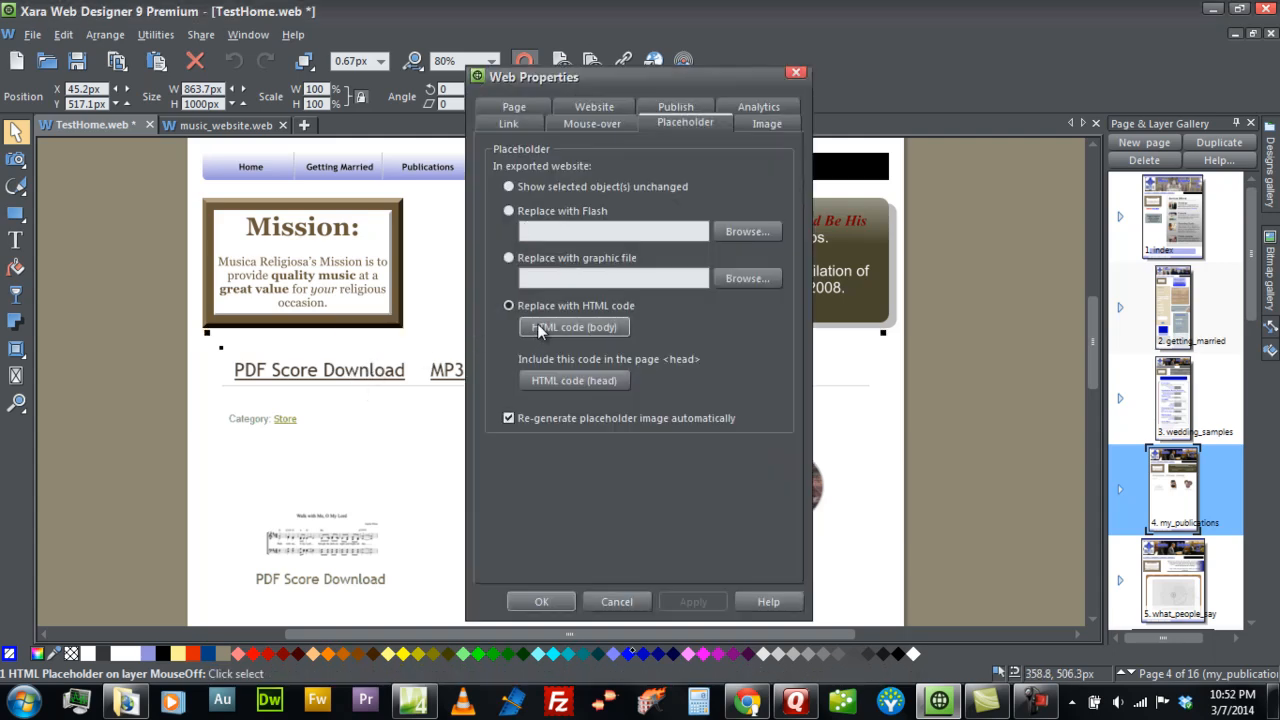
click(574, 328)
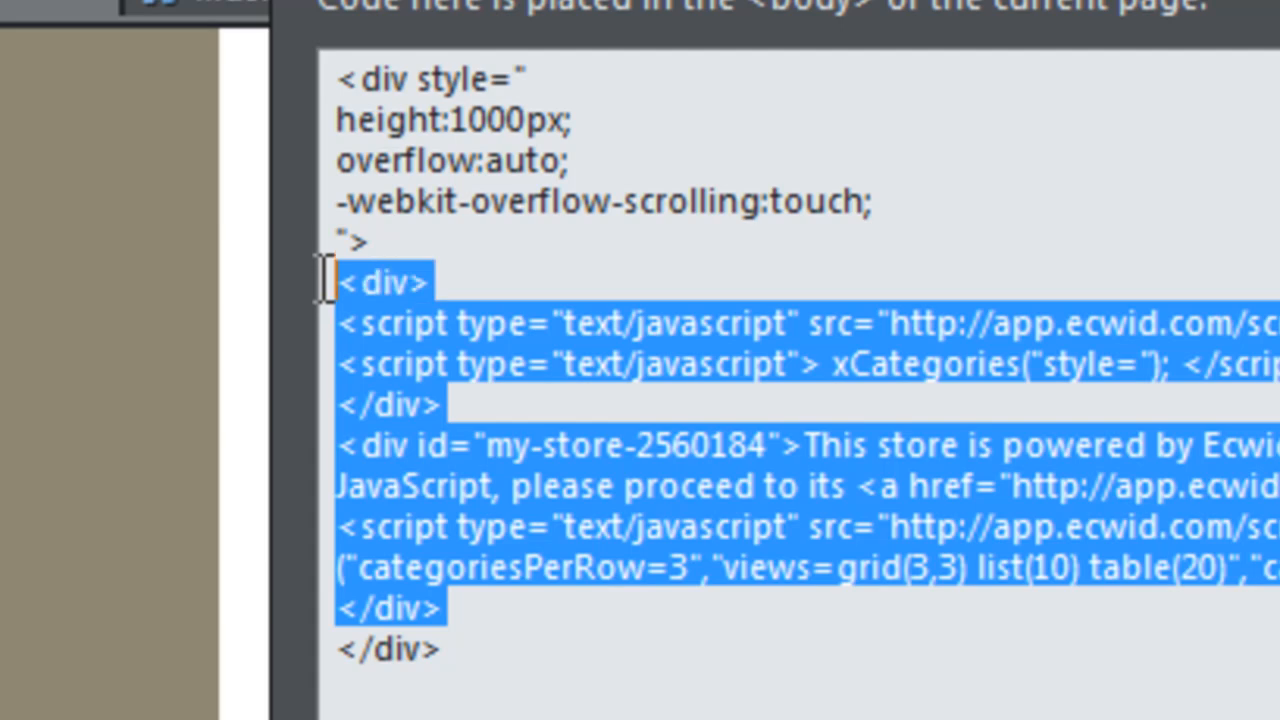
mouse_move(438, 480)
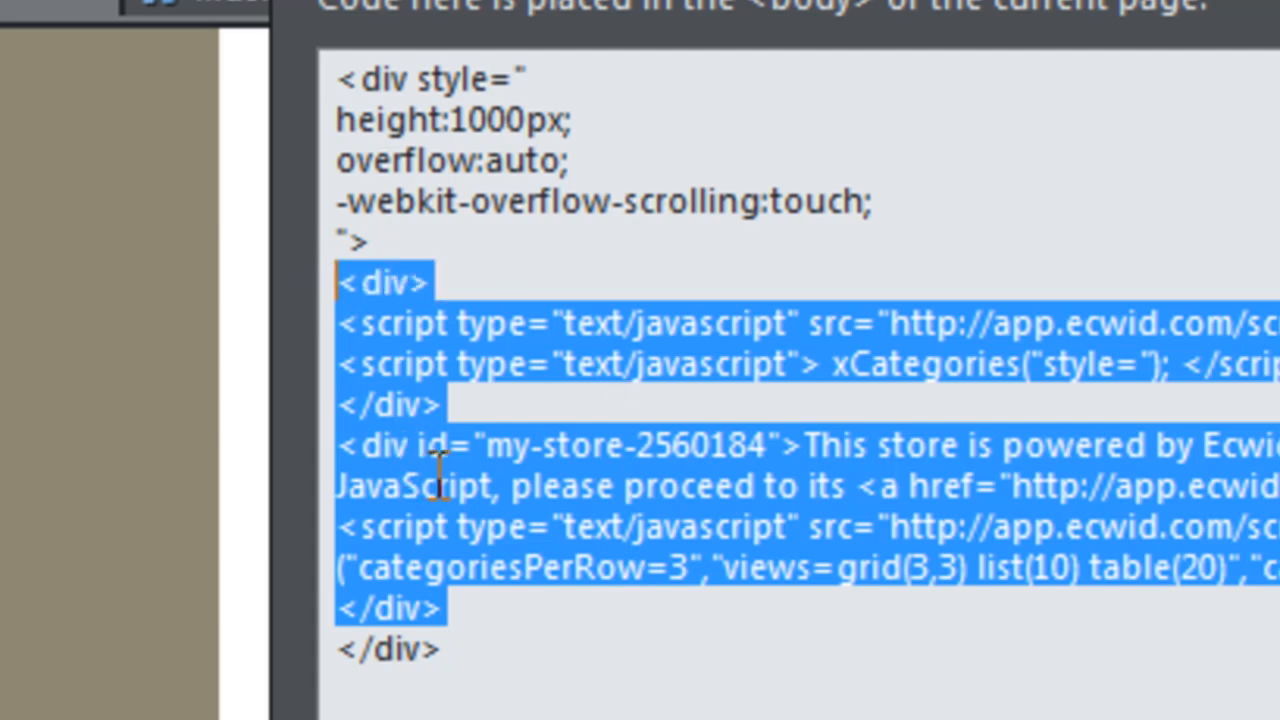
mouse_move(1210, 476)
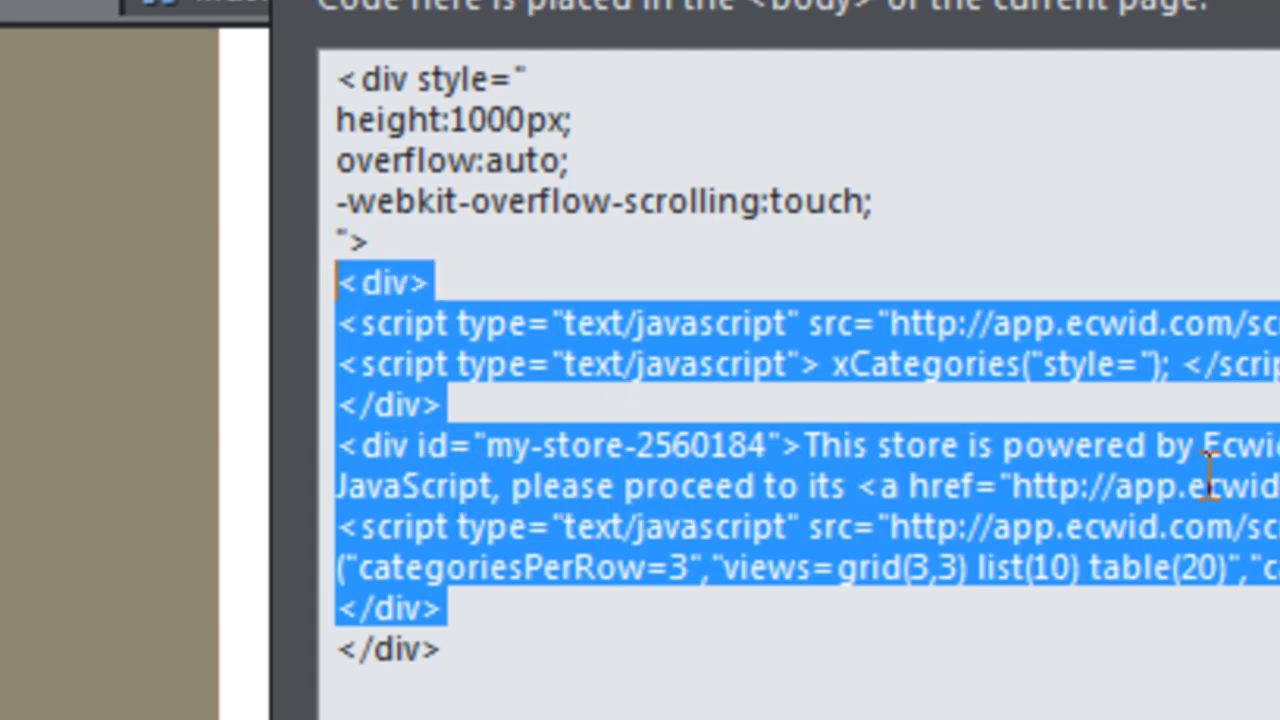
mouse_move(530, 410)
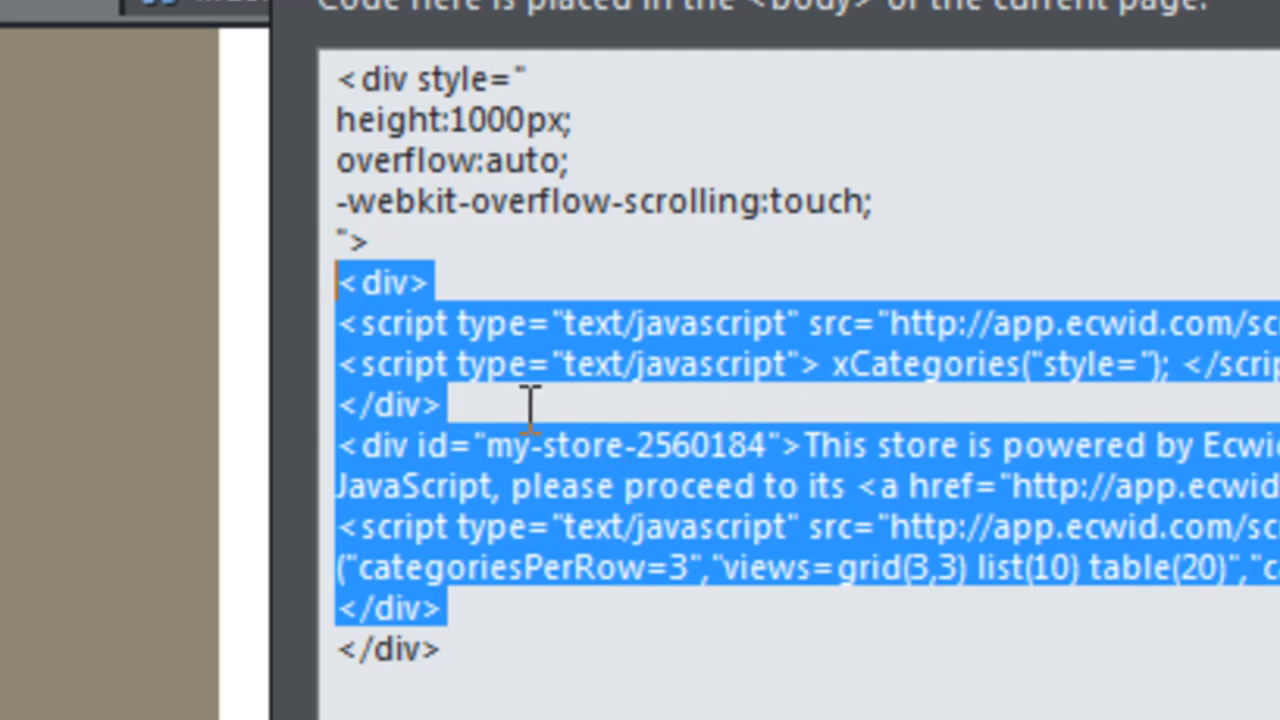
mouse_move(738, 540)
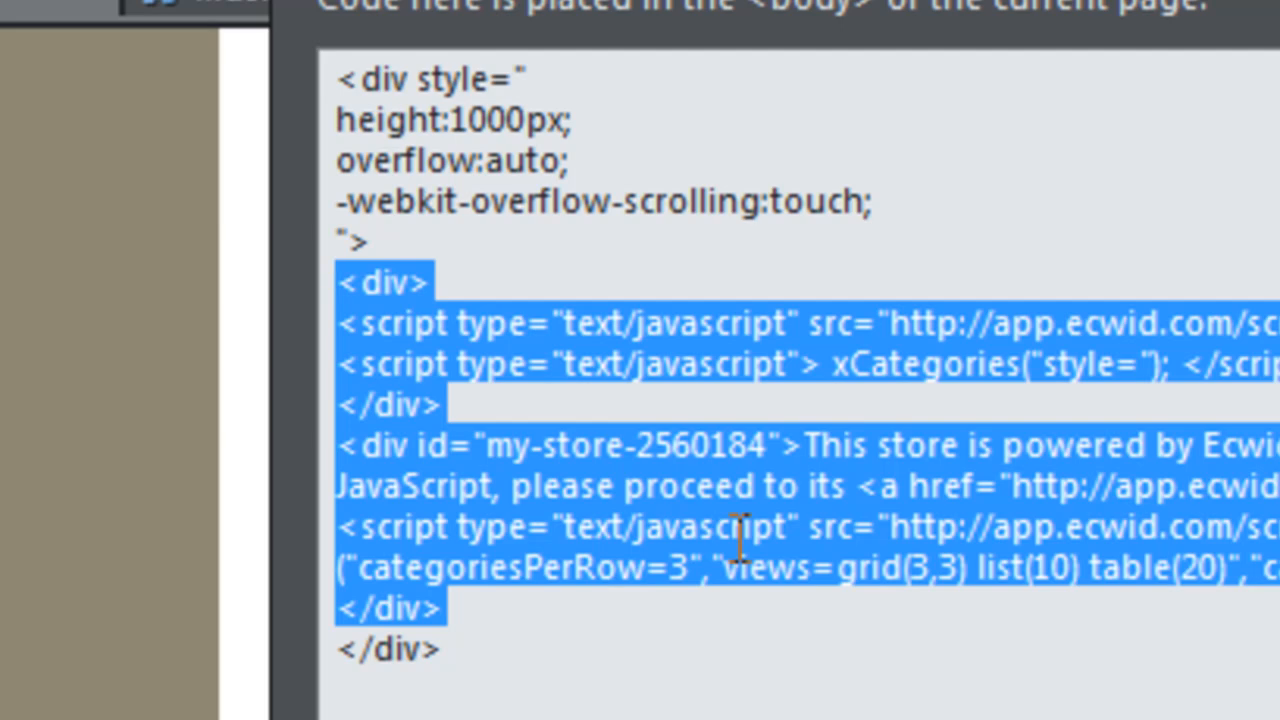
click(396, 240)
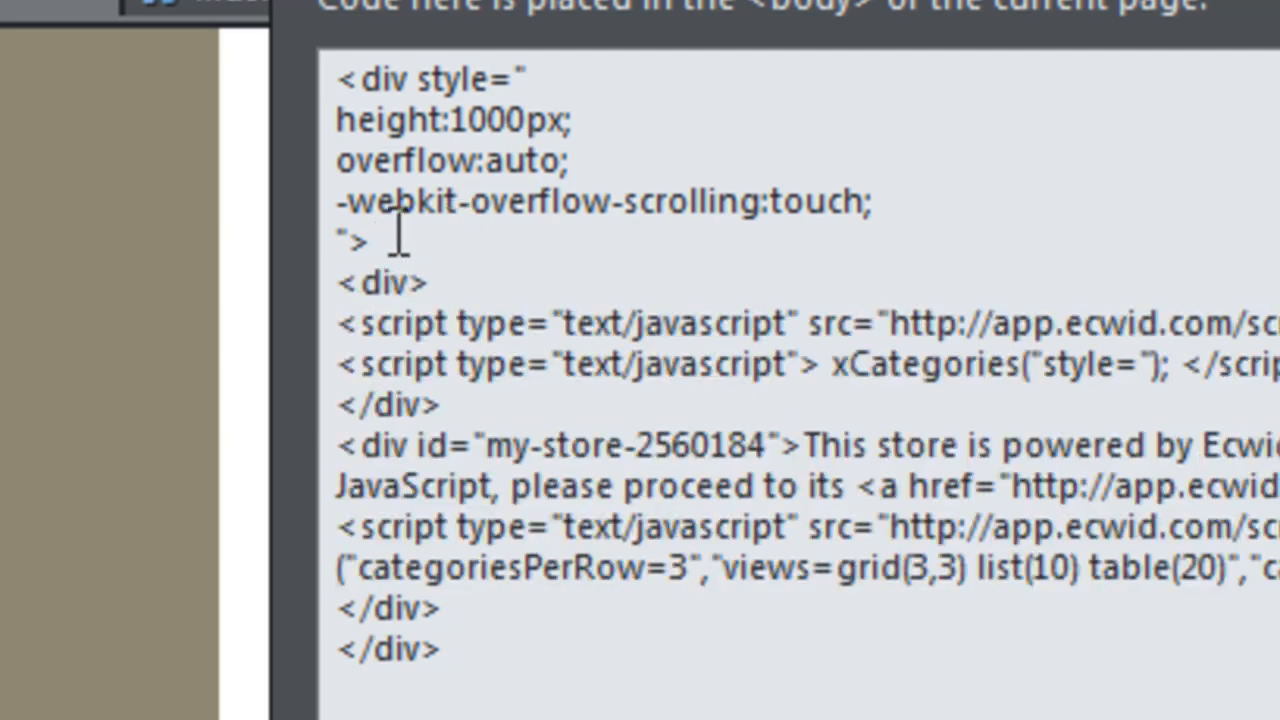
drag(398, 240, 336, 78)
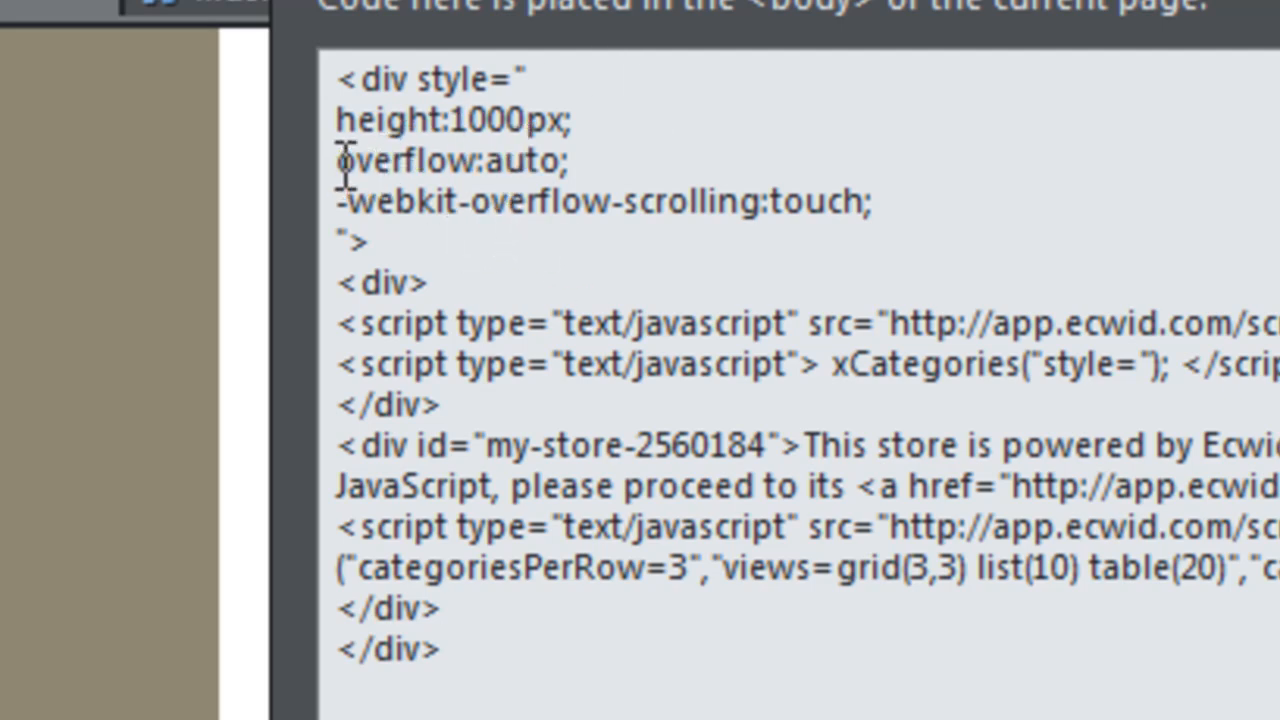
mouse_move(496, 96)
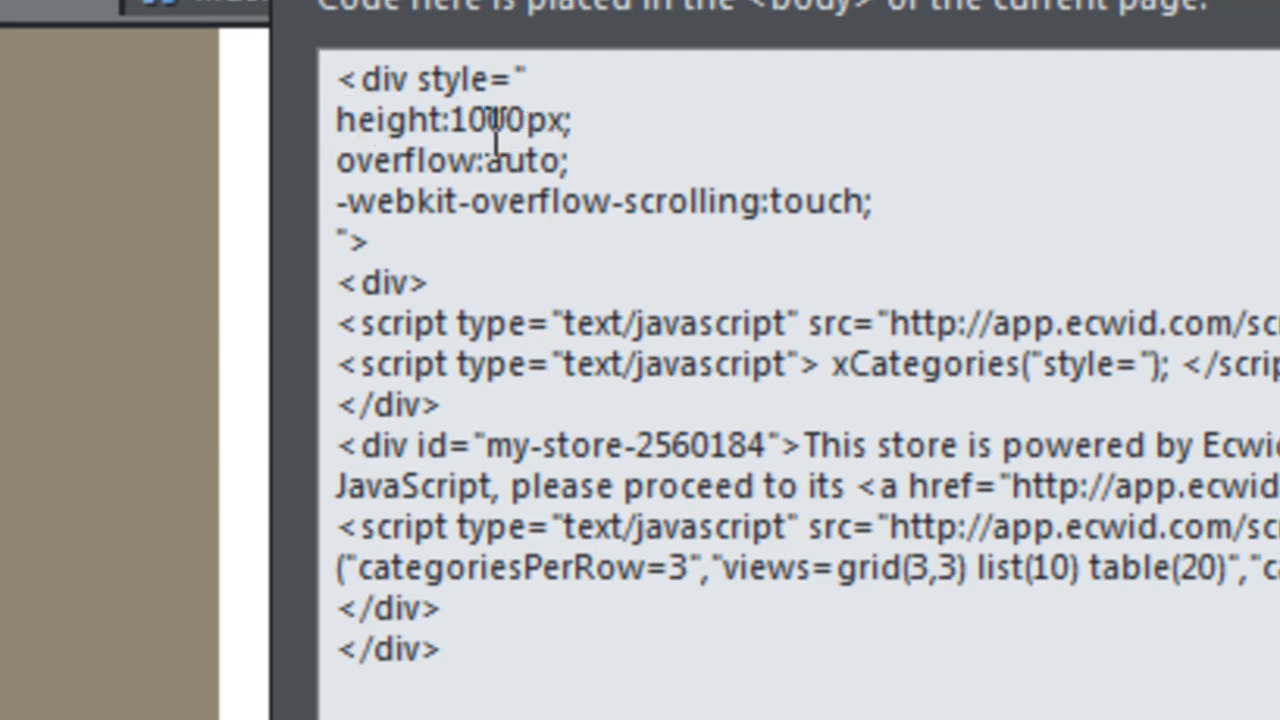
mouse_move(670, 156)
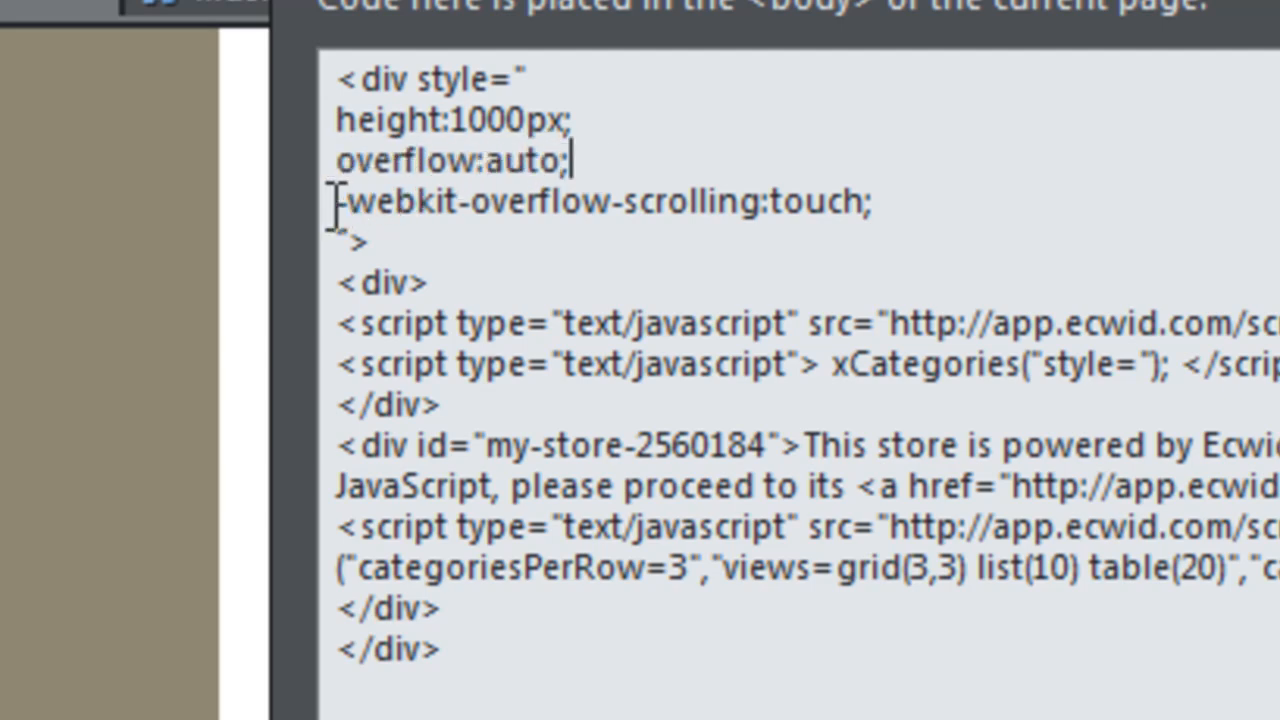
drag(340, 200, 864, 200)
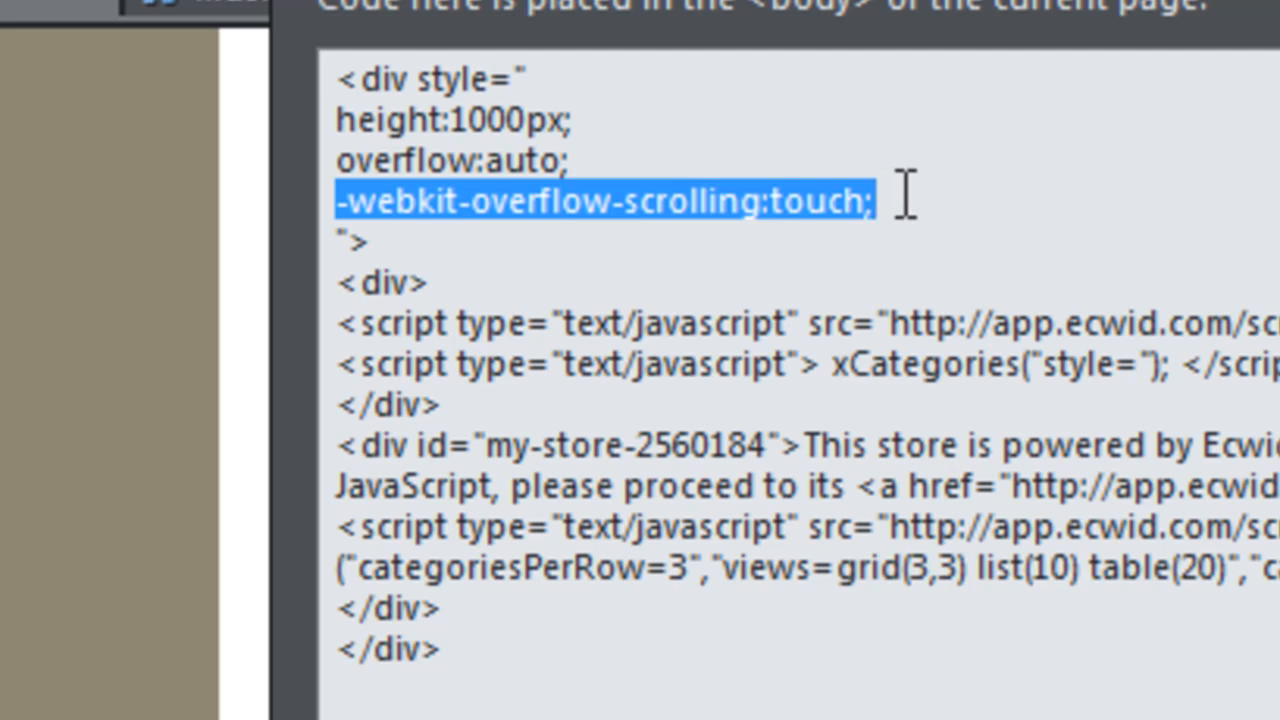
click(818, 200)
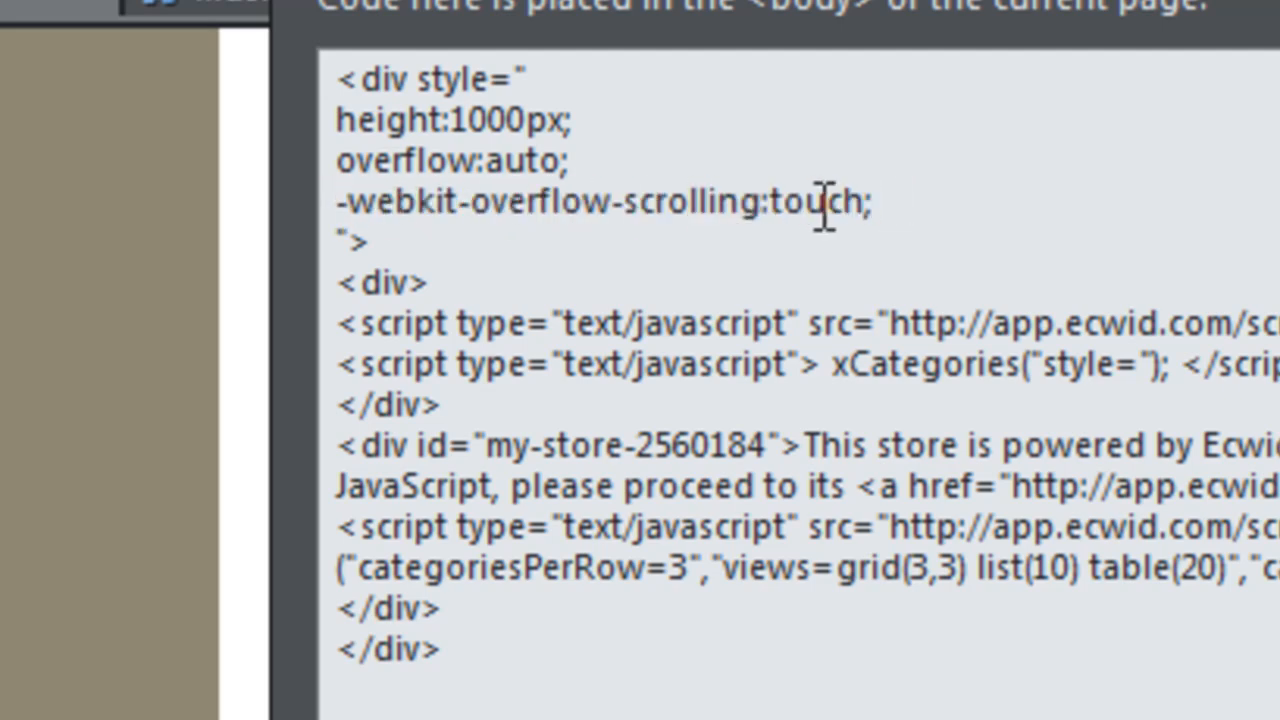
mouse_move(924, 210)
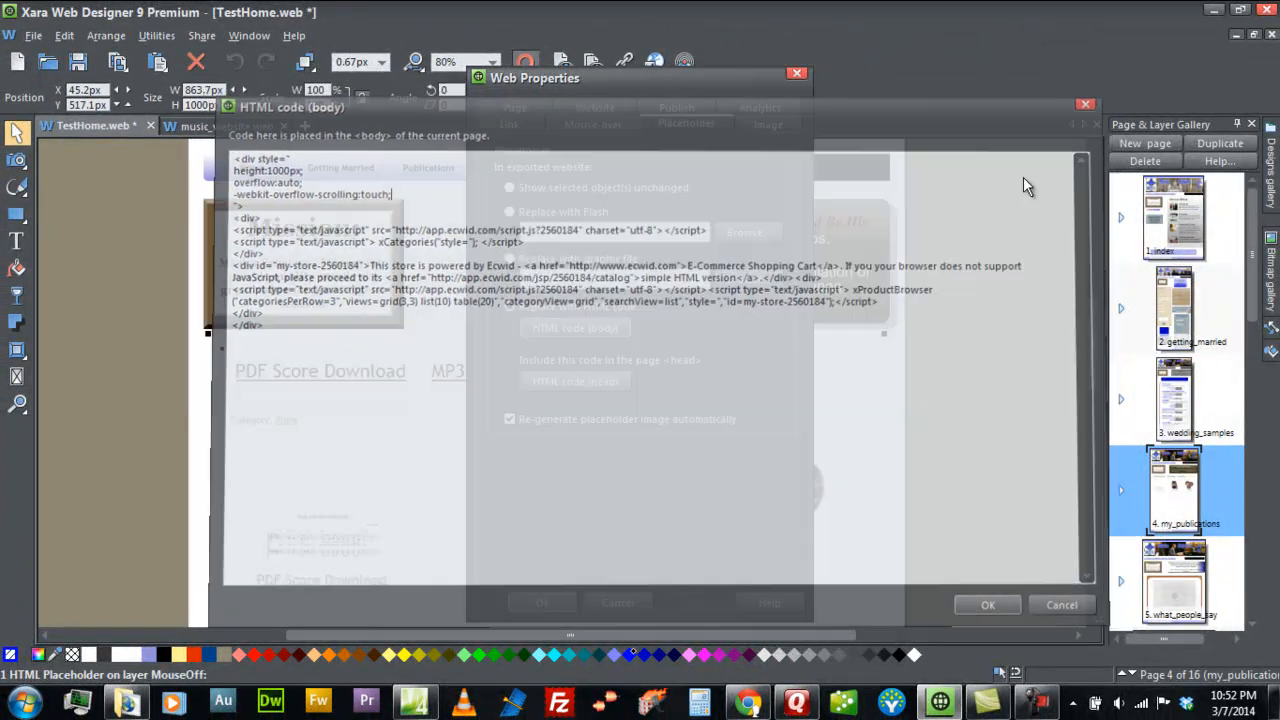
Leave the store code unchanged and open the live Musica Religiosa Getting Married page
click(986, 604)
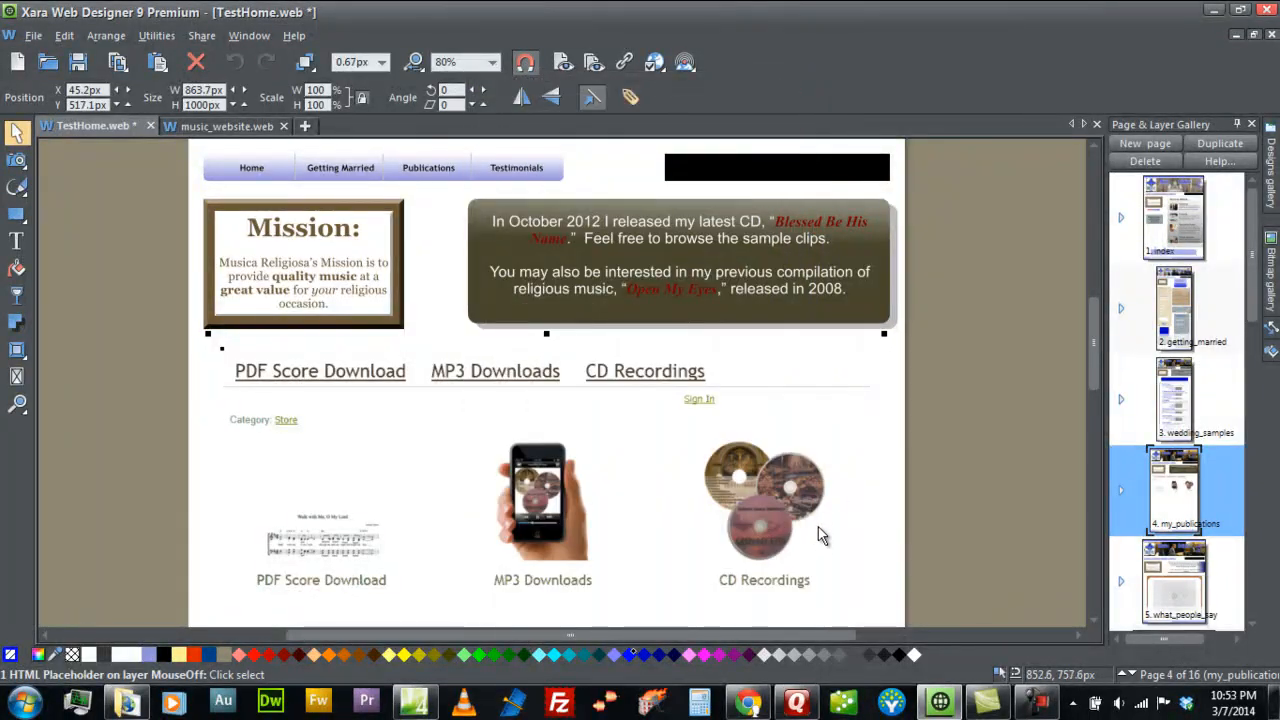
mouse_move(956, 422)
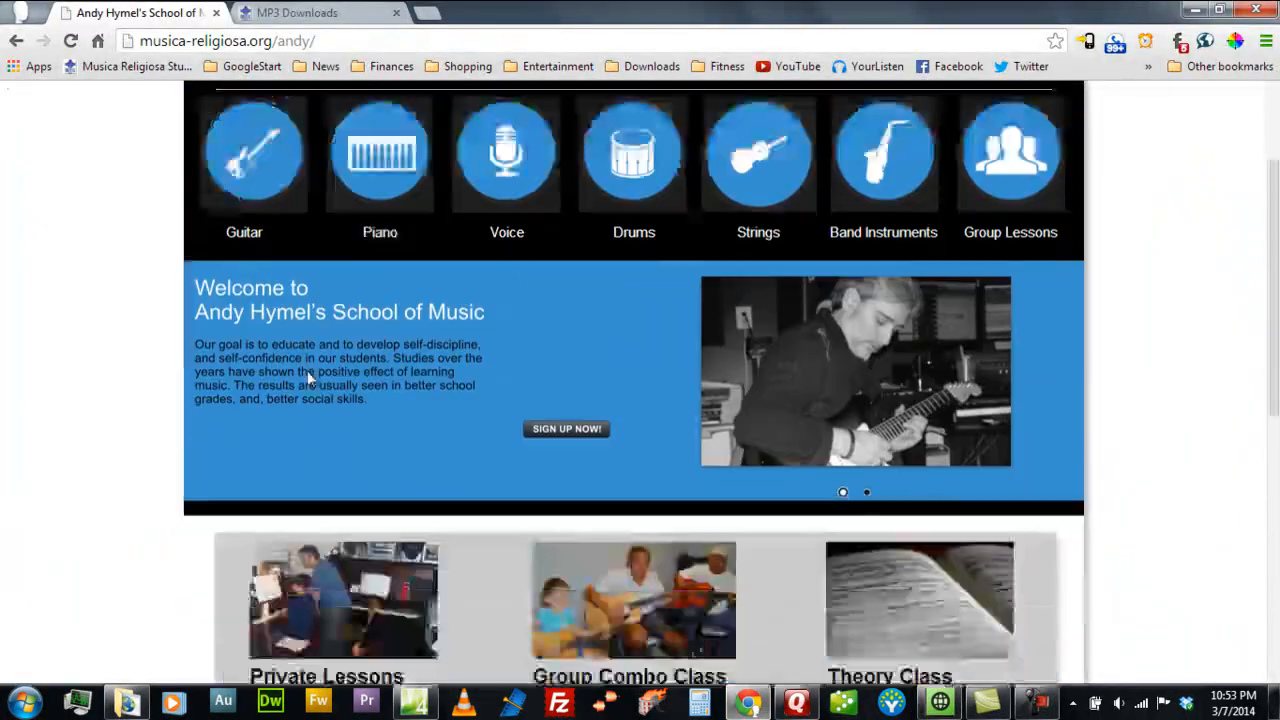
click(310, 12)
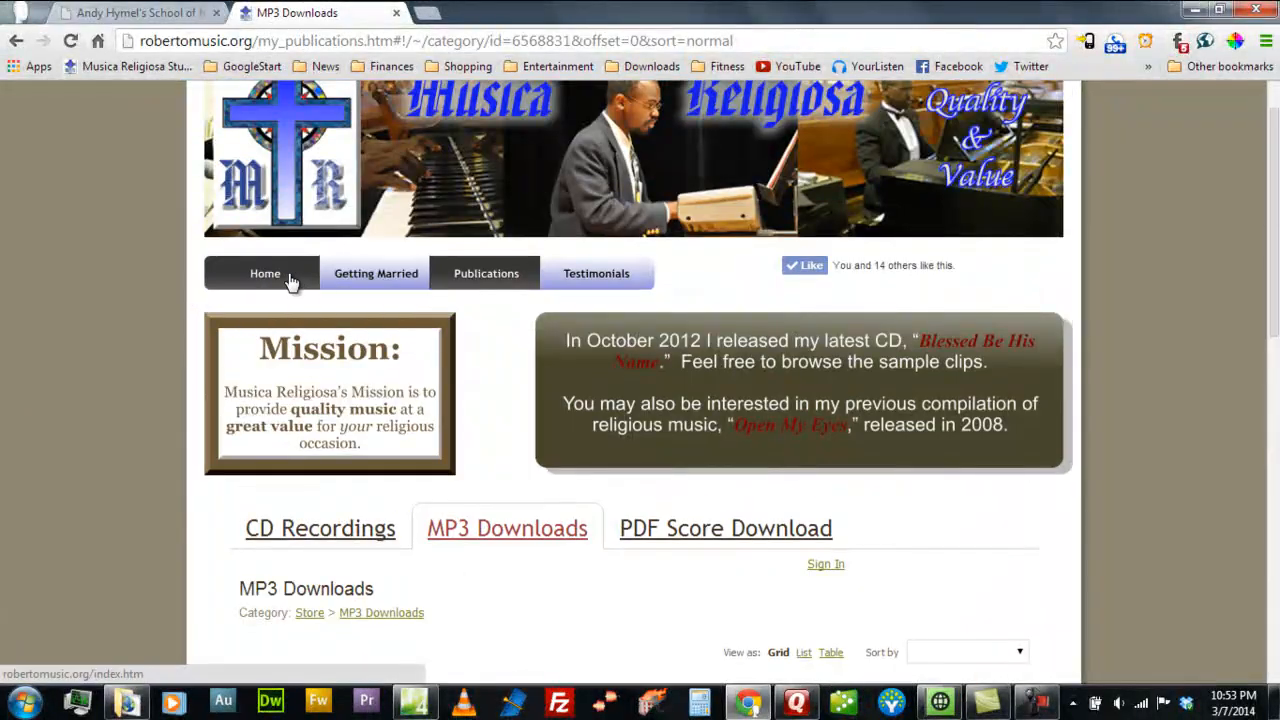
click(264, 272)
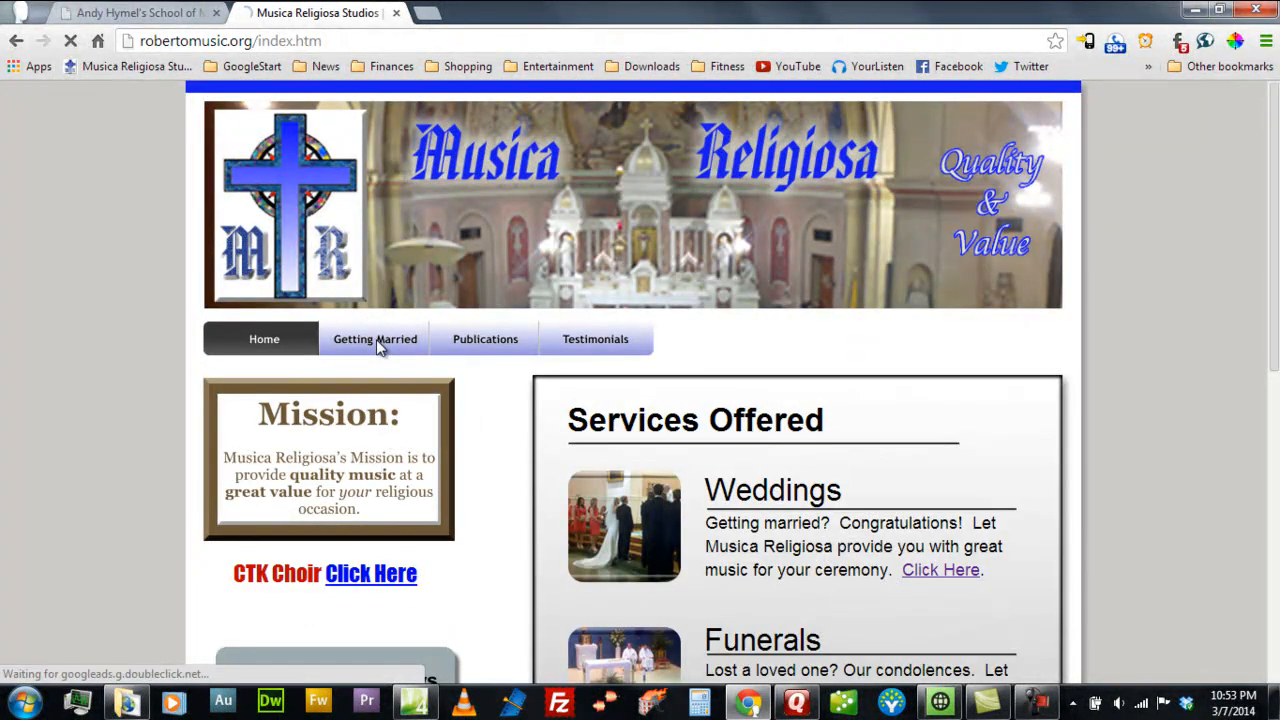
click(376, 338)
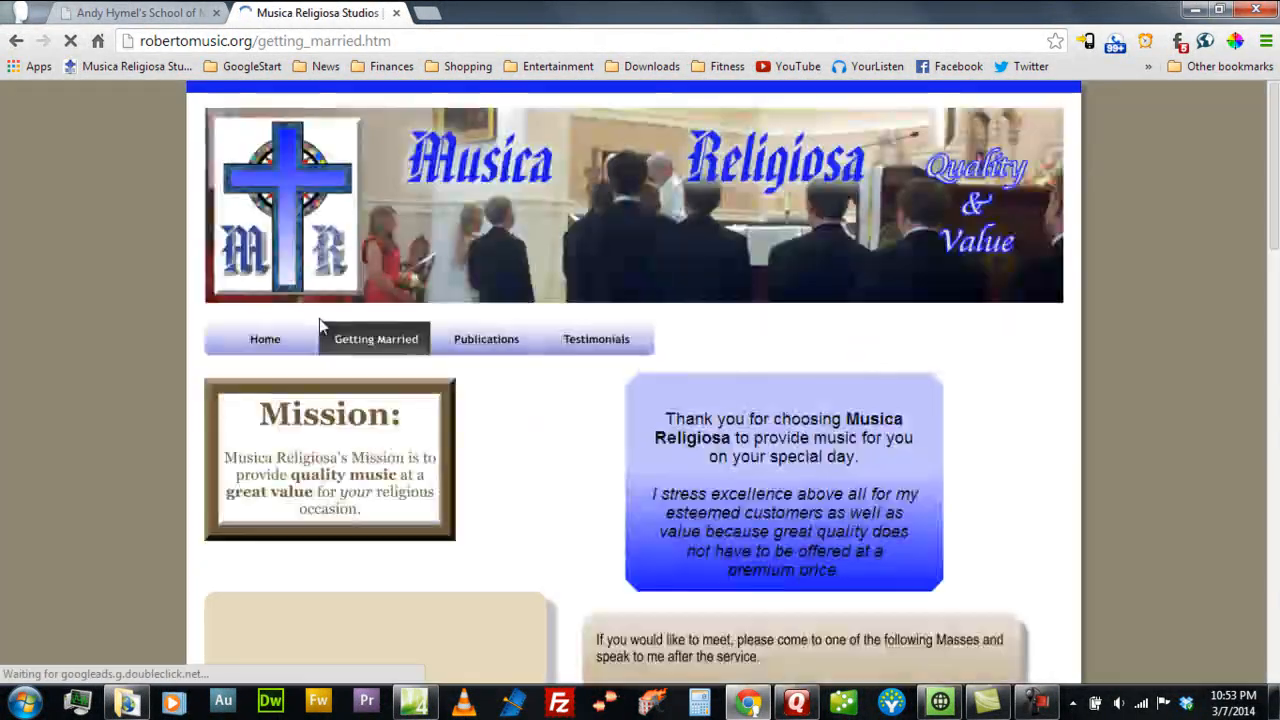
Scroll to the live wedding form and test its Comments field
scroll(down, 3)
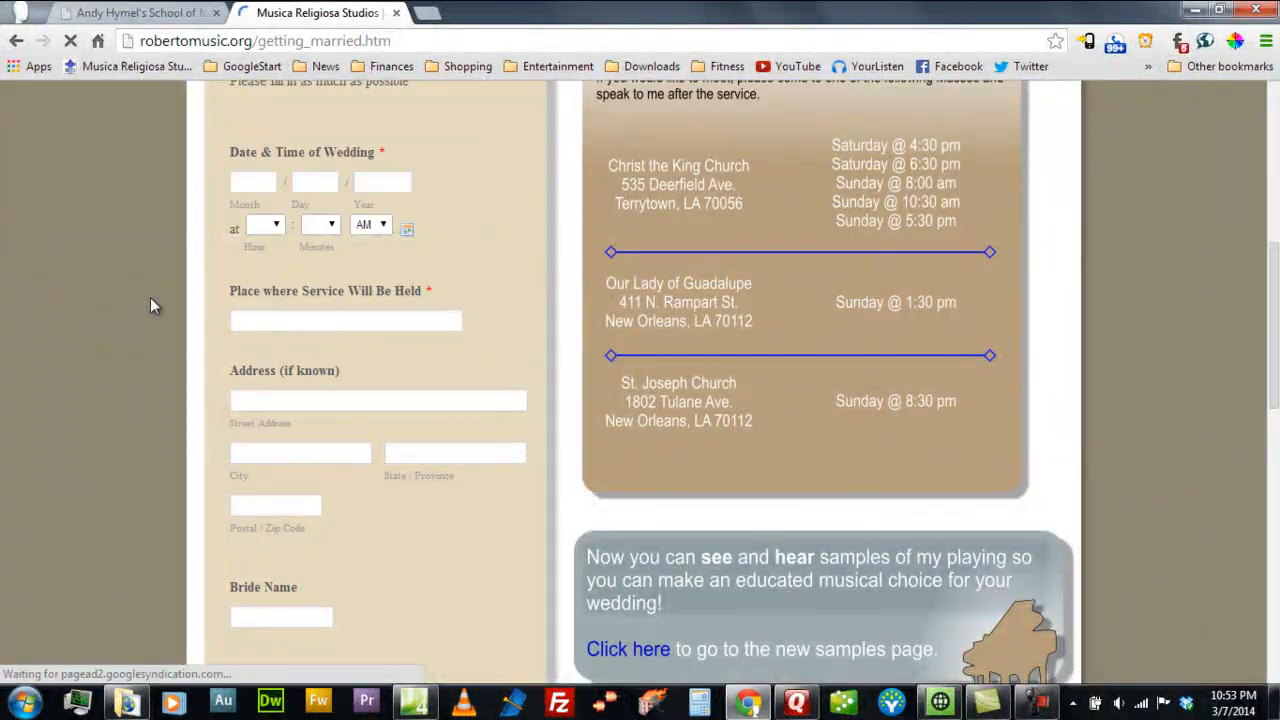
scroll(down, 3)
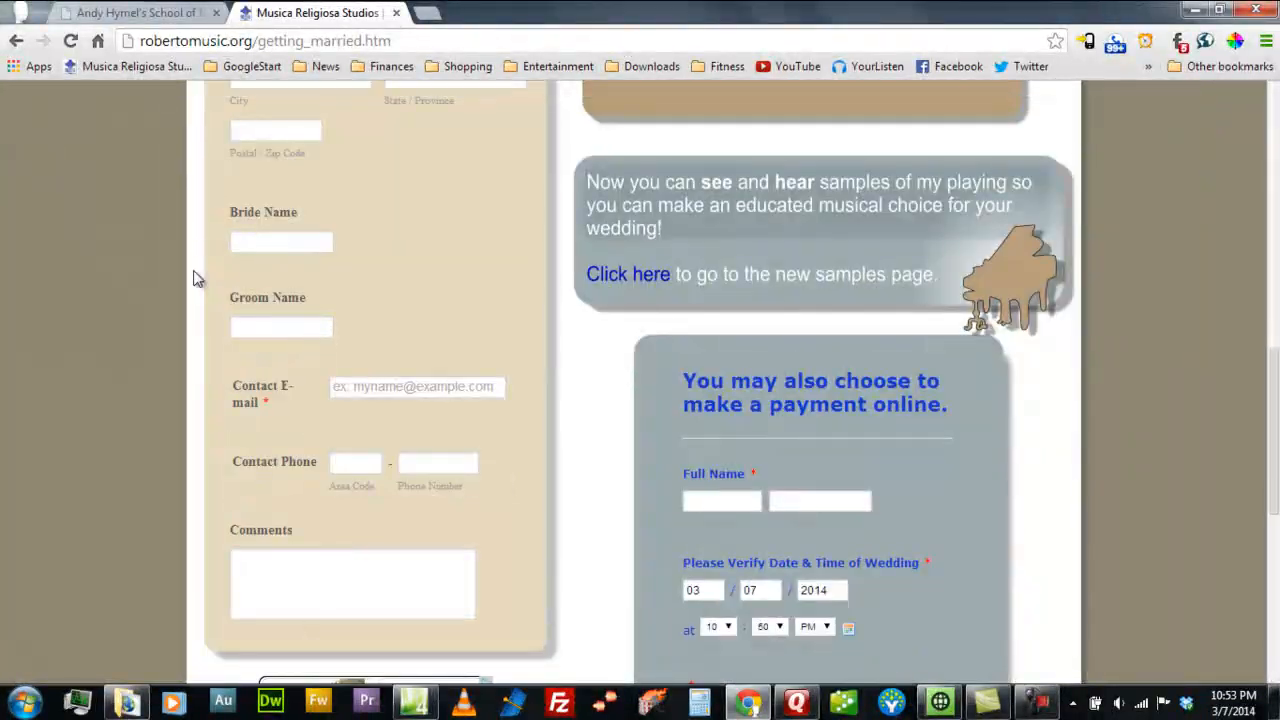
click(352, 584)
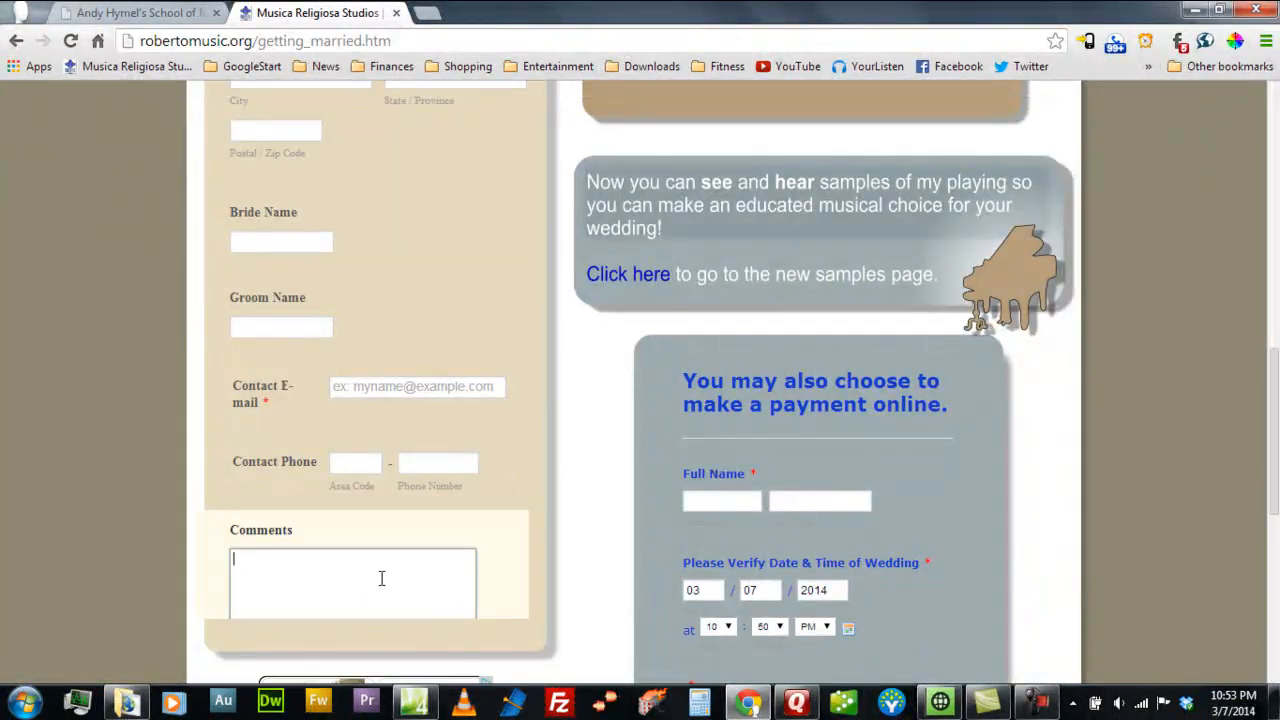
mouse_move(276, 628)
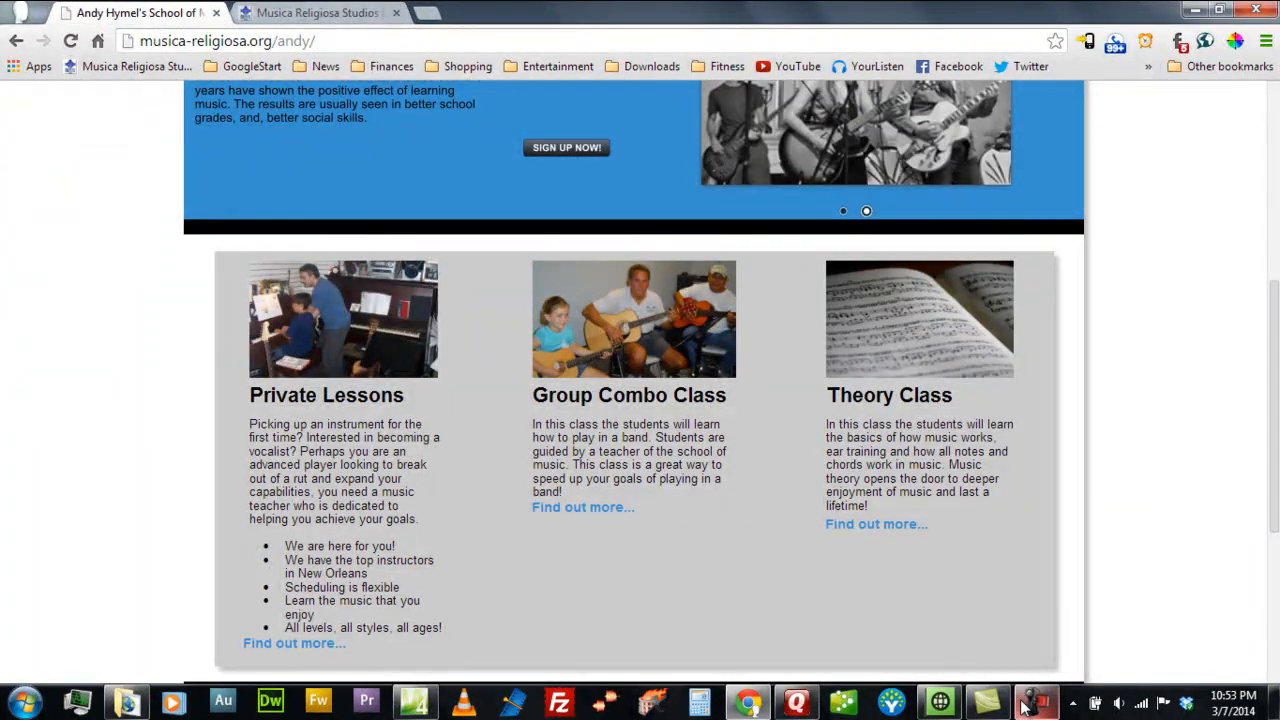
Return to the design document and open its getting_married page
click(1036, 700)
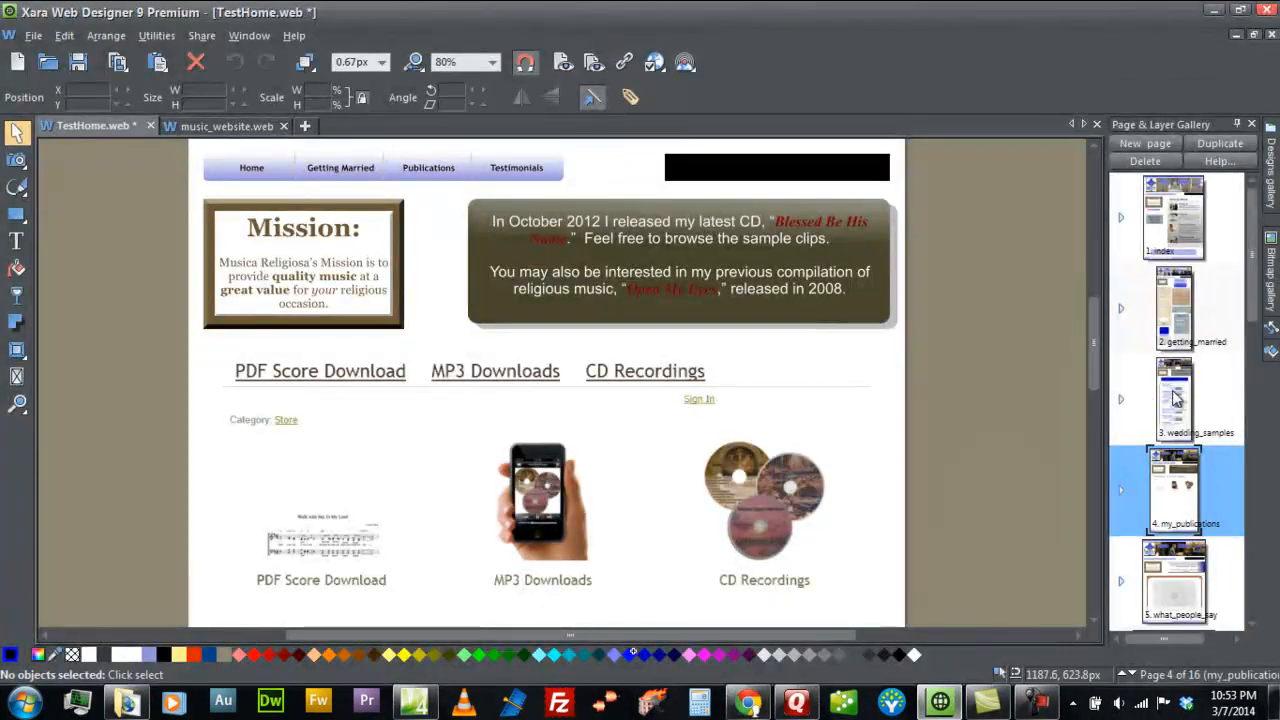
click(1174, 308)
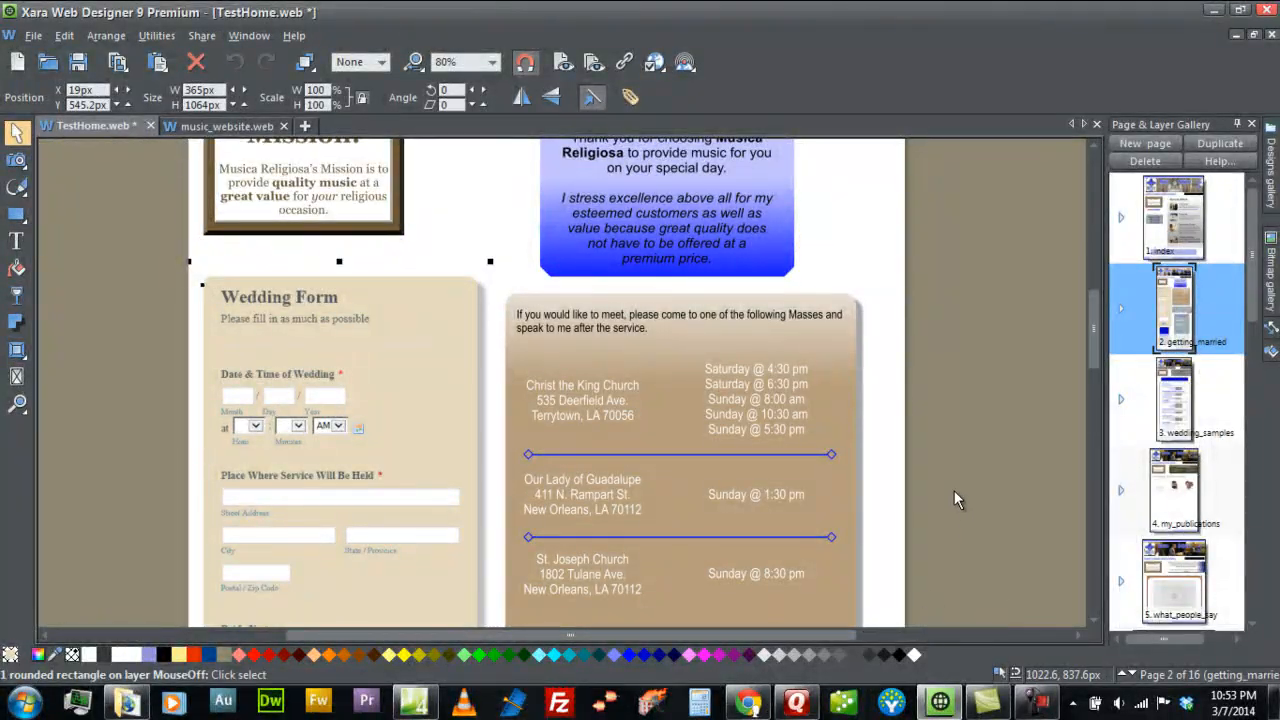
scroll(down, 3)
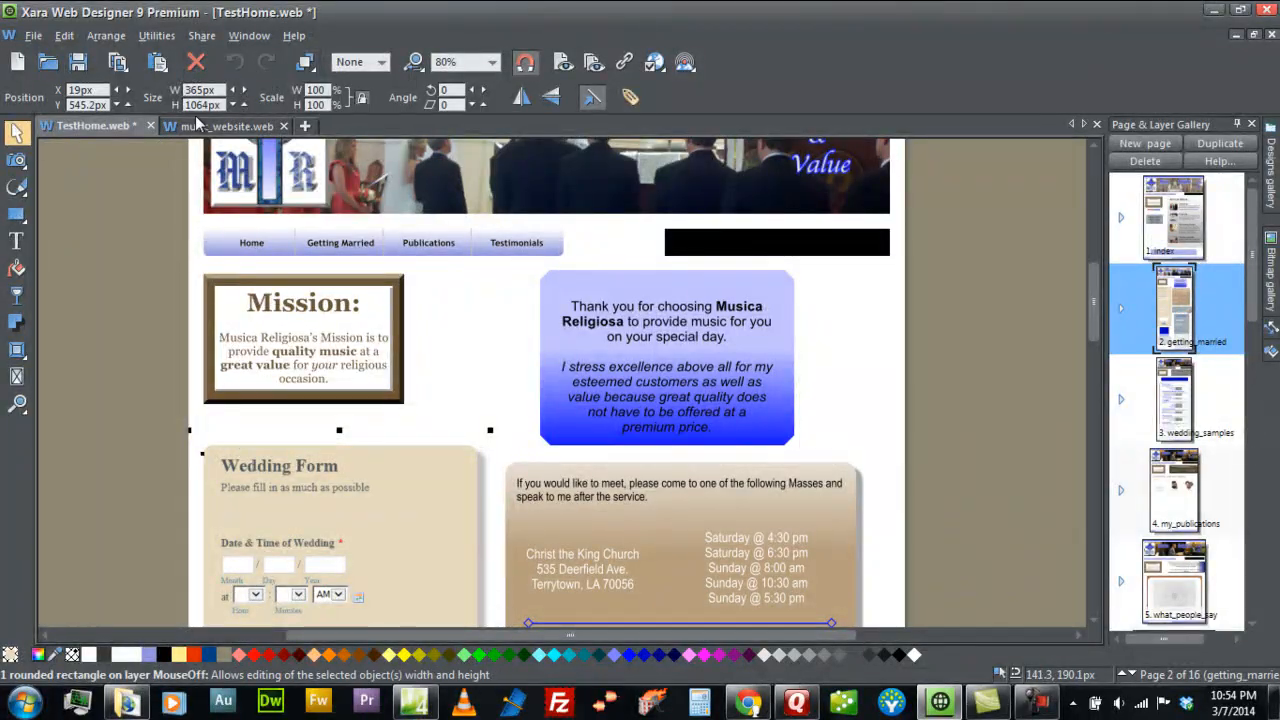
mouse_move(204, 104)
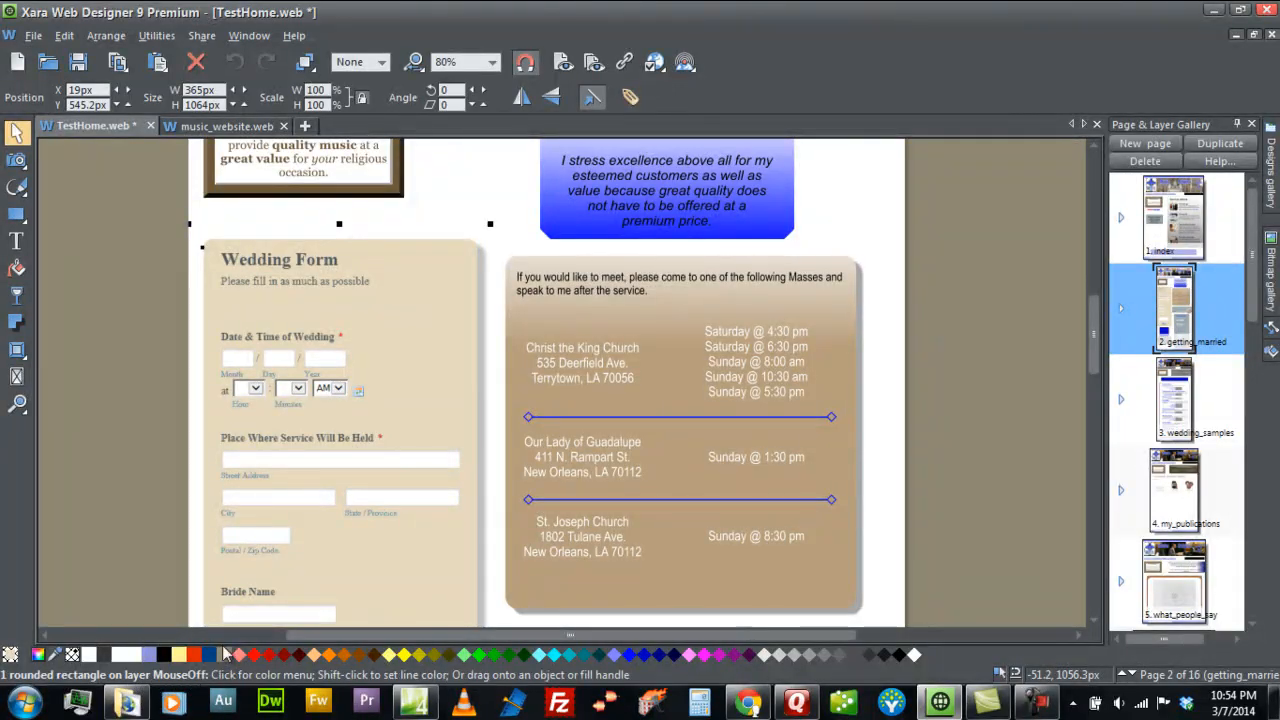
Select the embedded wedding form placeholder on the page to inspect it
scroll(down, 3)
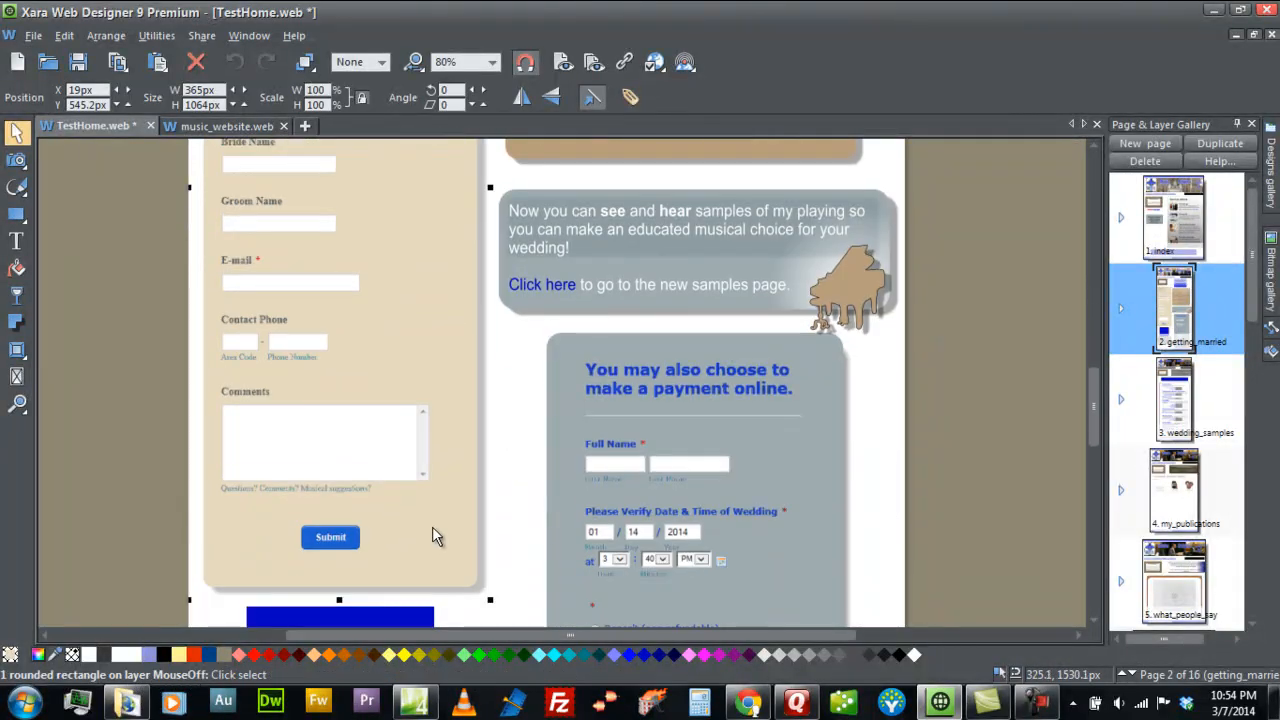
click(428, 528)
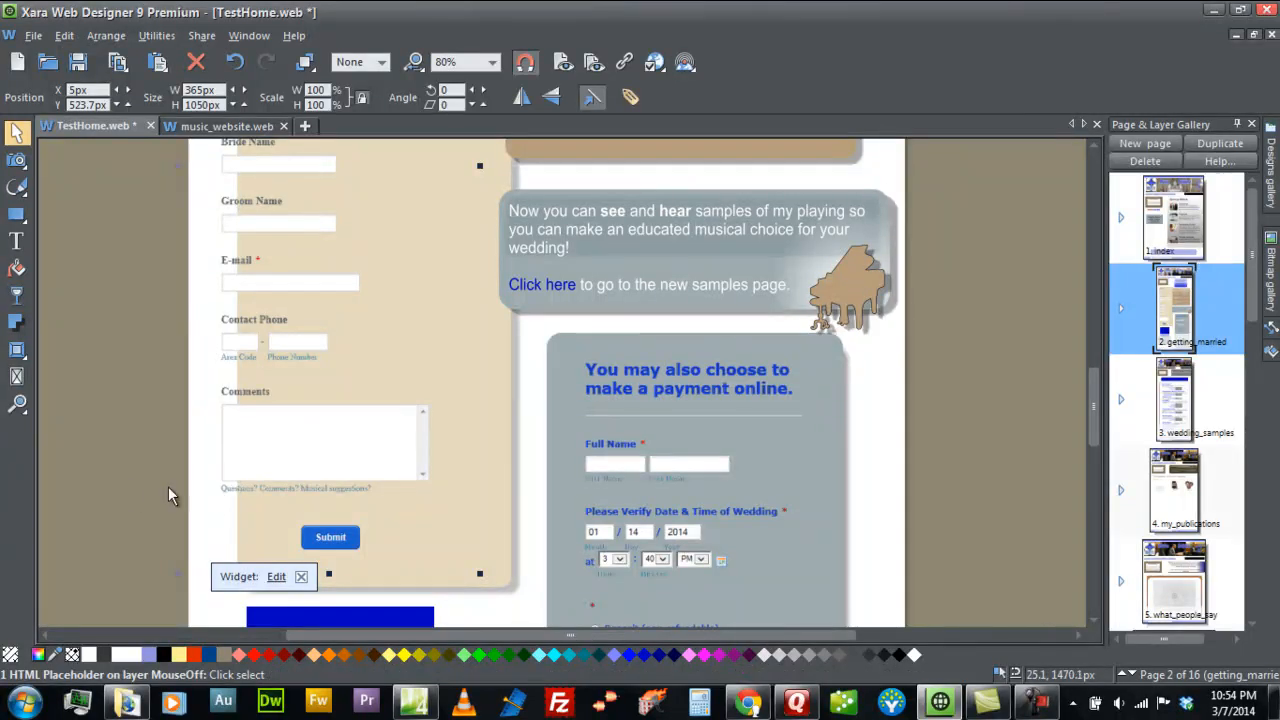
scroll(down, 3)
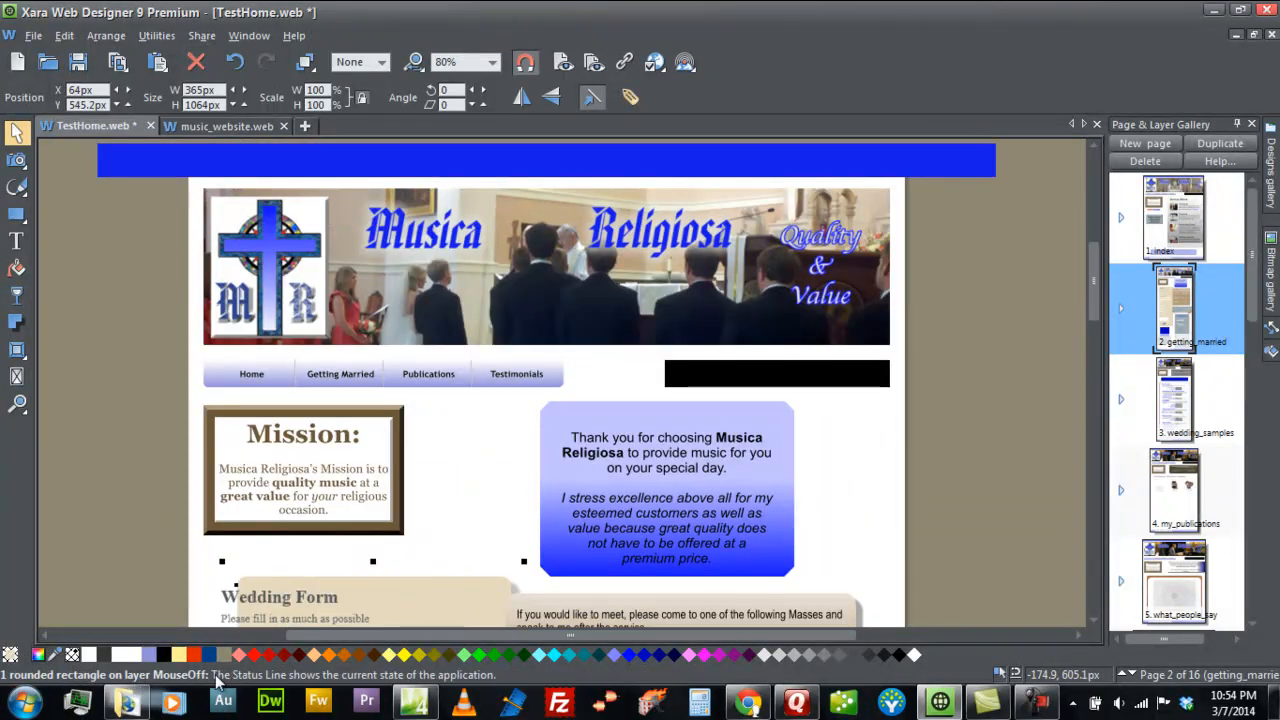
mouse_move(144, 588)
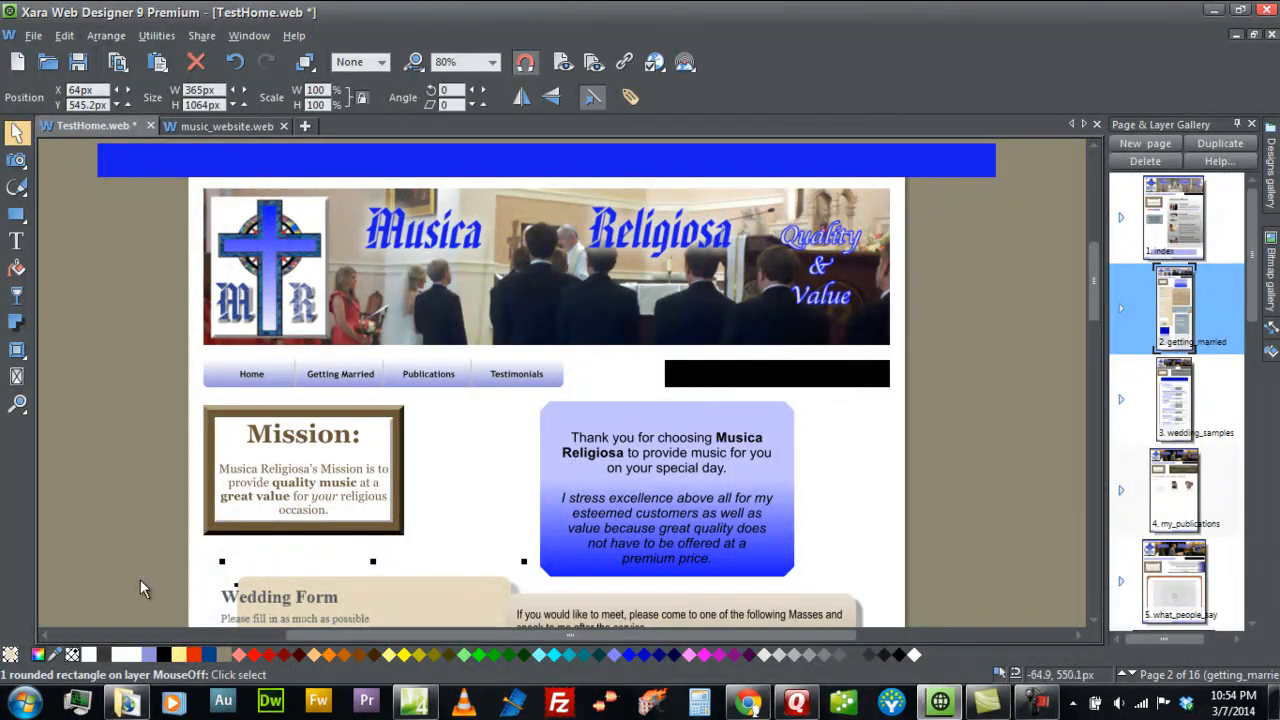
Set the form's rounded background rectangle height to 1000px on the InfoBar
scroll(down, 3)
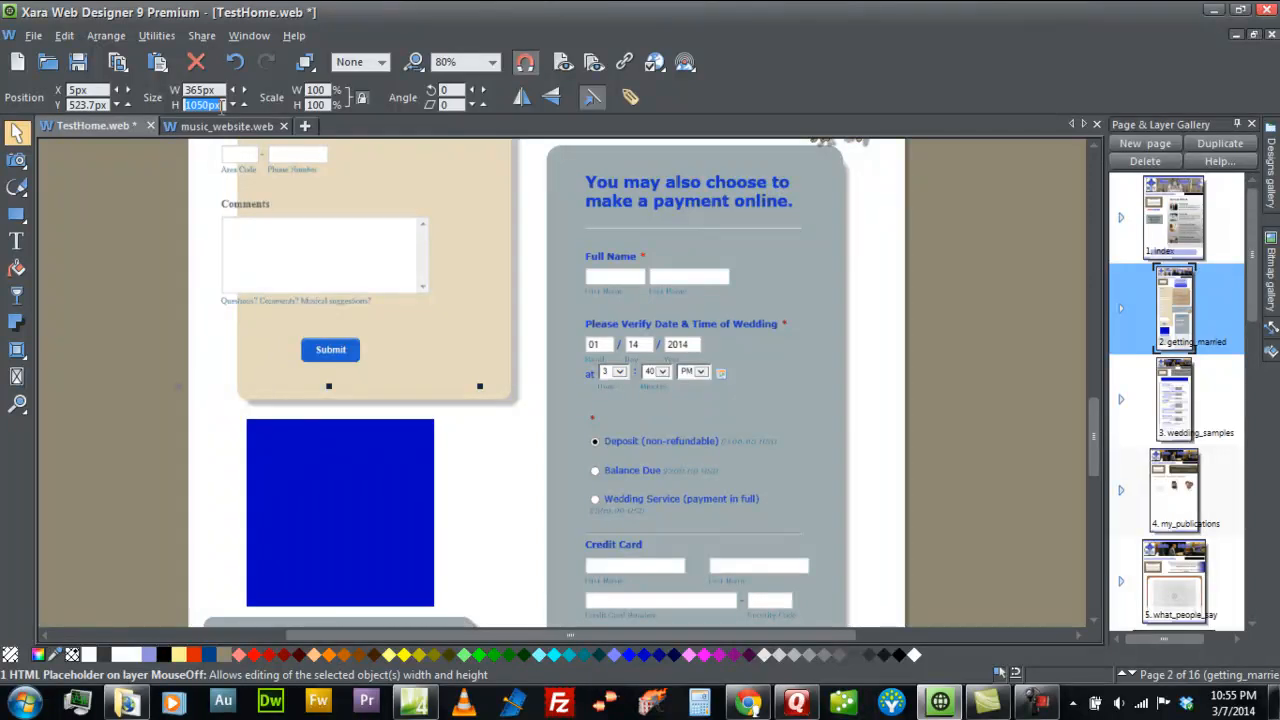
mouse_move(210, 100)
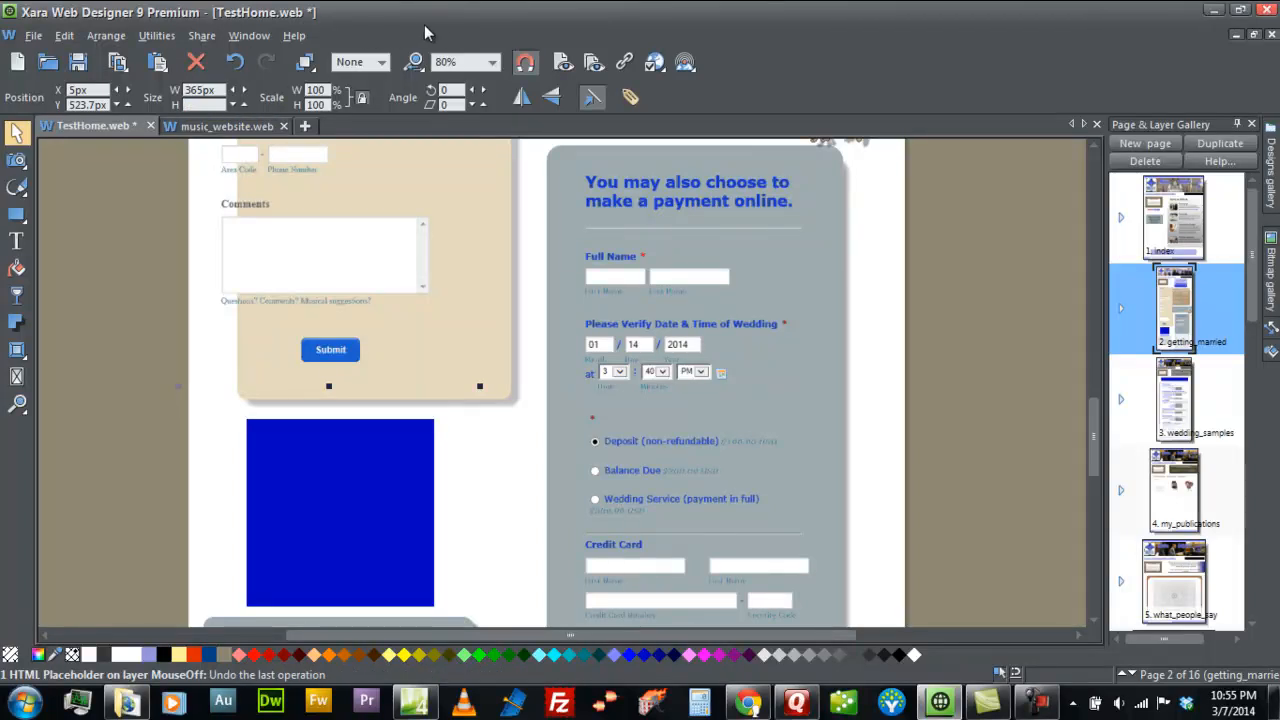
mouse_move(490, 350)
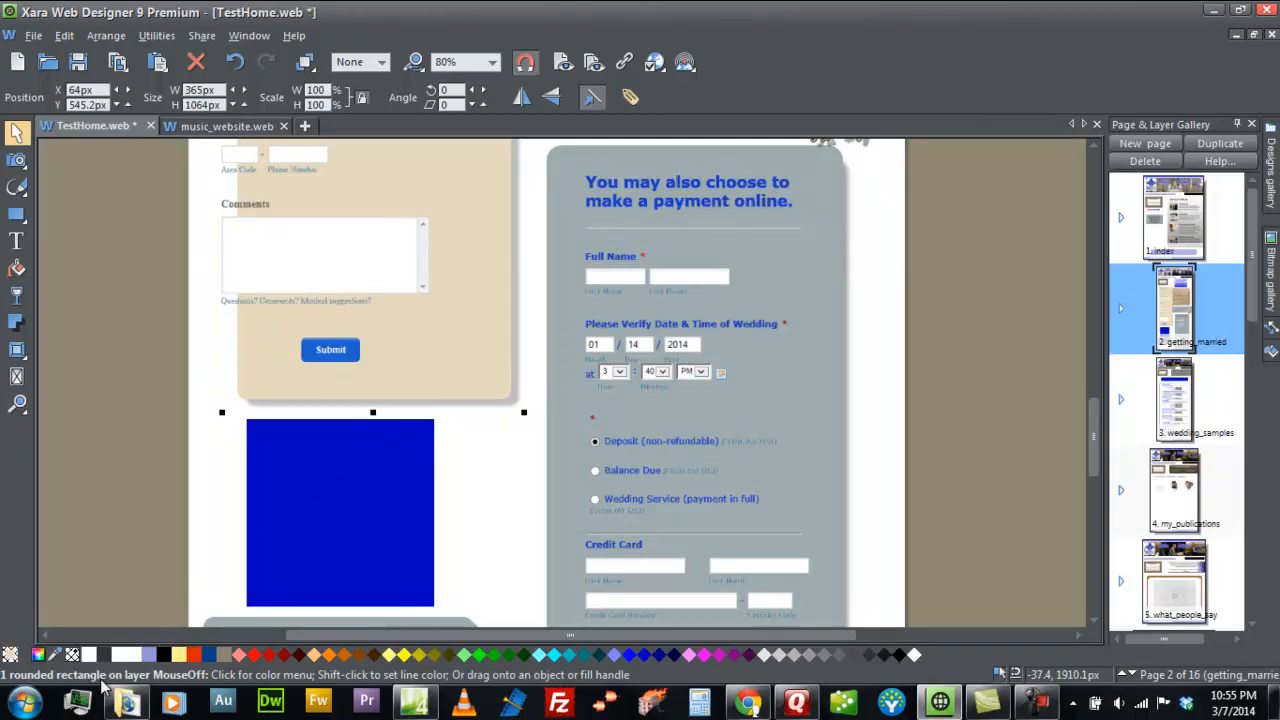
mouse_move(264, 184)
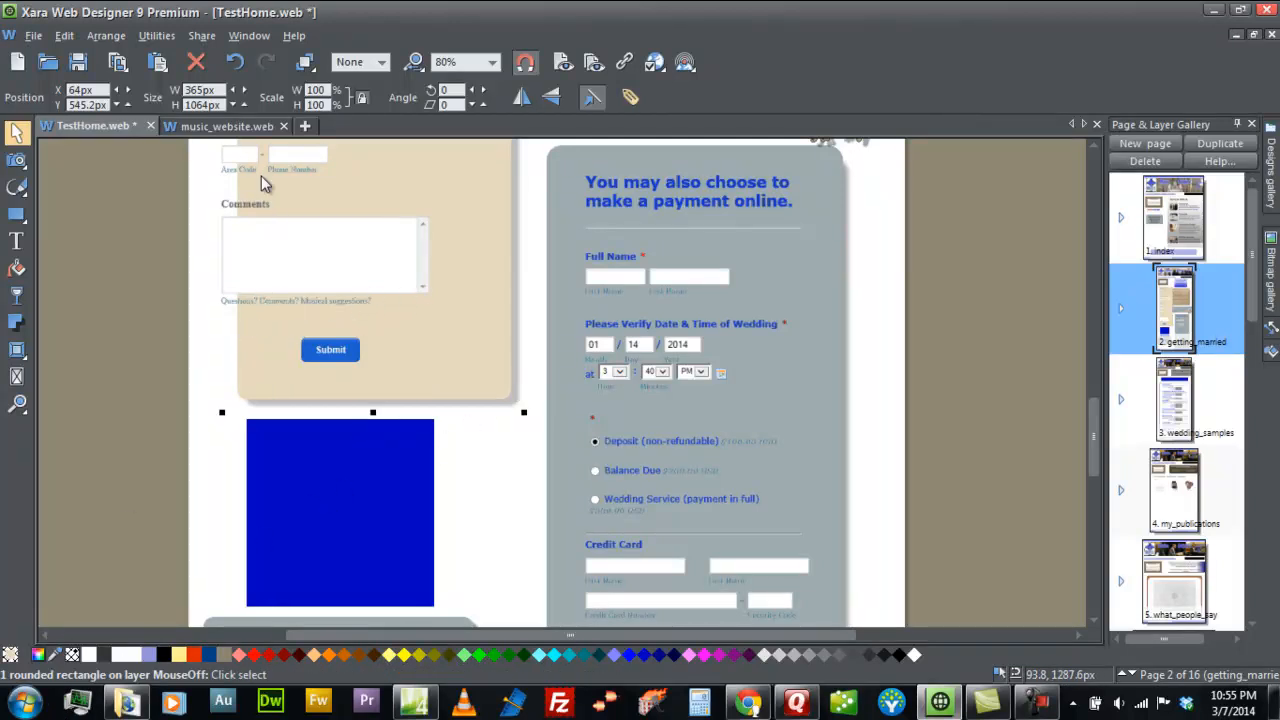
click(210, 104)
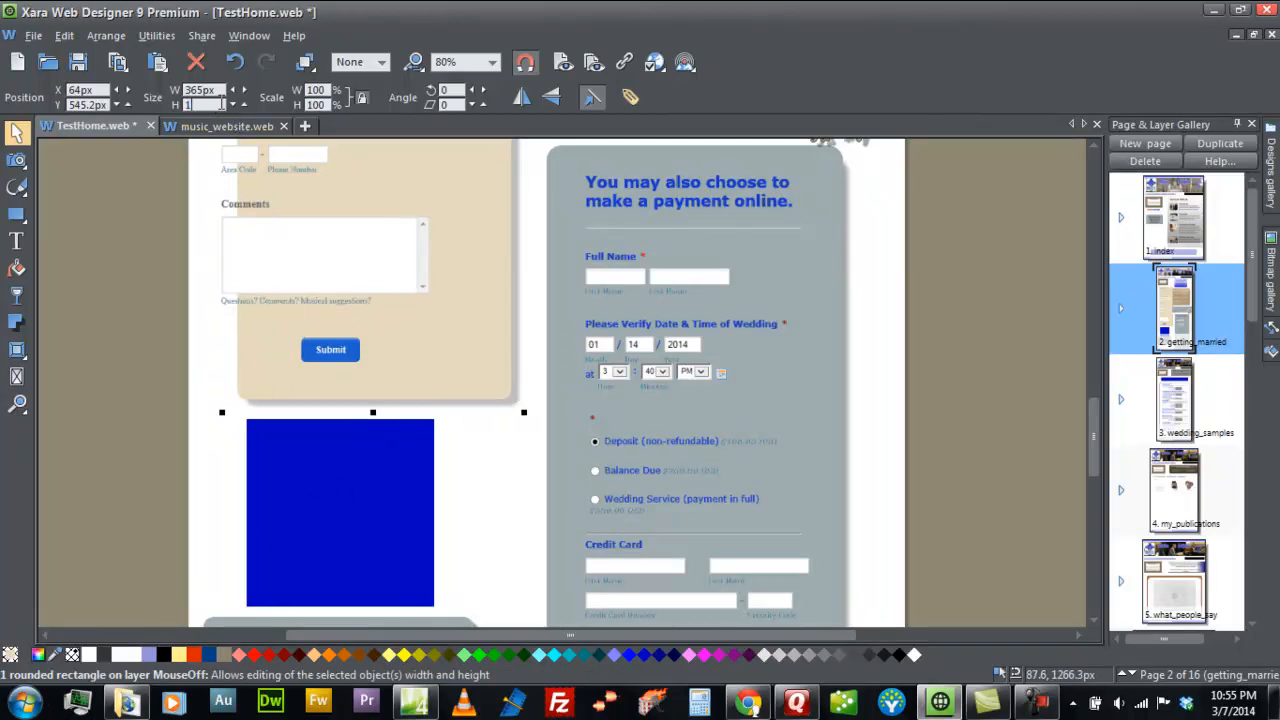
text(1000)
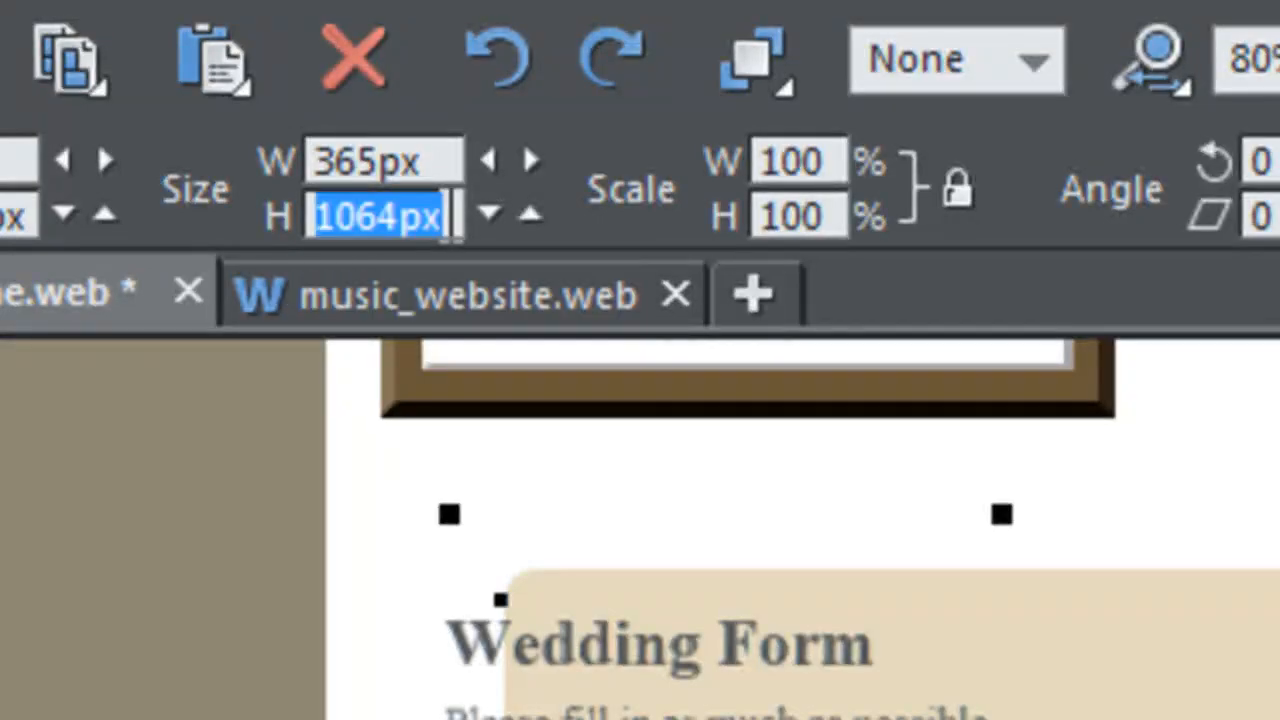
text(1000px)
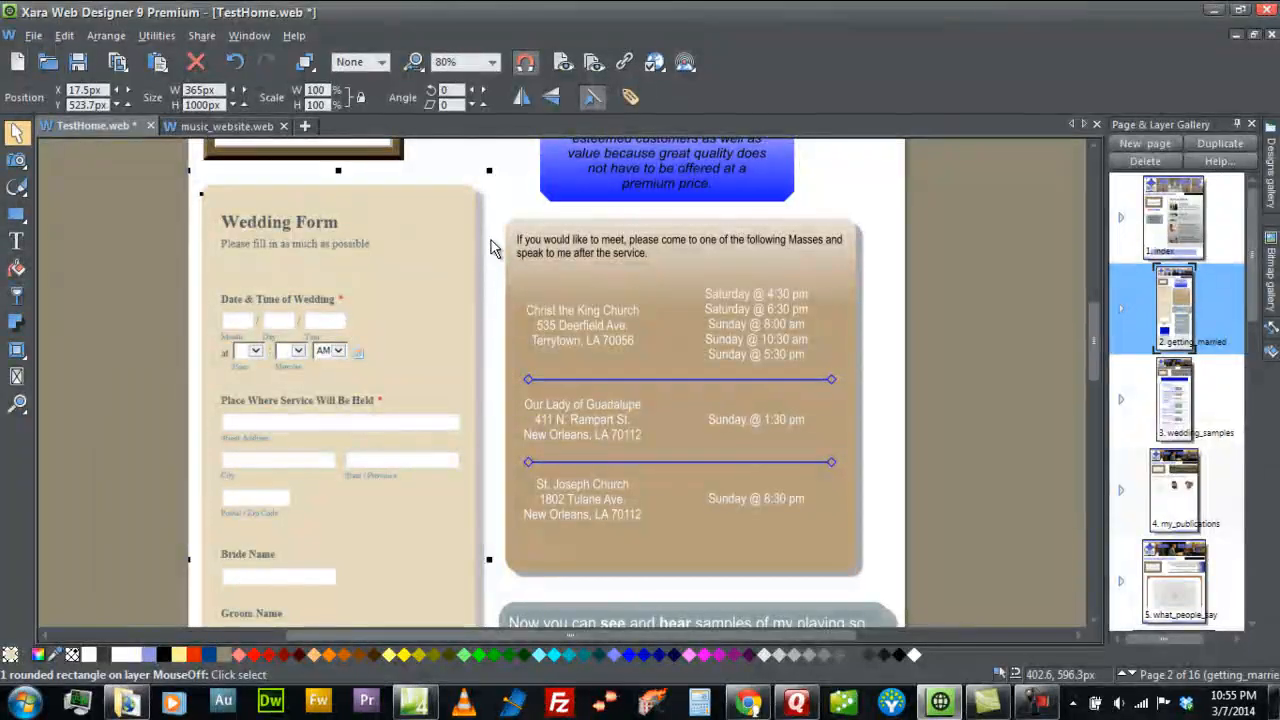
scroll(down, 3)
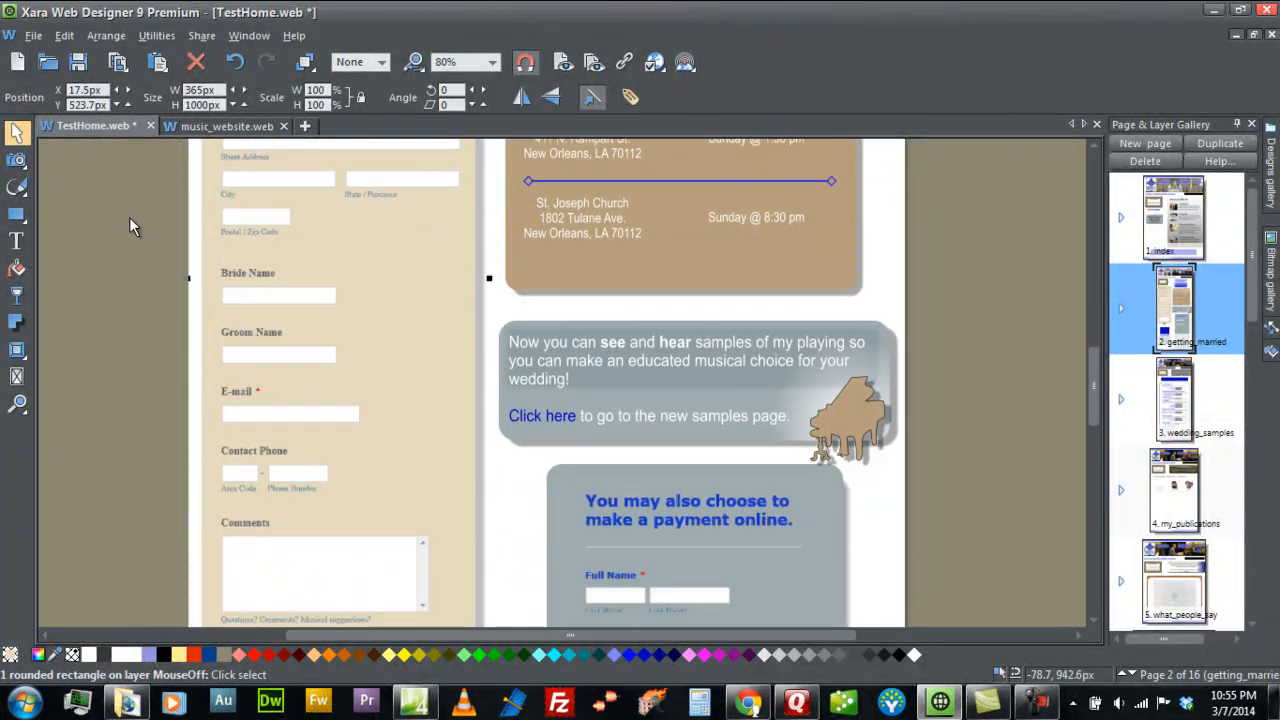
scroll(down, 3)
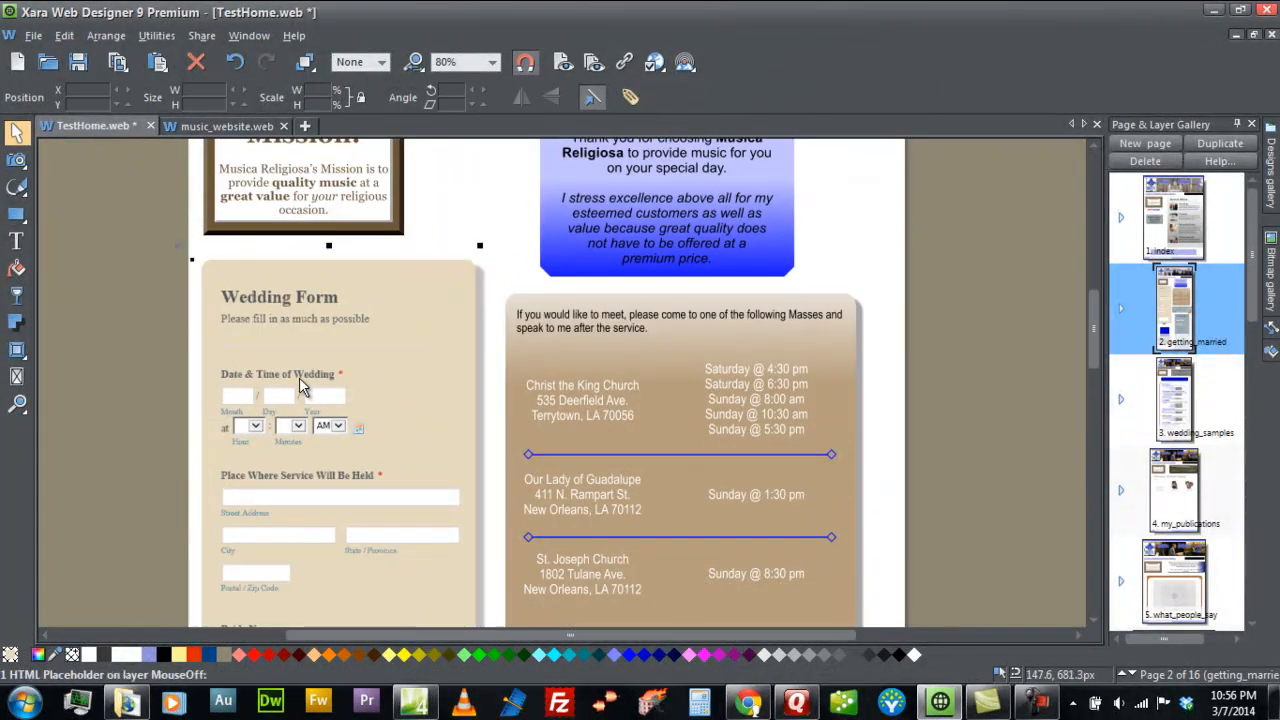
click(304, 190)
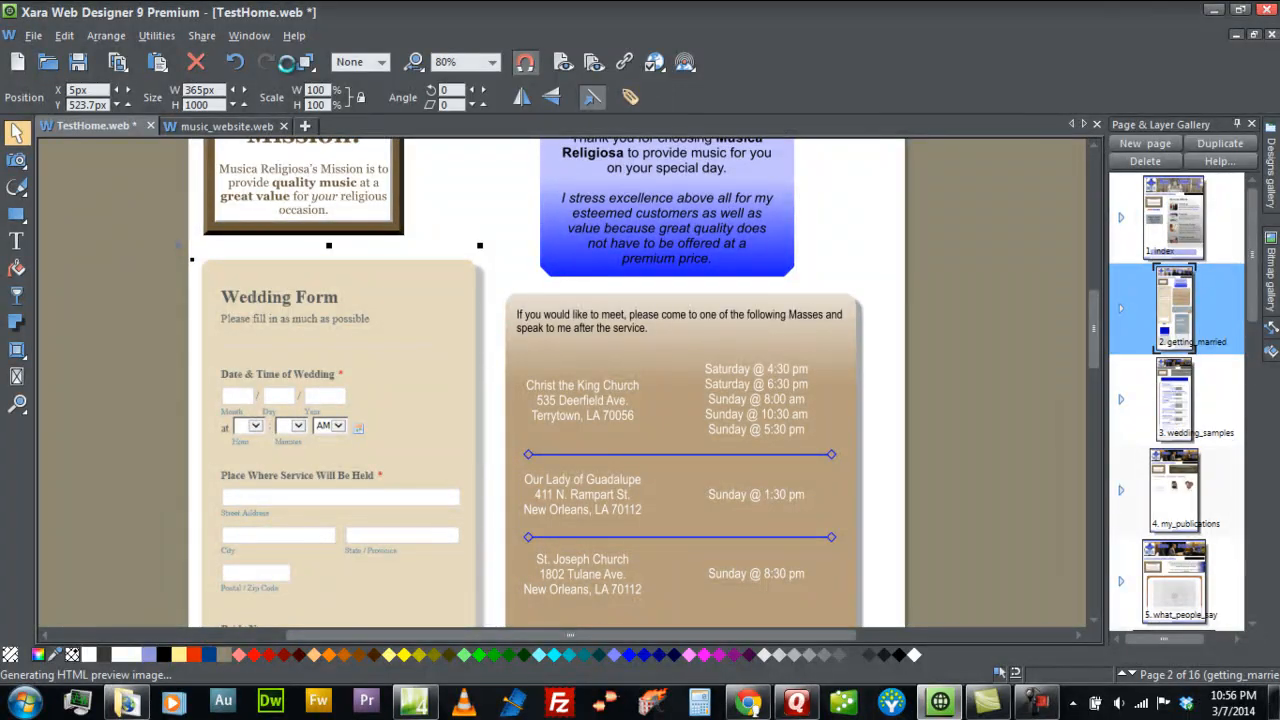
mouse_move(212, 96)
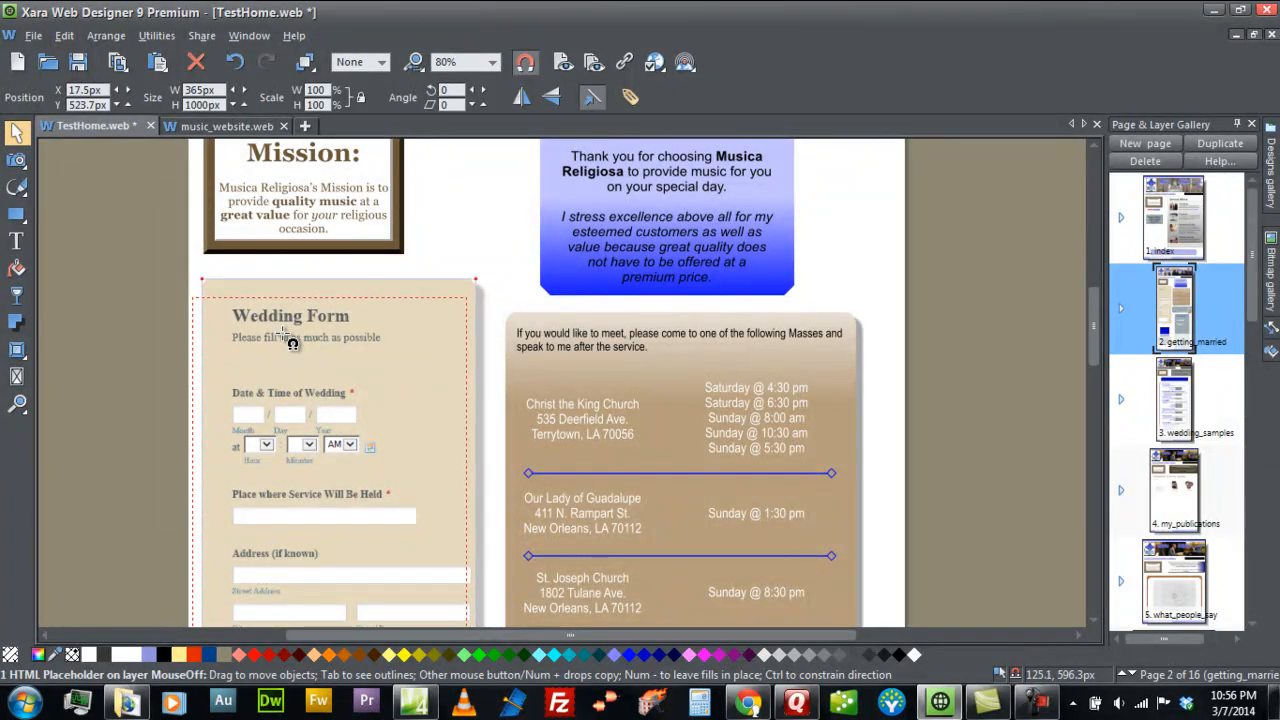
drag(290, 336, 280, 322)
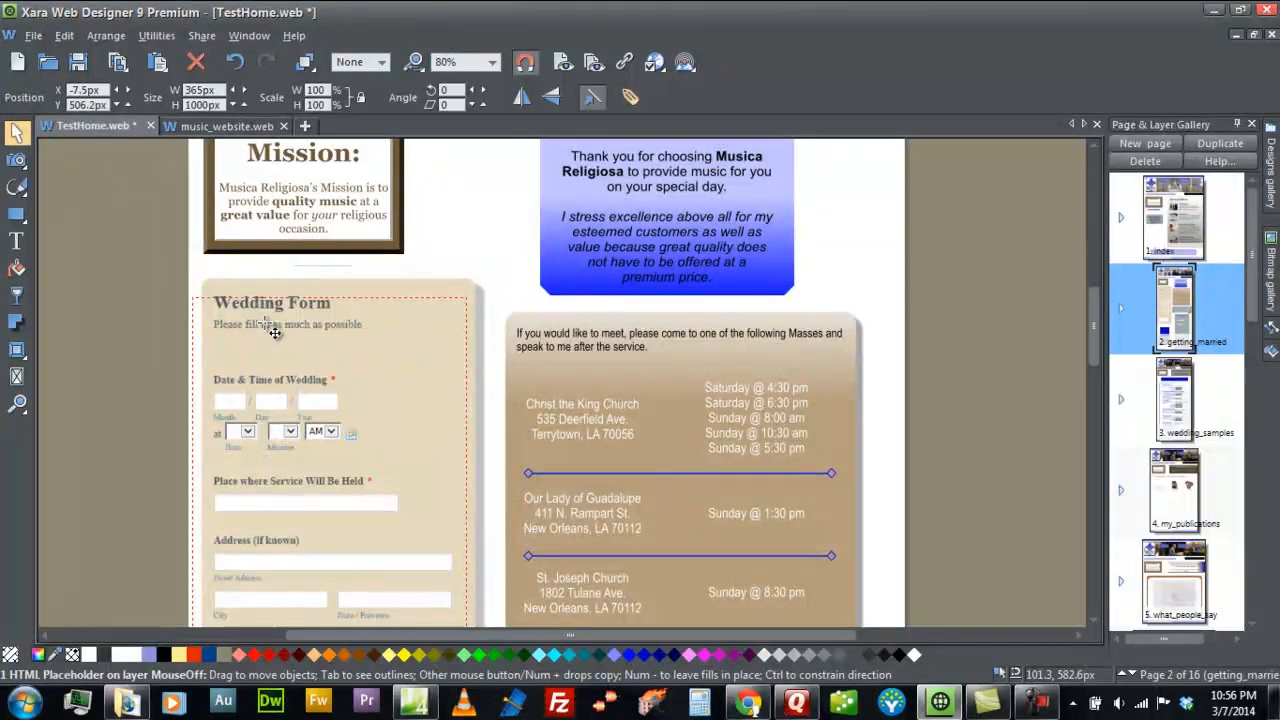
scroll(down, 3)
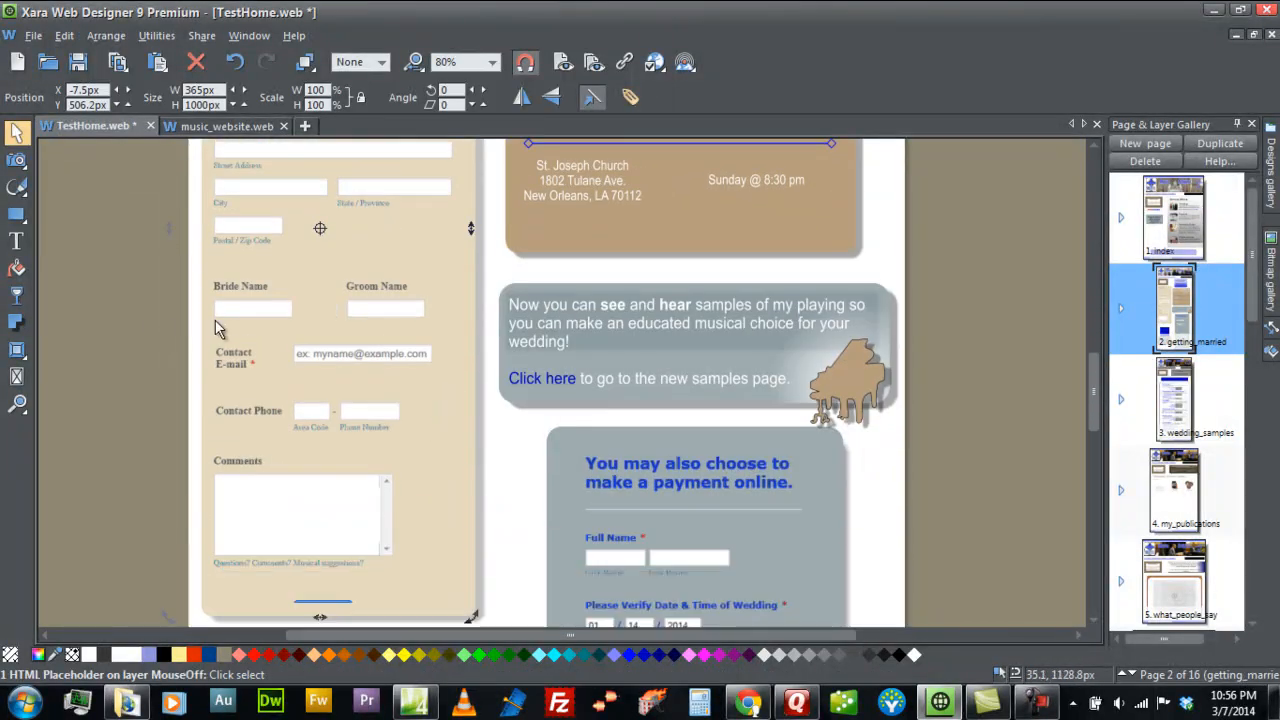
scroll(down, 3)
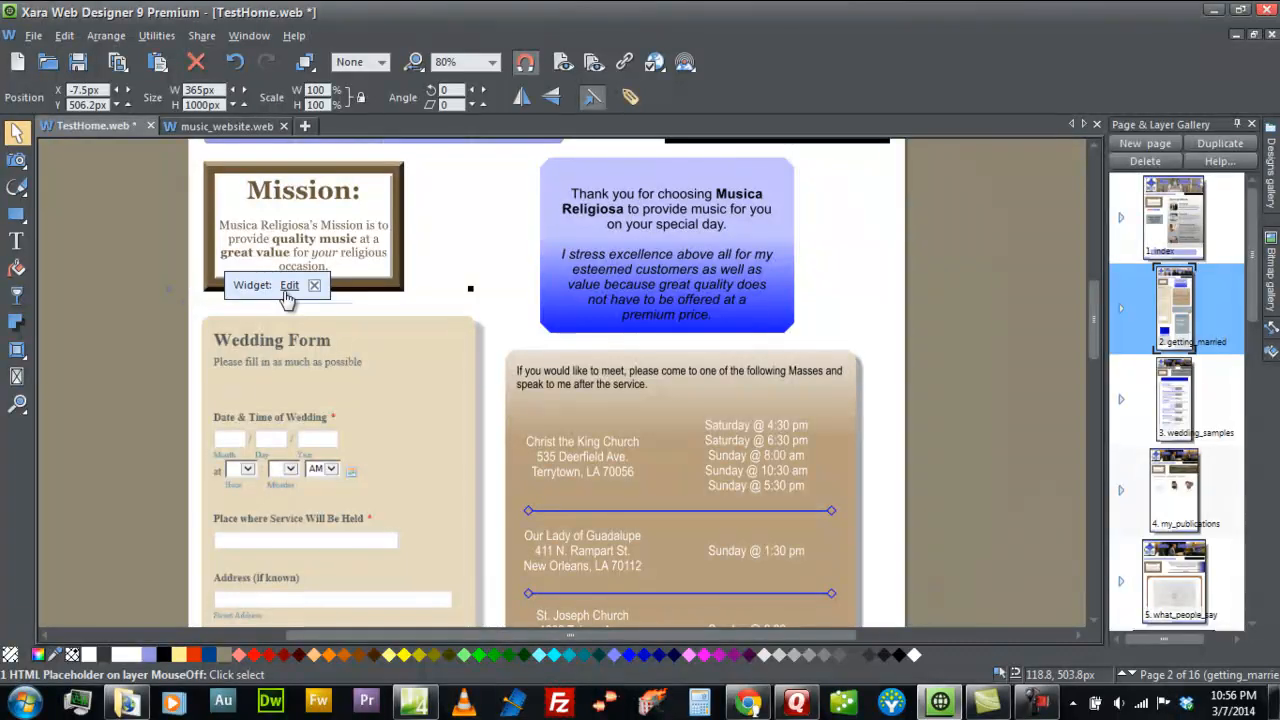
click(288, 284)
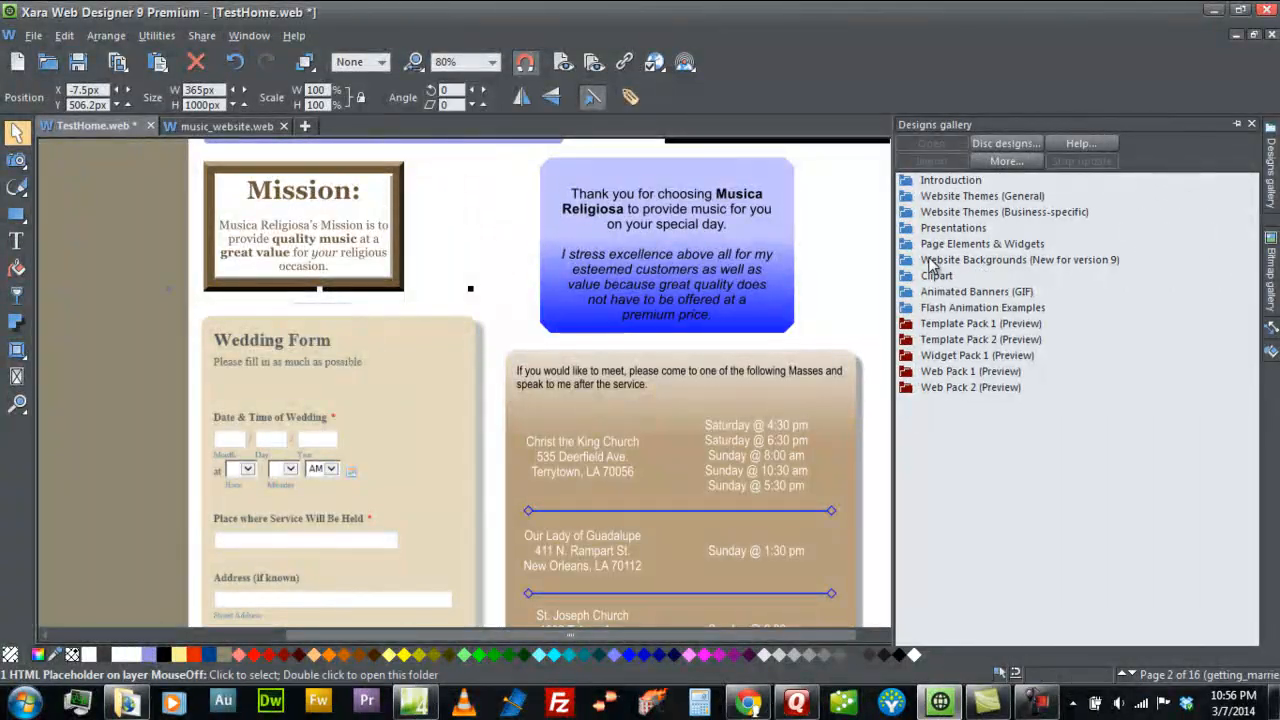
double_click(982, 244)
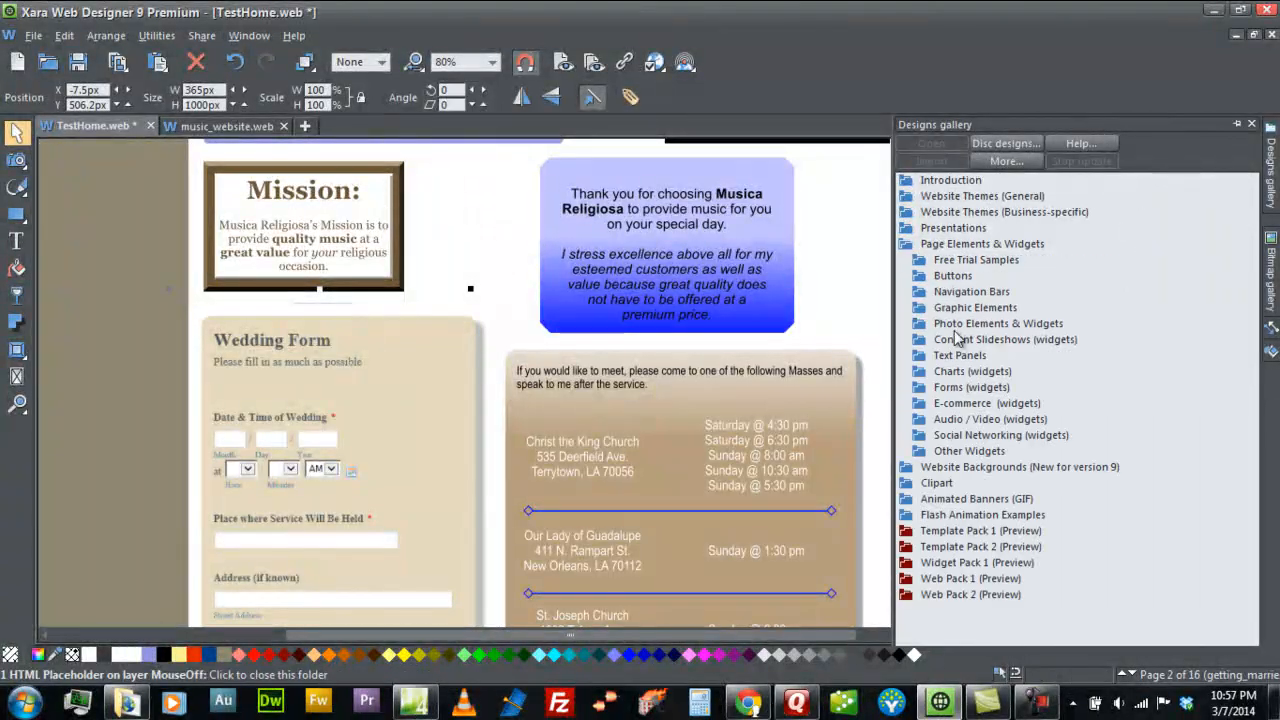
click(970, 388)
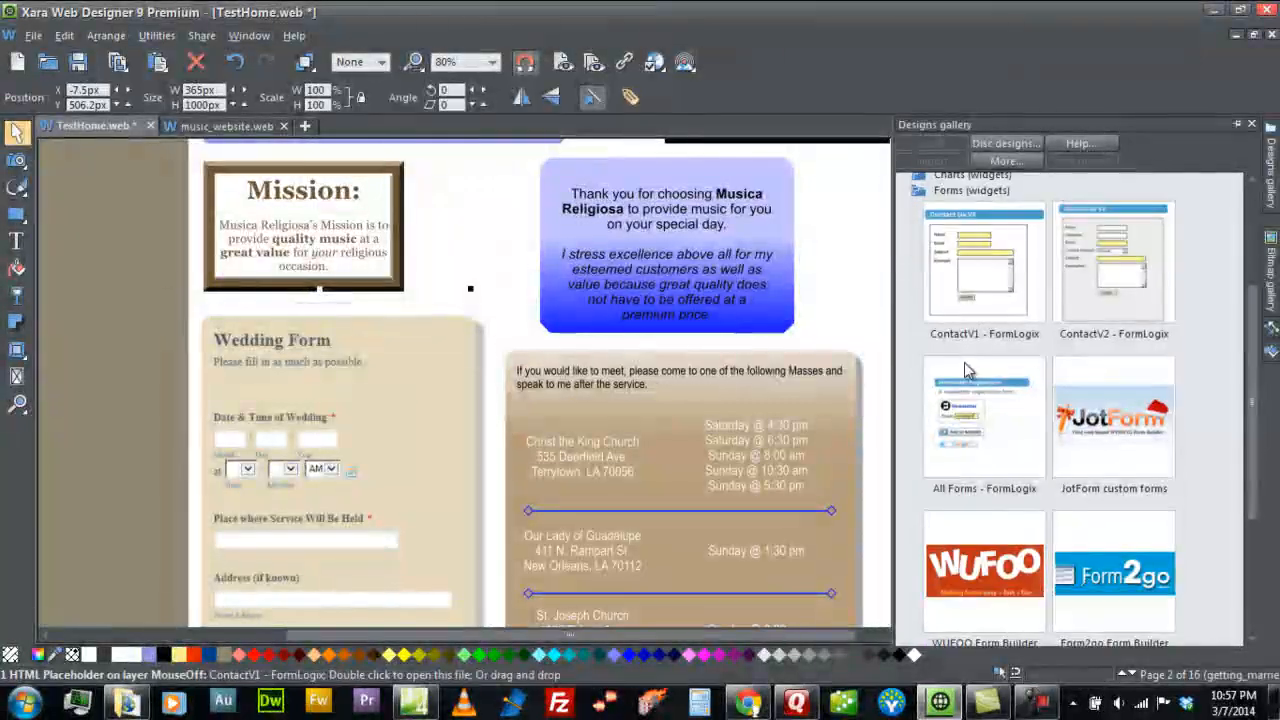
mouse_move(1106, 452)
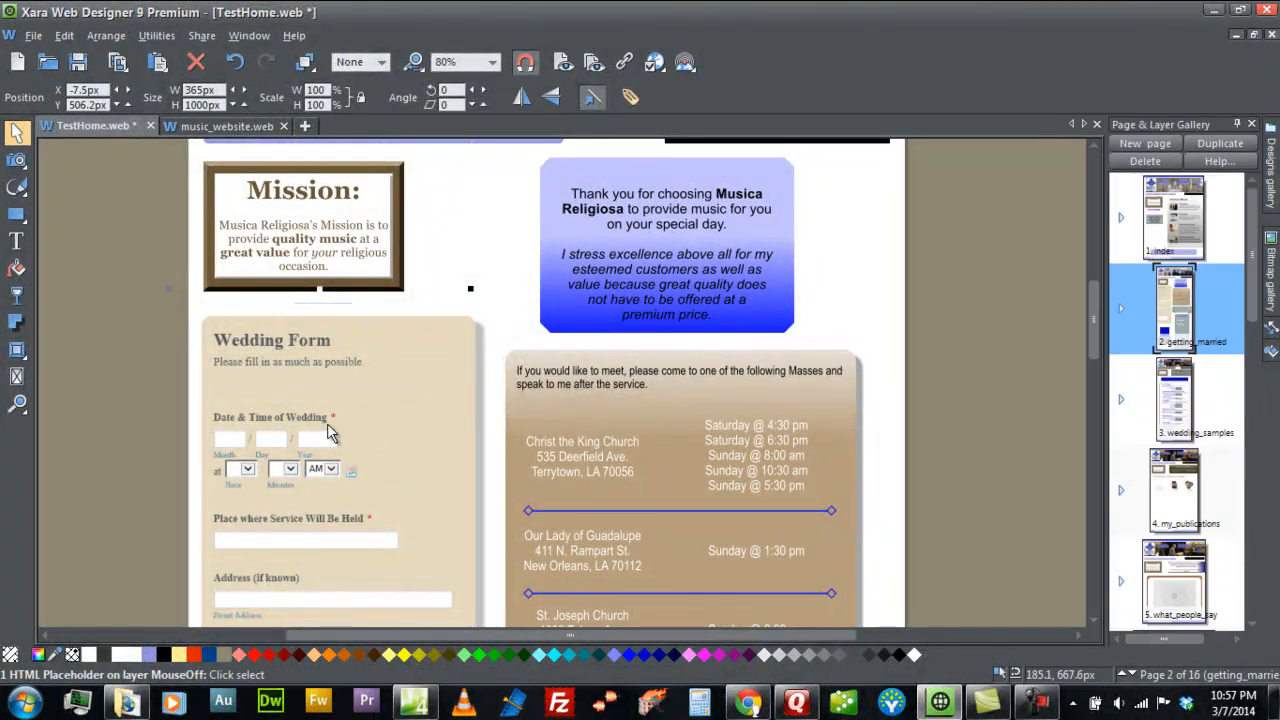
Draw a rounded rectangle in the left column, fill it blue and set its width to 365
scroll(down, 3)
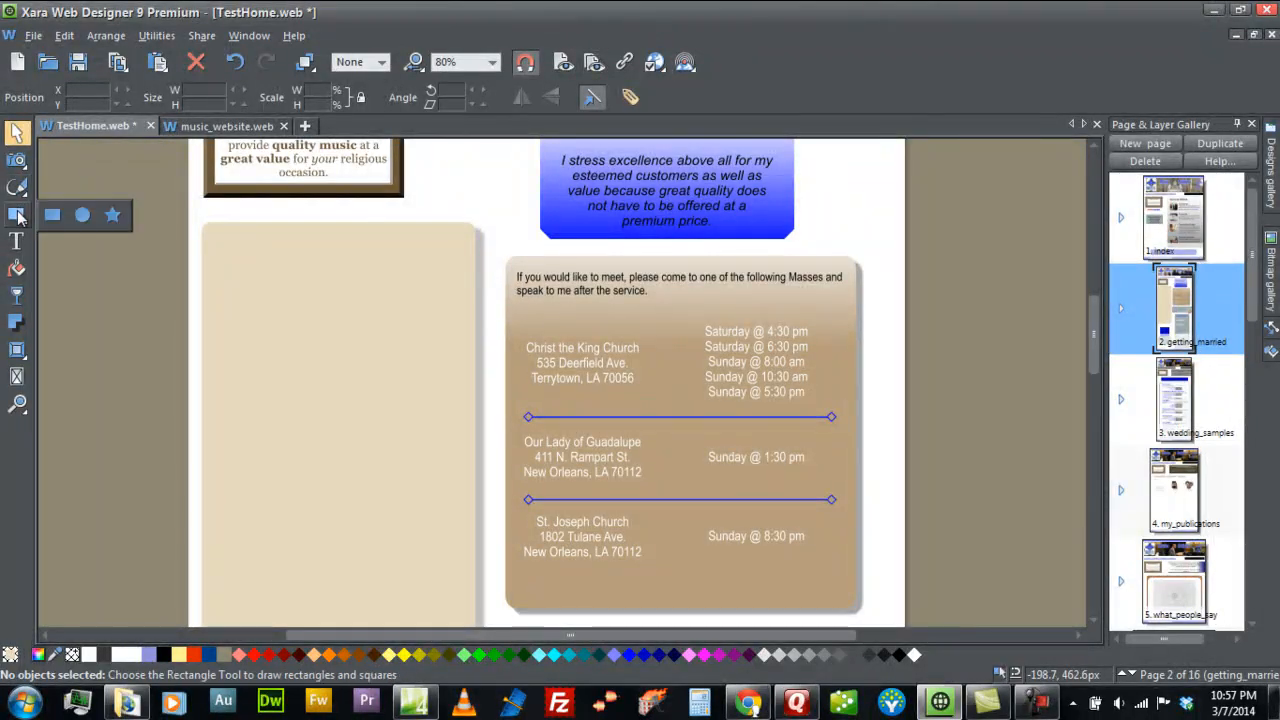
click(16, 216)
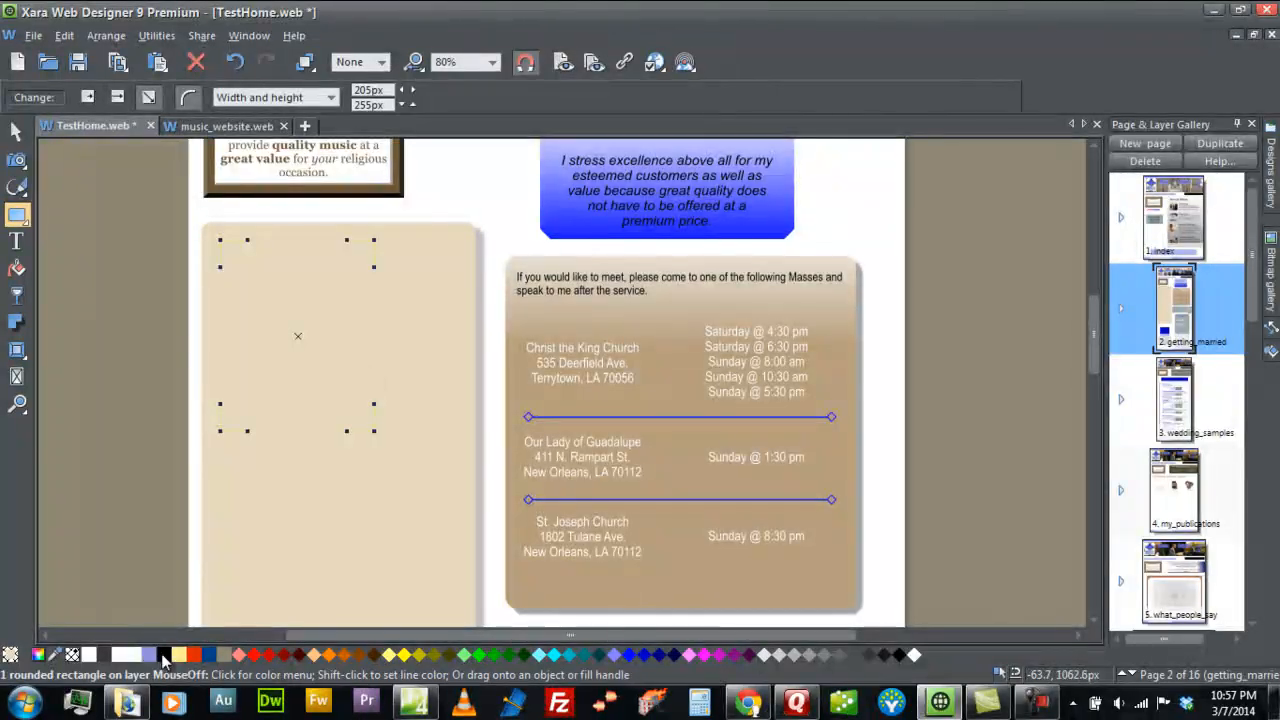
right_click(164, 656)
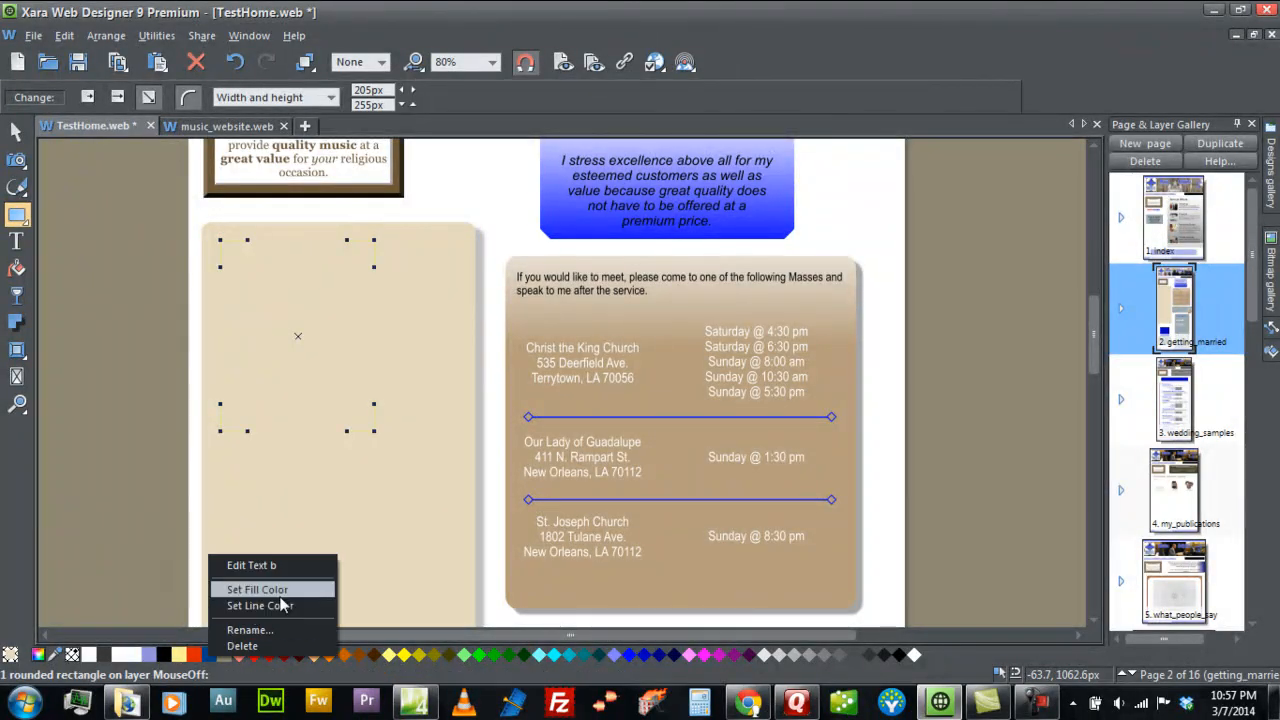
click(256, 588)
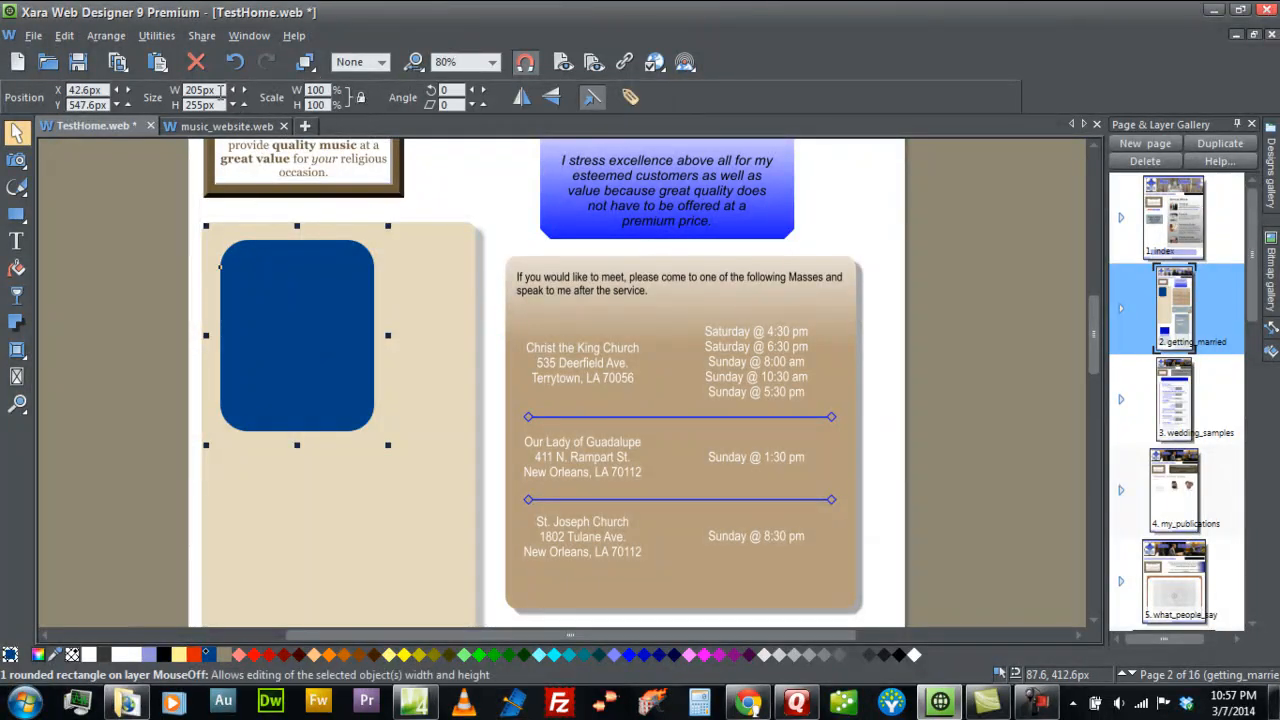
text(365)
text(1000)
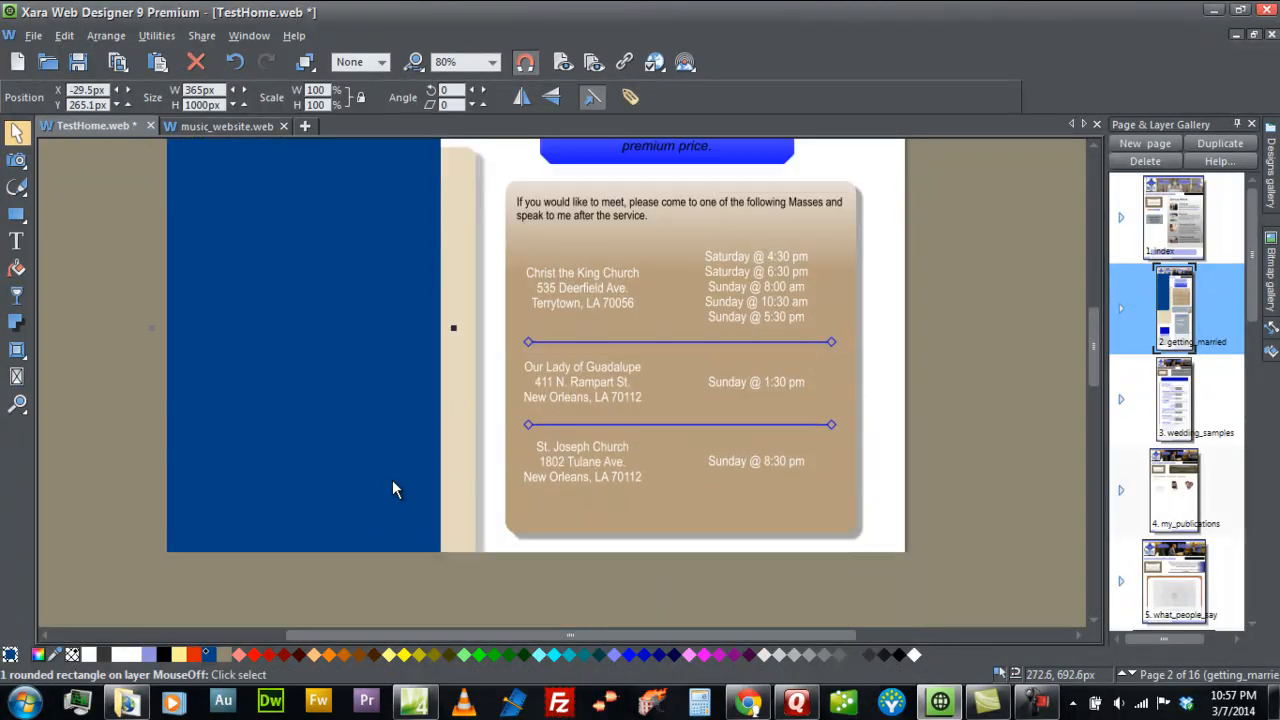
scroll(down, 3)
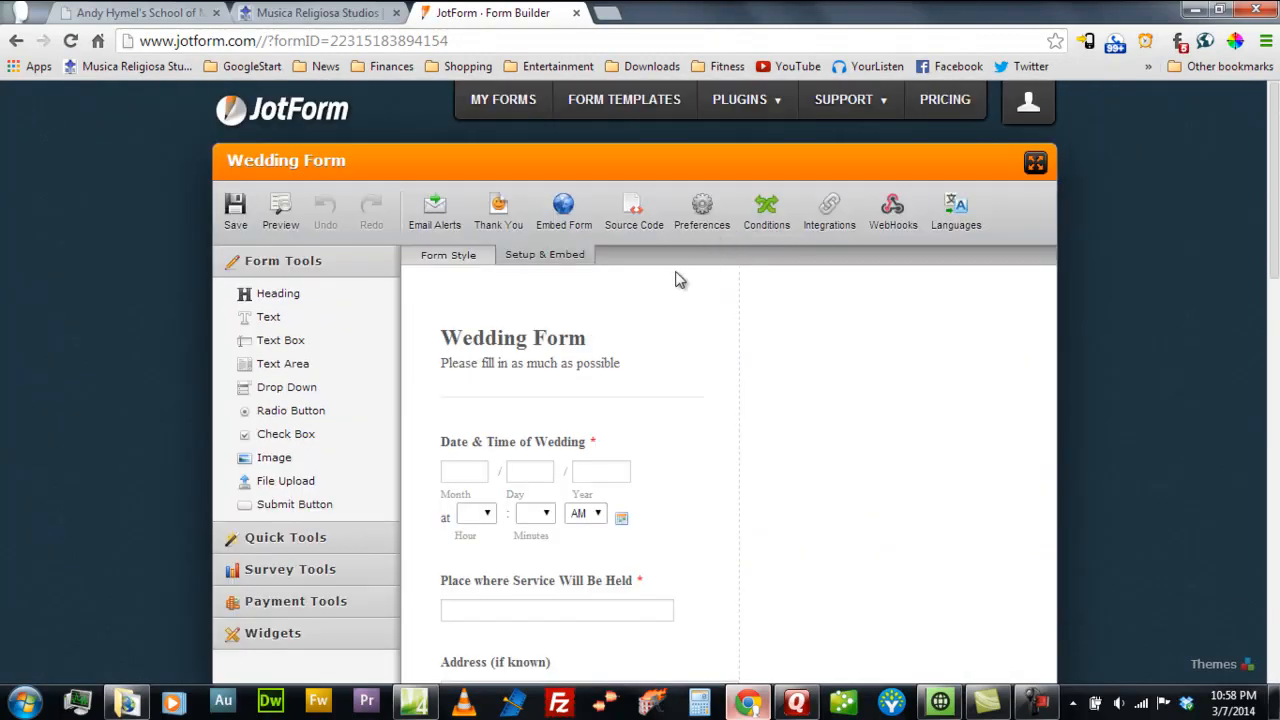
In Form Builder's Setup & Embed options, show the Wedding Form's source code and copy the script
click(448, 256)
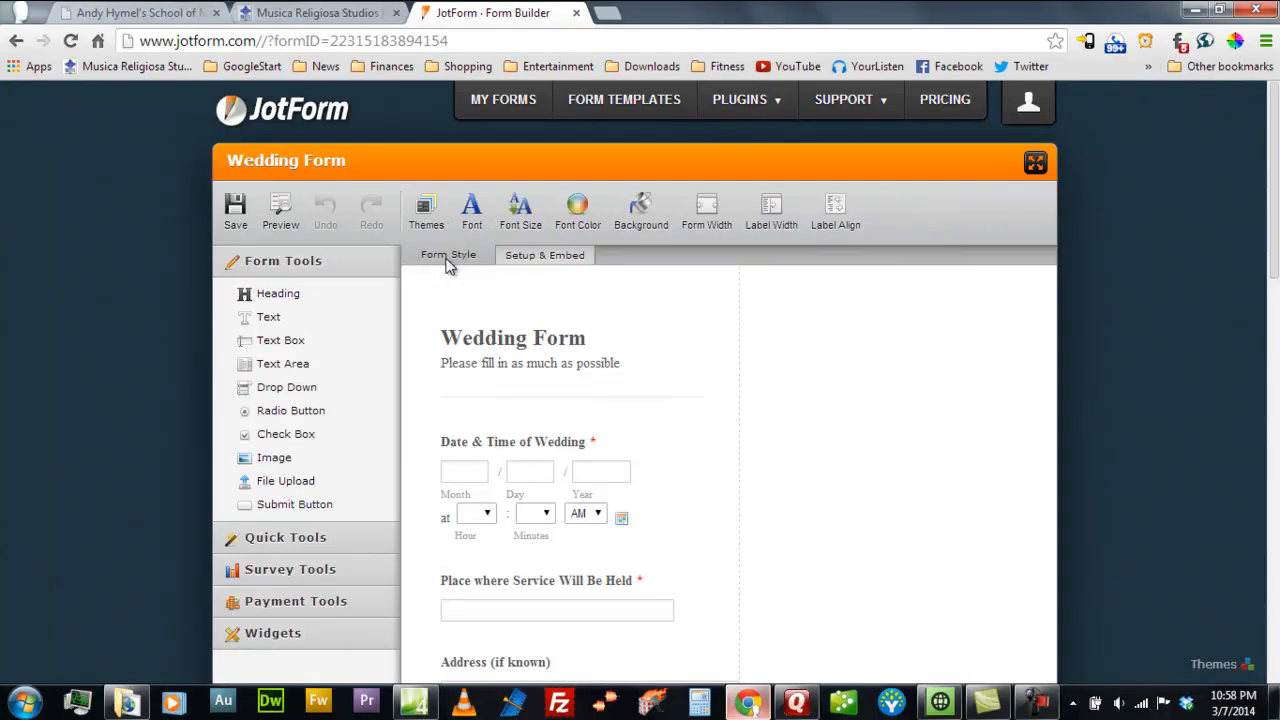
click(706, 210)
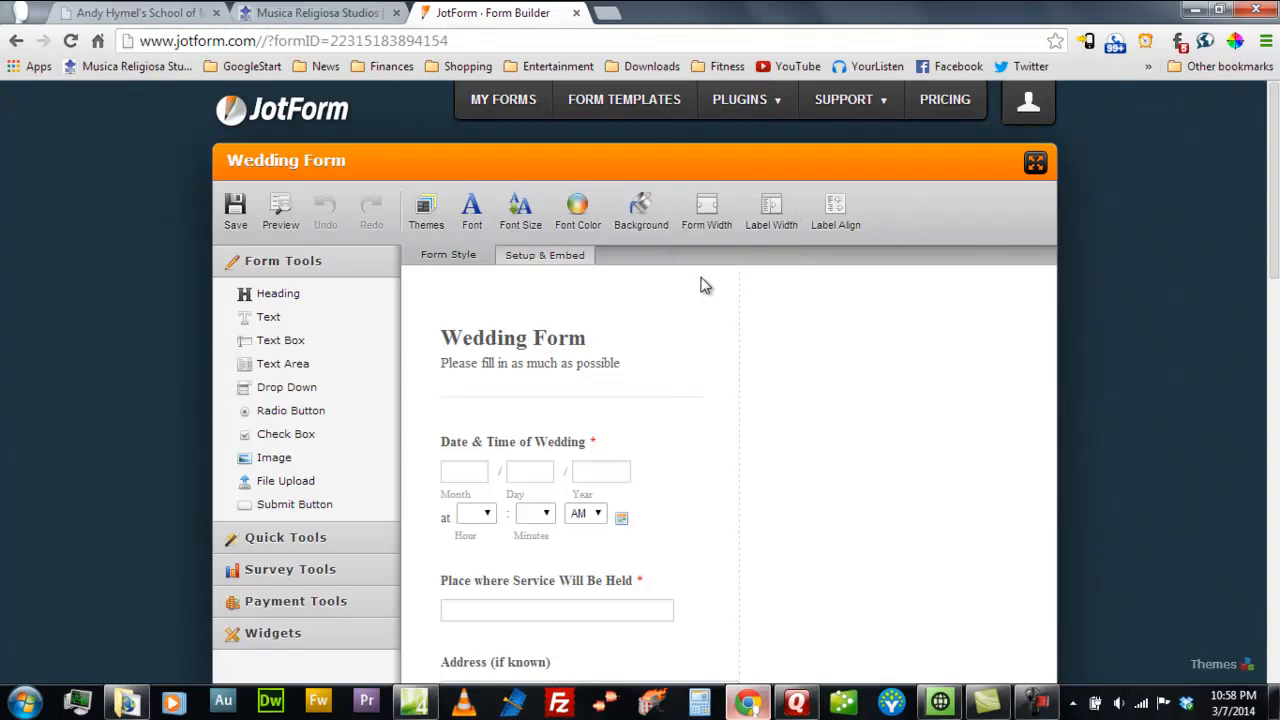
click(544, 254)
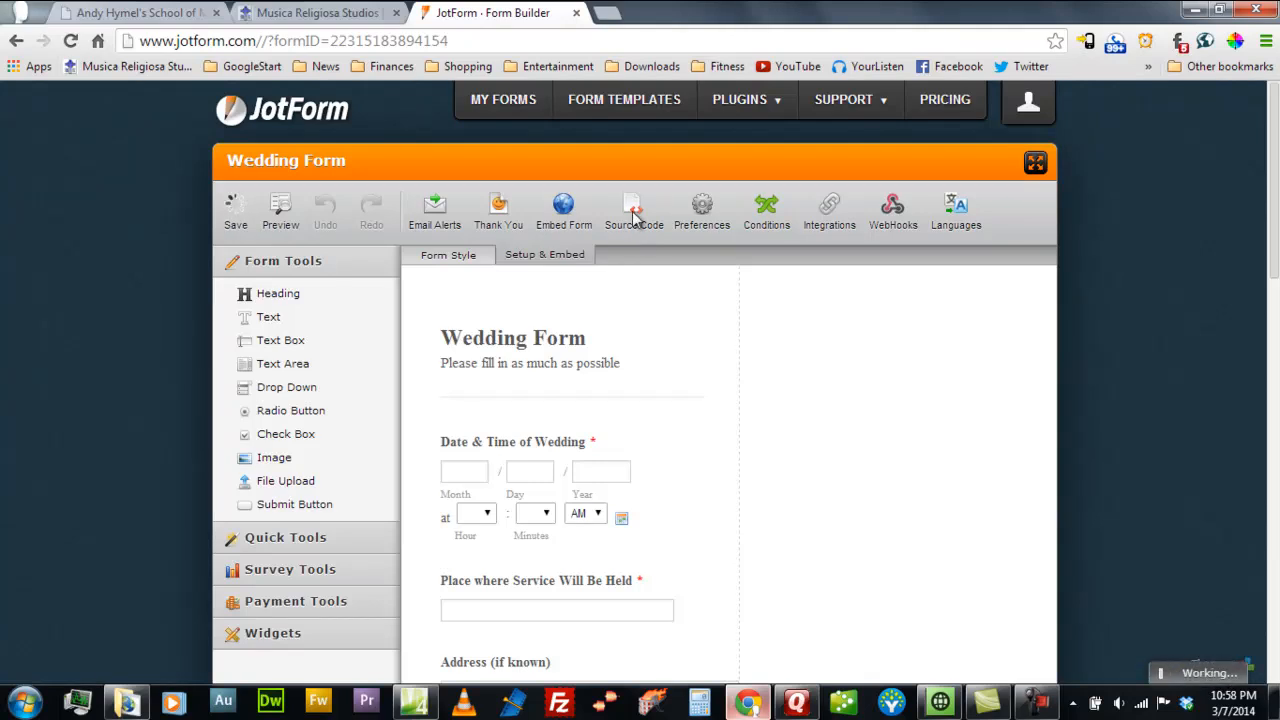
click(632, 210)
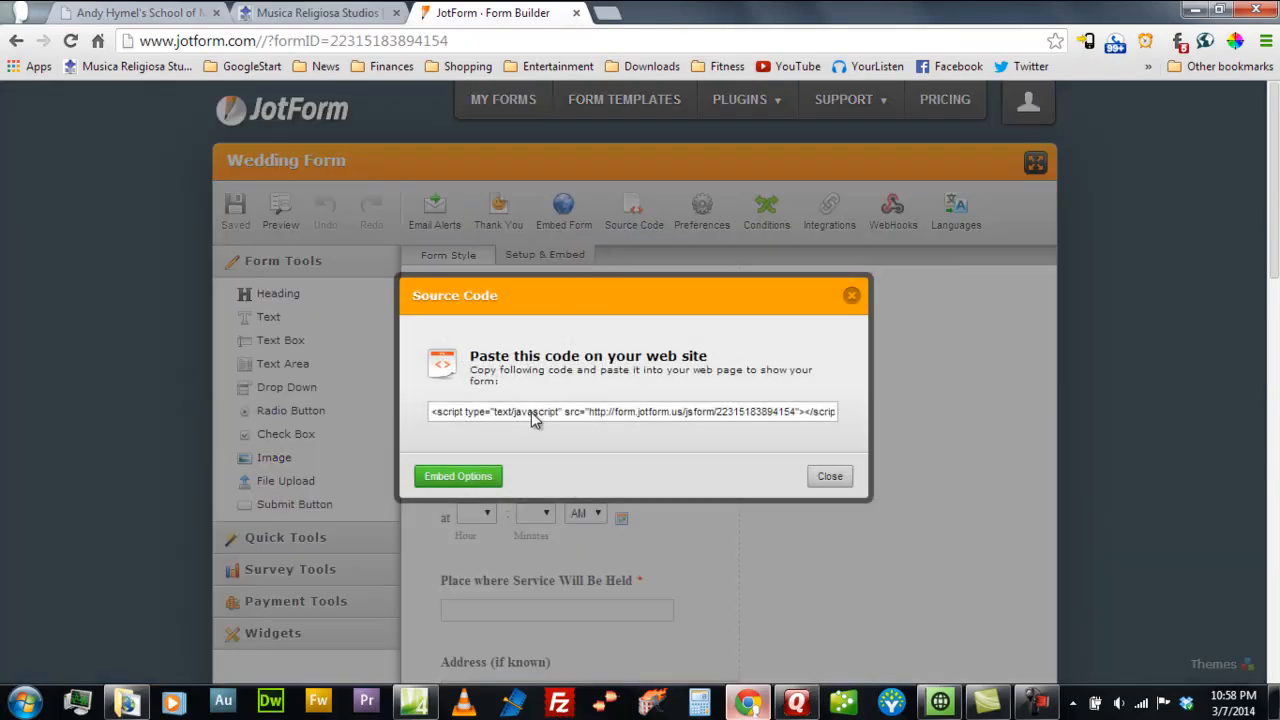
right_click(632, 412)
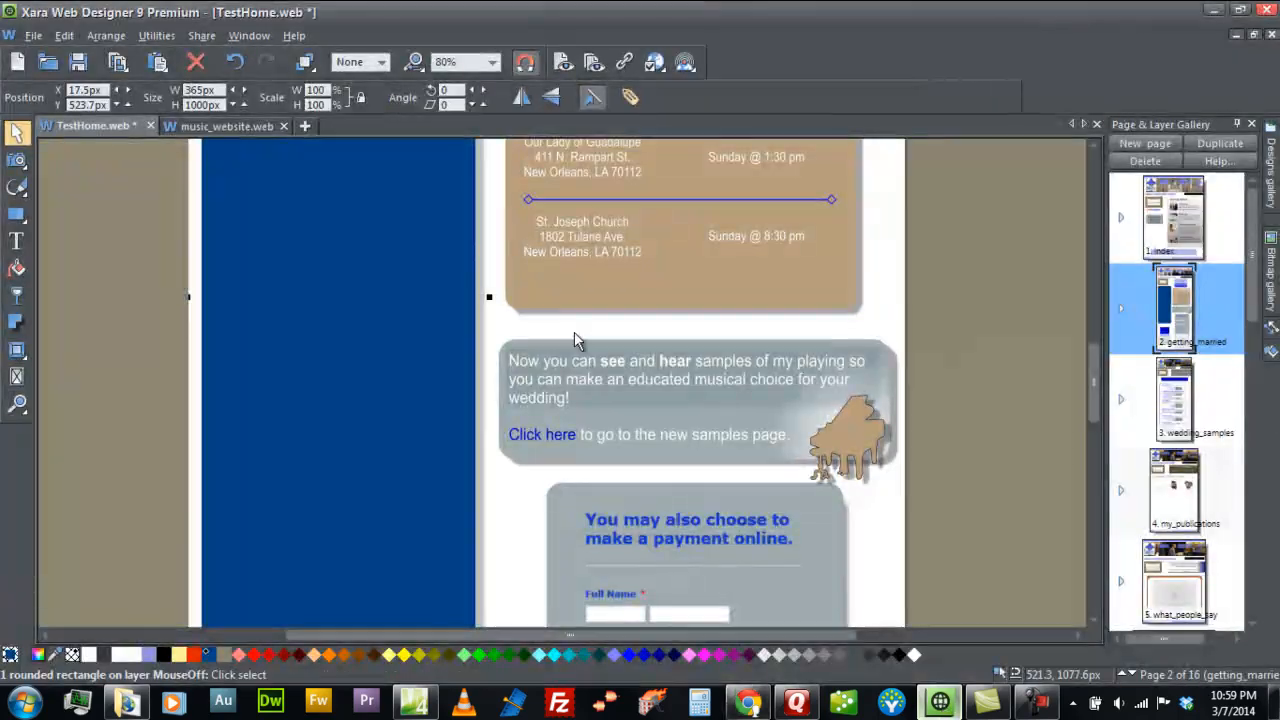
Paste the JotForm script into the blue rectangle's placeholder HTML body code and apply it
scroll(down, 3)
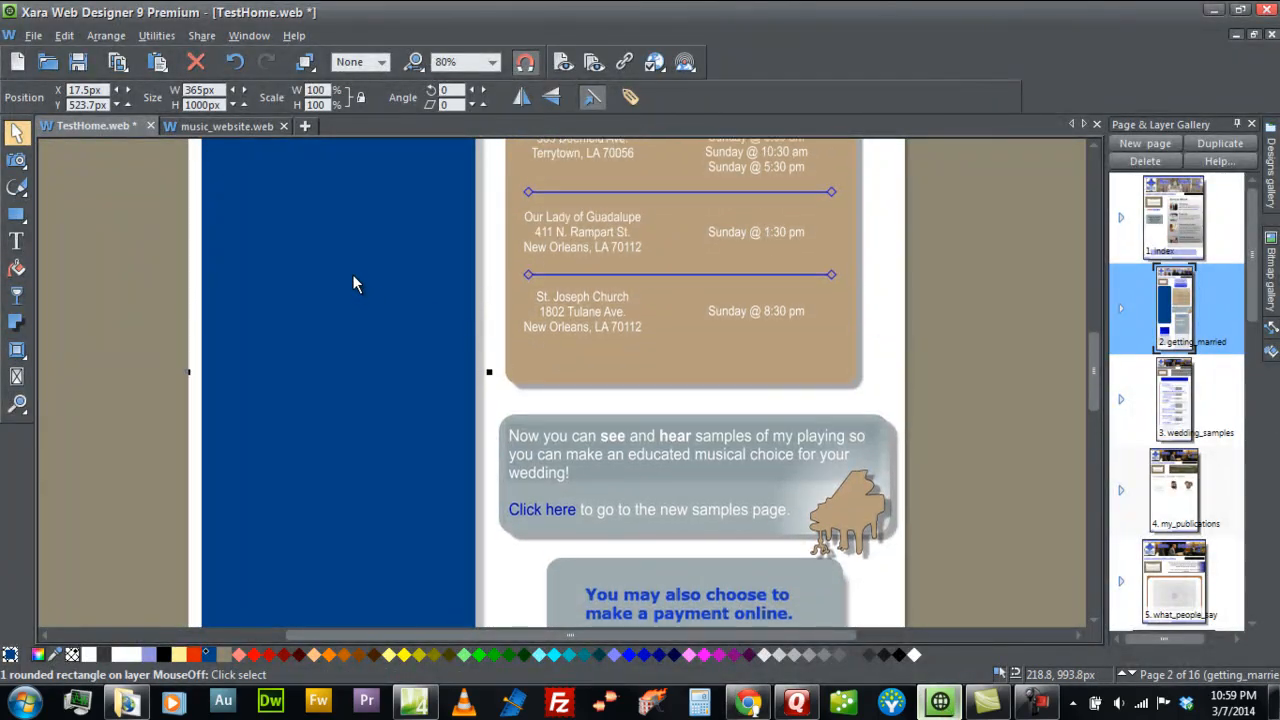
scroll(down, 3)
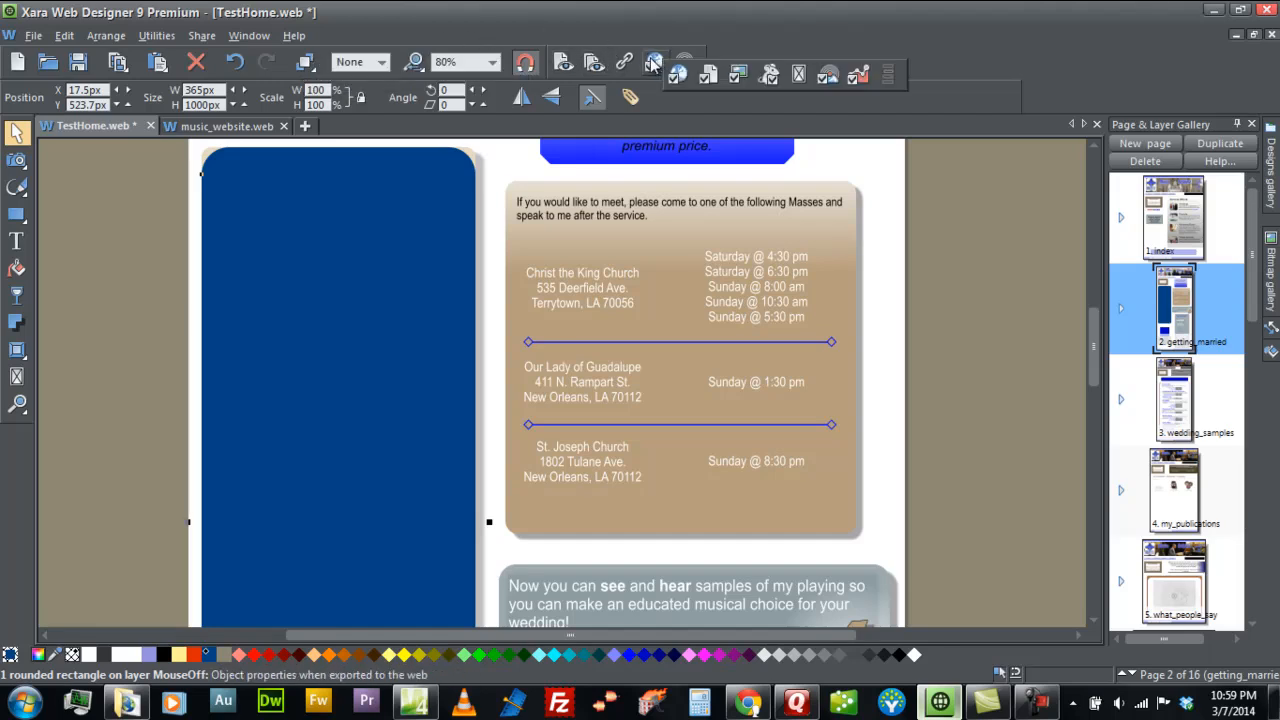
click(652, 62)
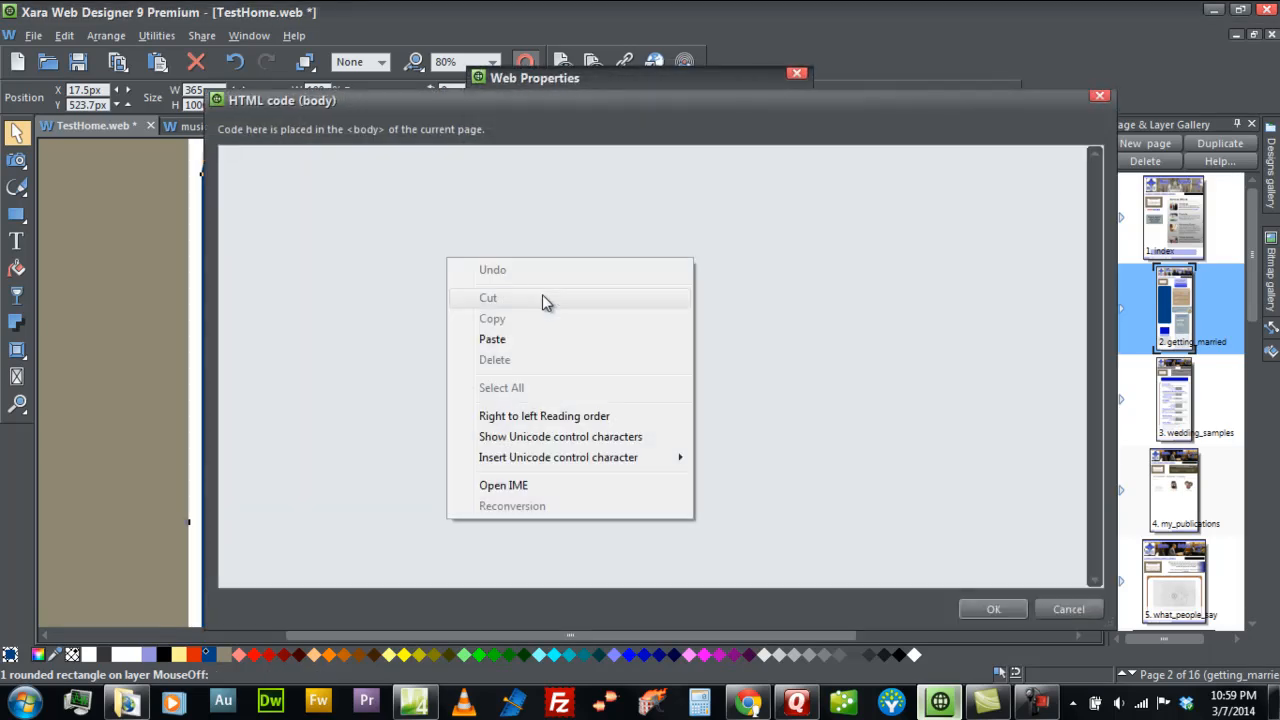
click(492, 338)
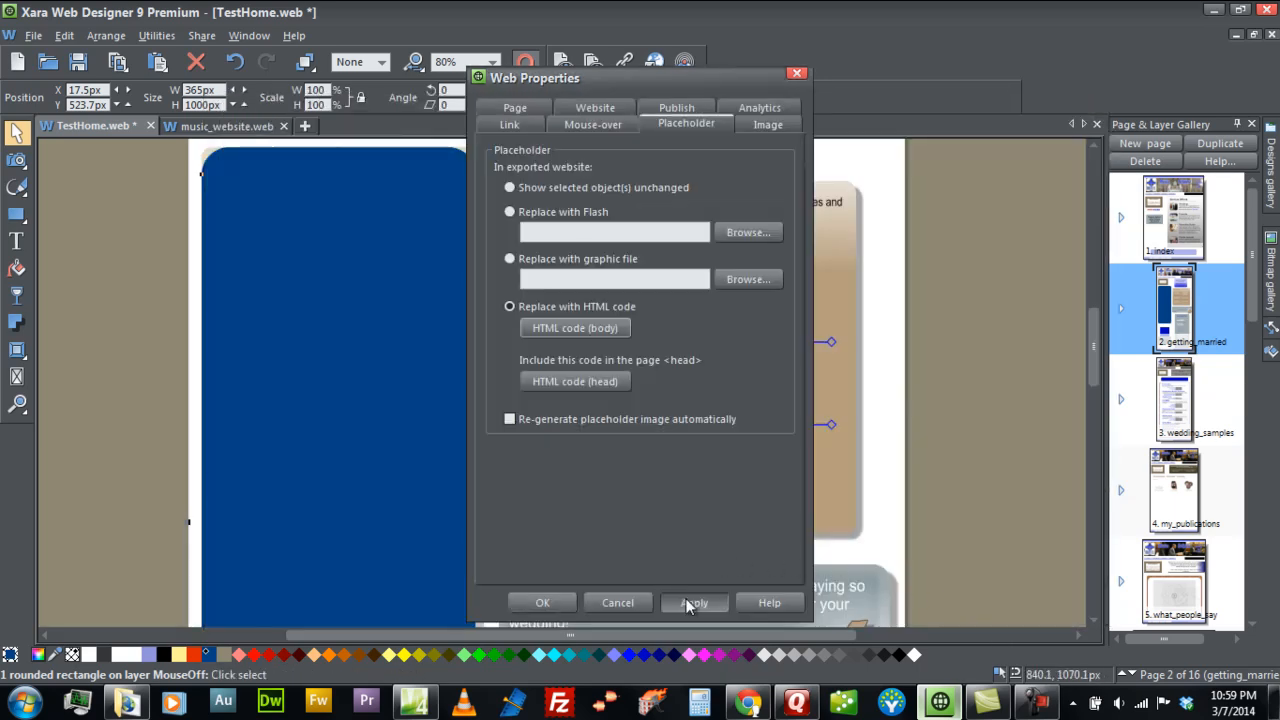
click(692, 602)
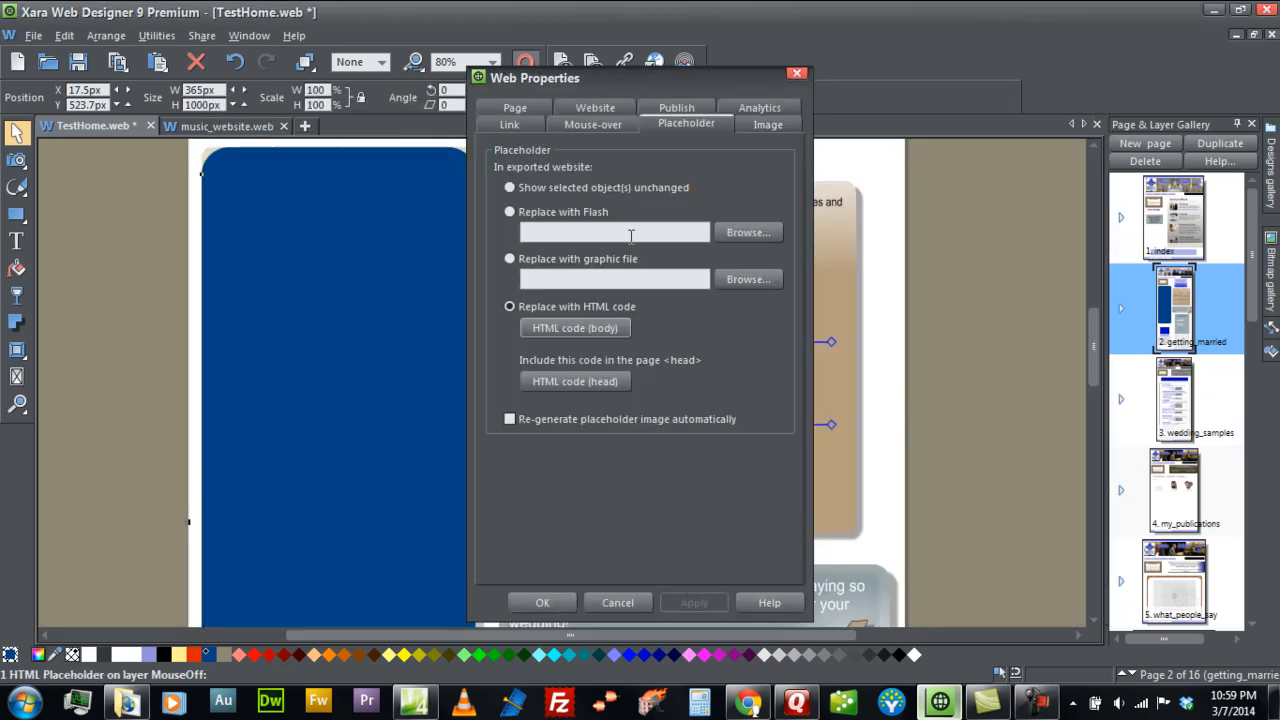
Enable automatic placeholder image regeneration and accept the Web Properties settings
click(508, 418)
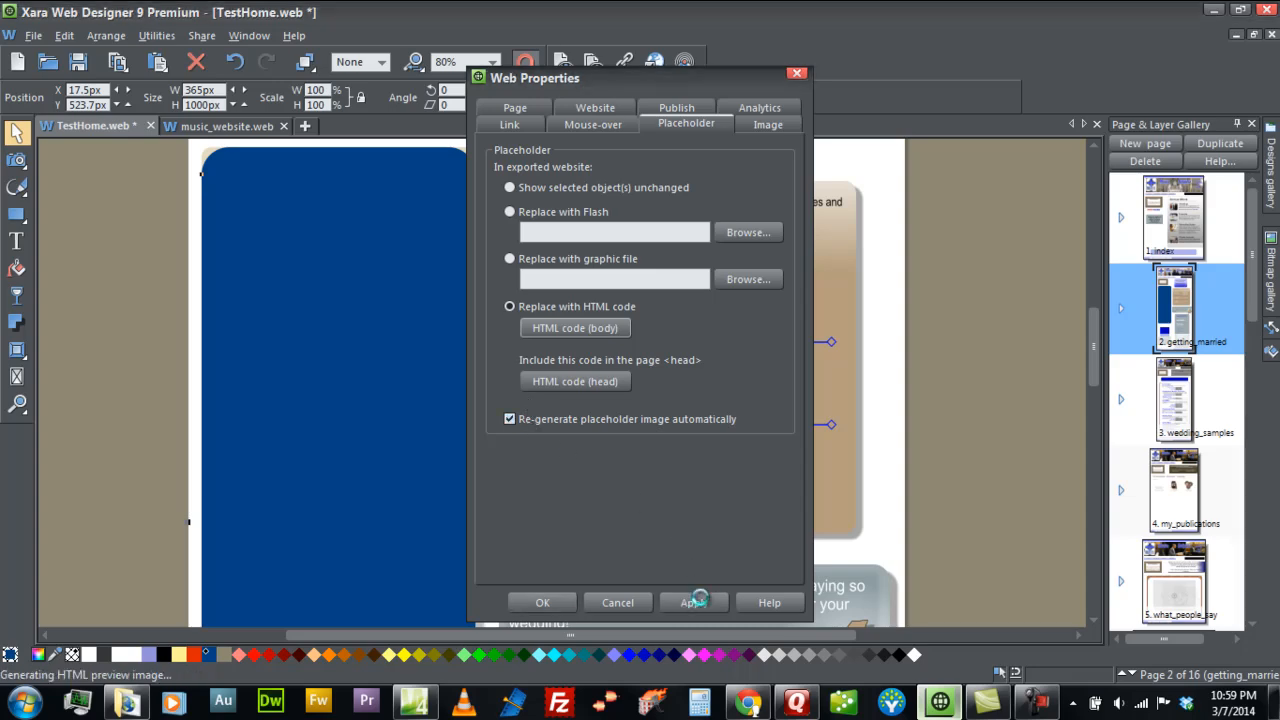
click(692, 602)
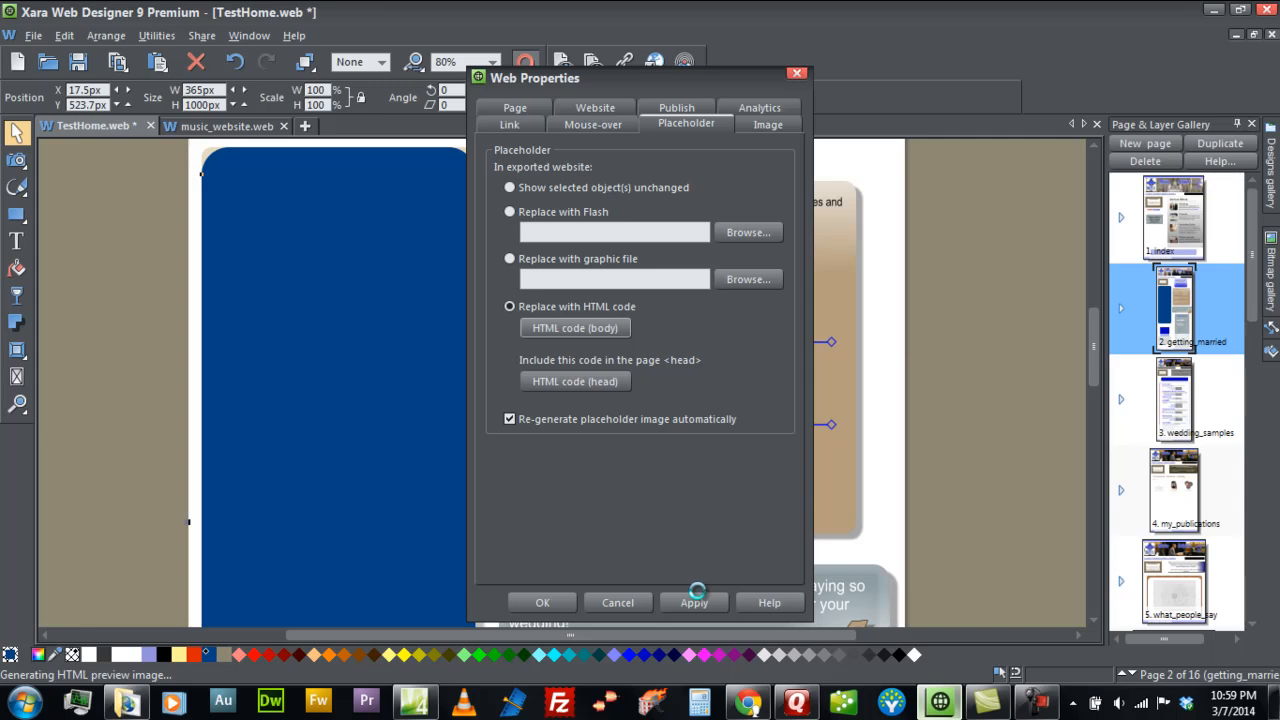
click(694, 602)
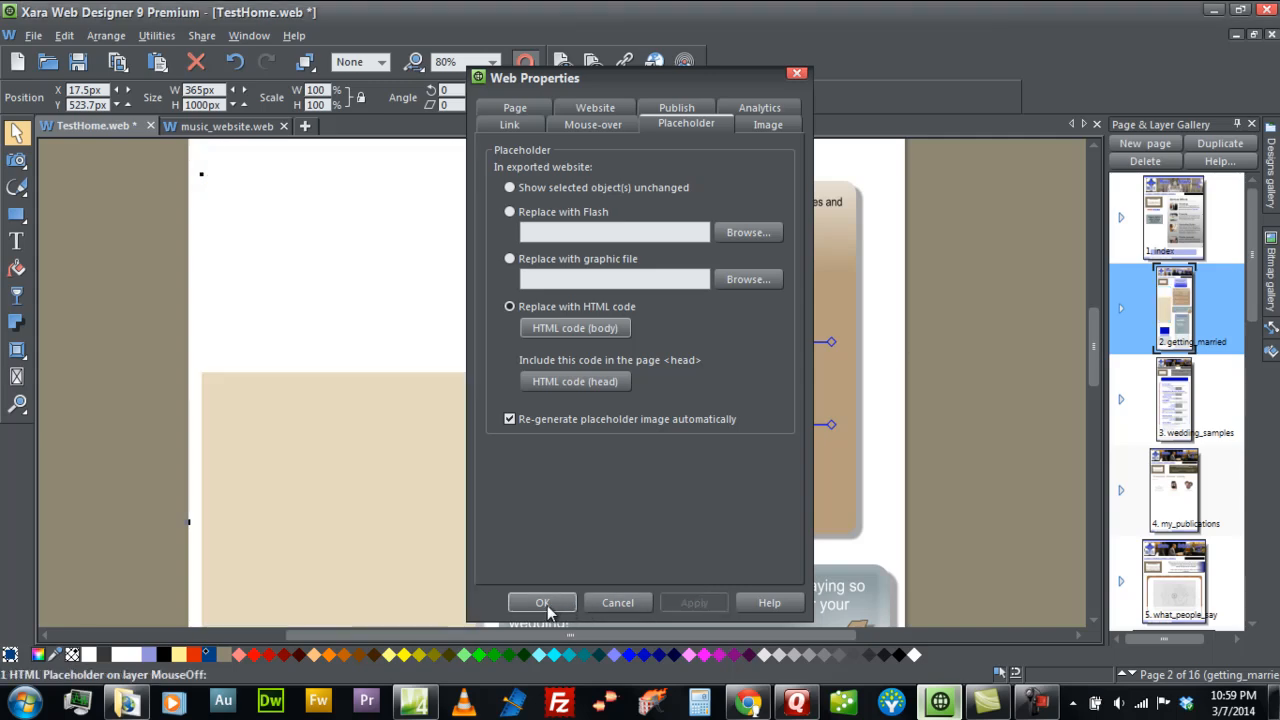
click(542, 602)
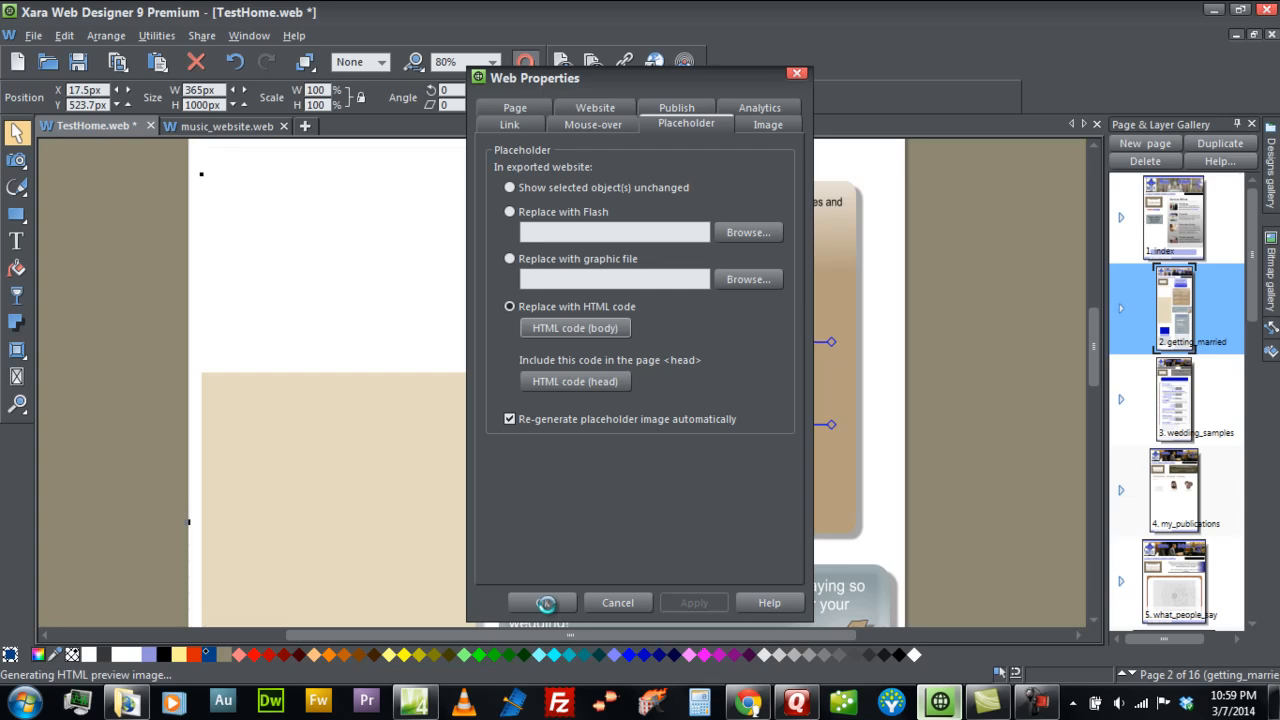
click(544, 602)
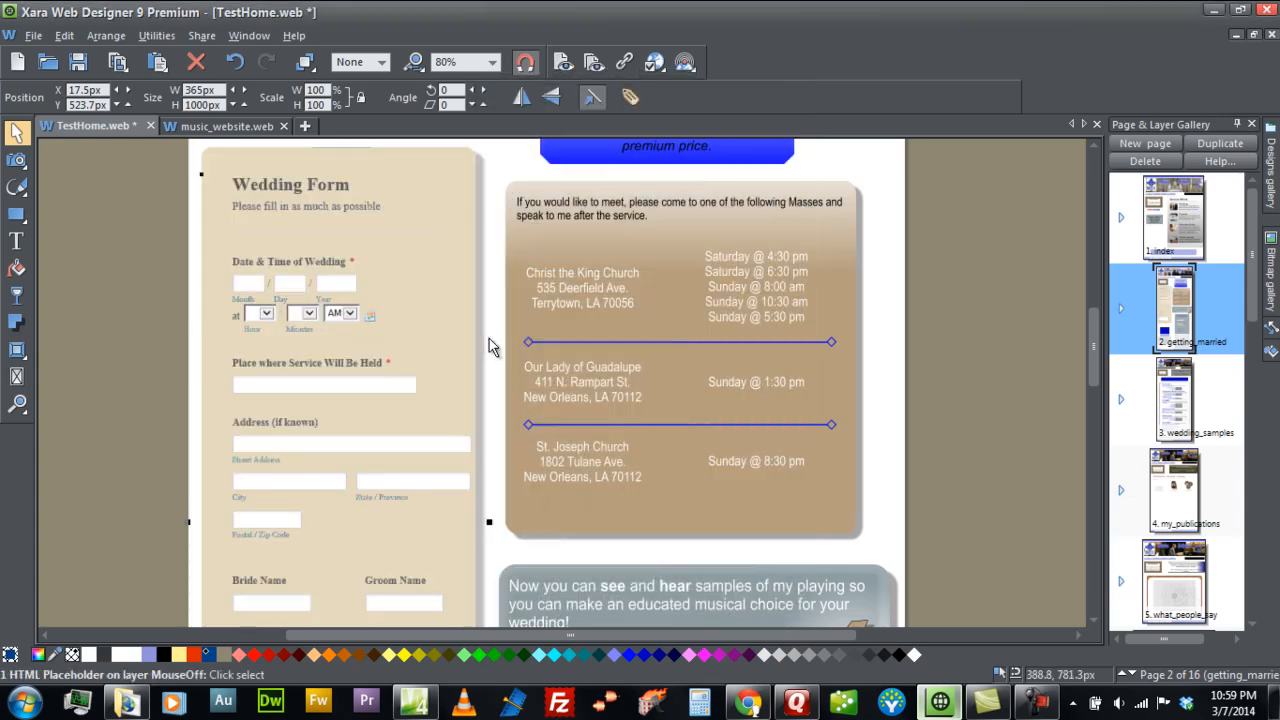
Reopen Web Properties for the Wedding Form placeholder via its Edit widget
scroll(down, 3)
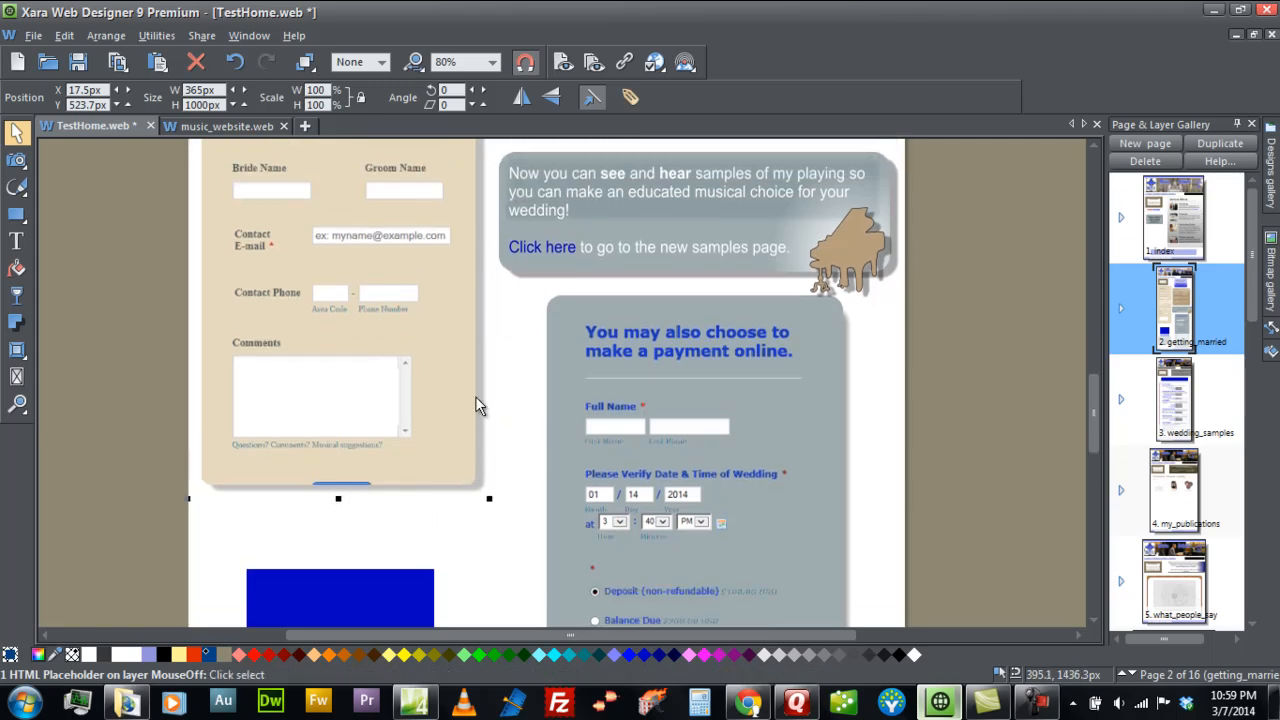
mouse_move(508, 264)
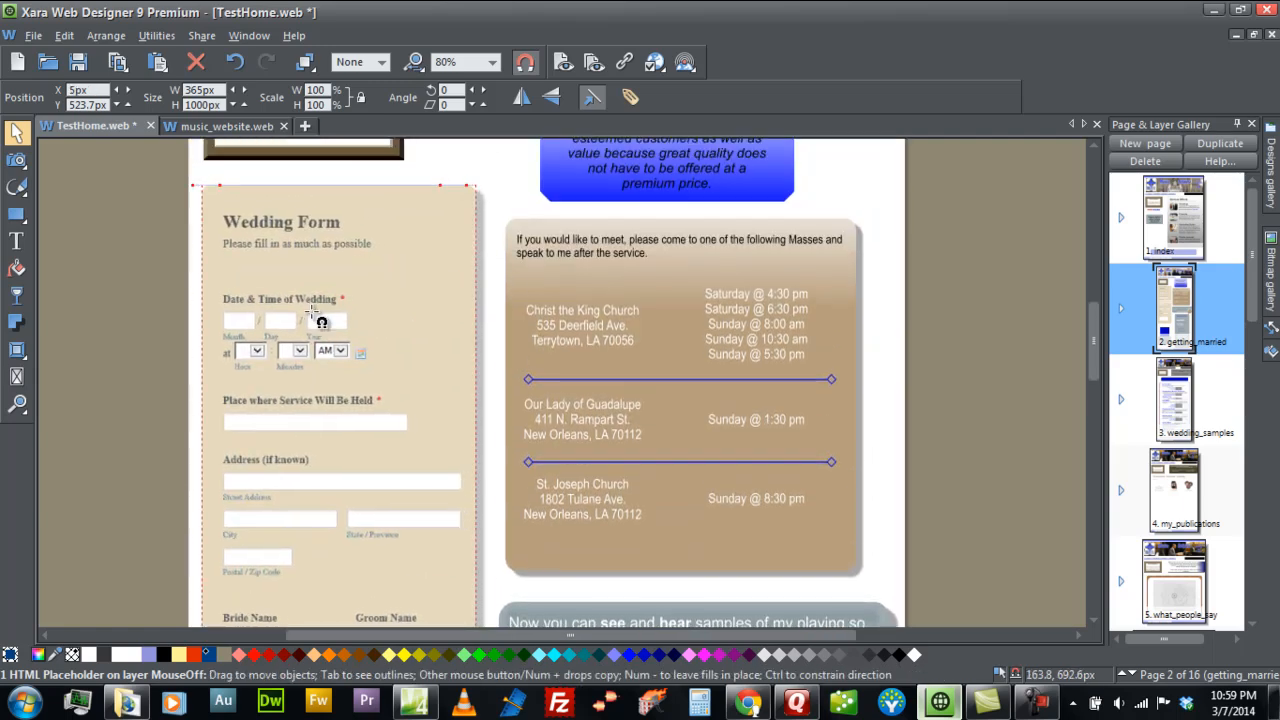
scroll(down, 3)
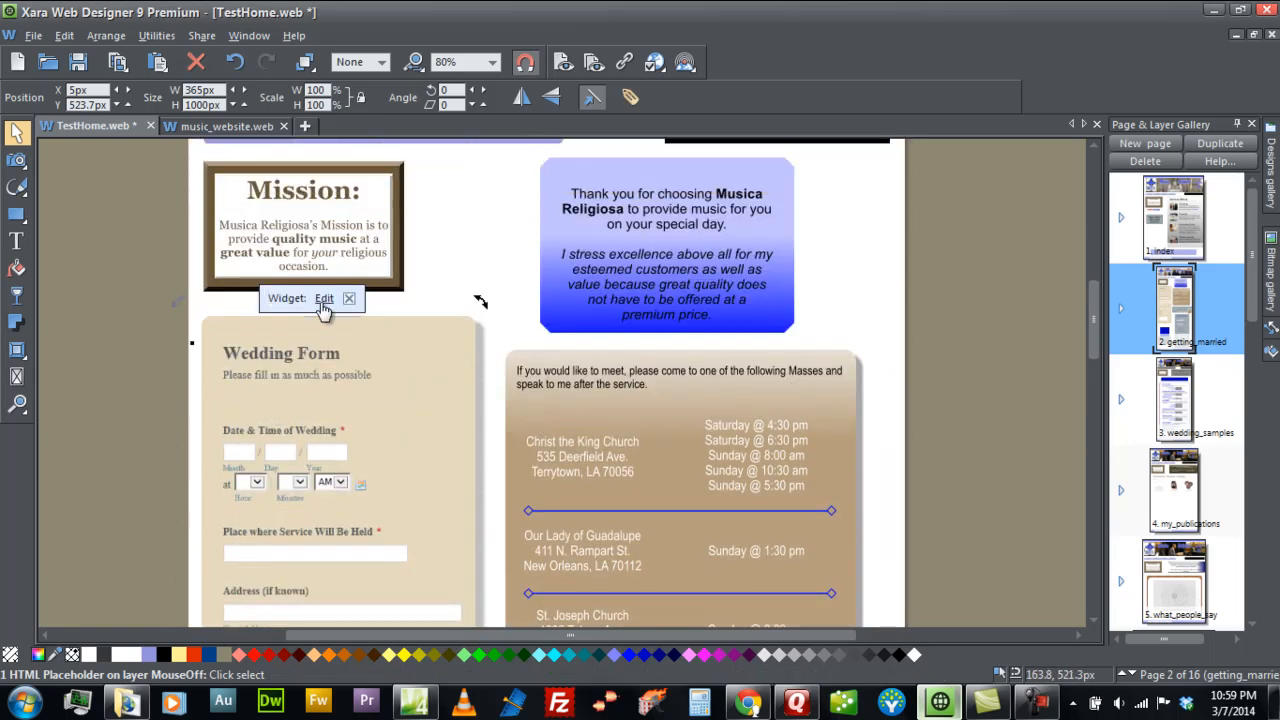
click(324, 298)
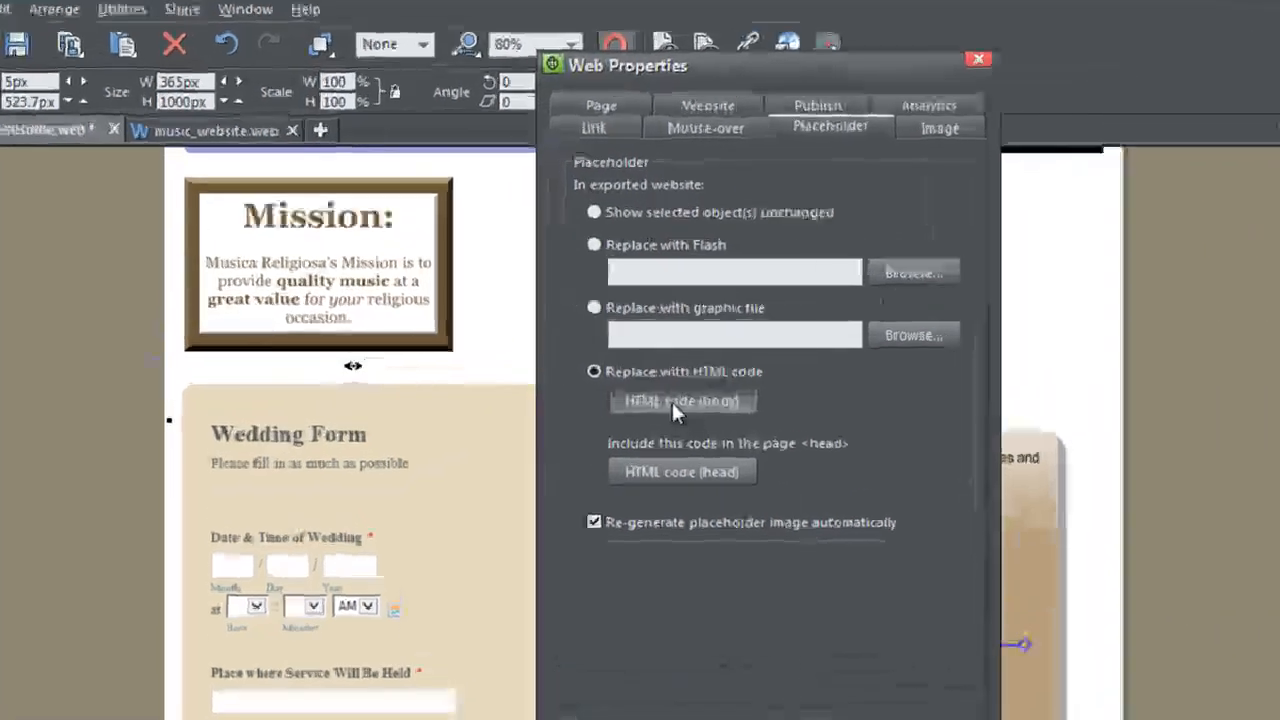
Wrap the JotForm script in the body code between <div> and </div> tags
click(680, 400)
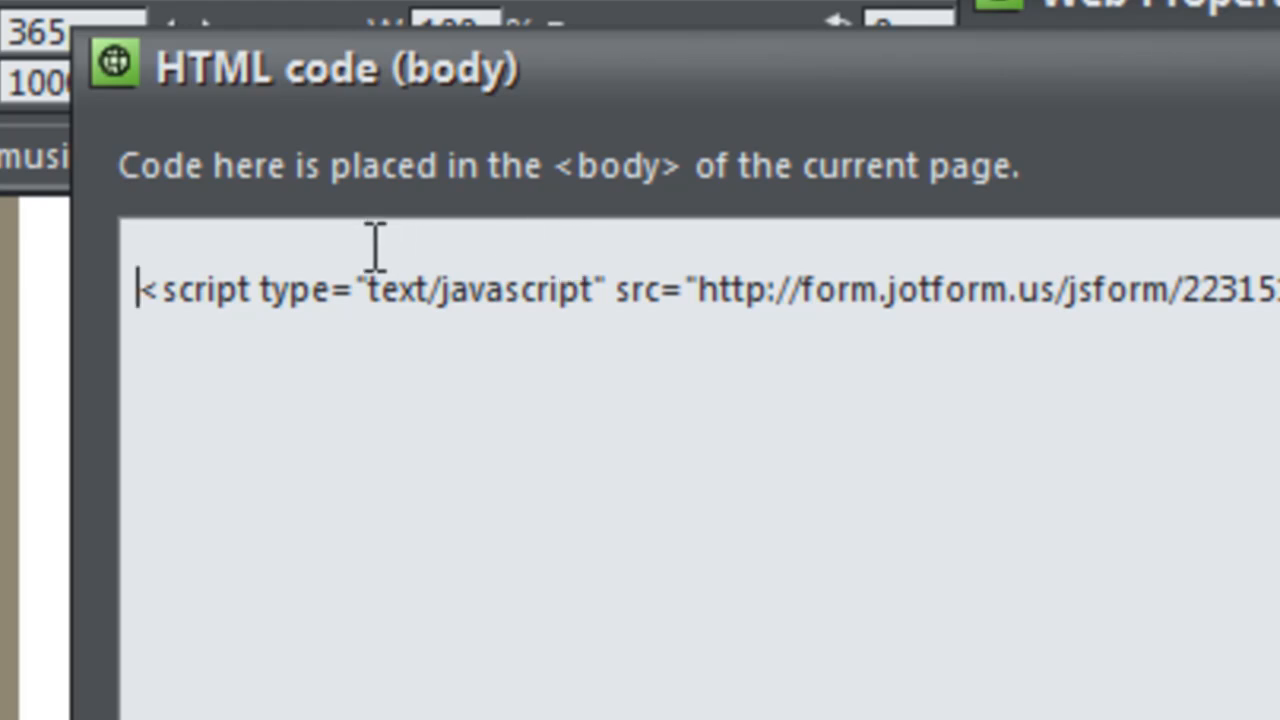
text(<div)
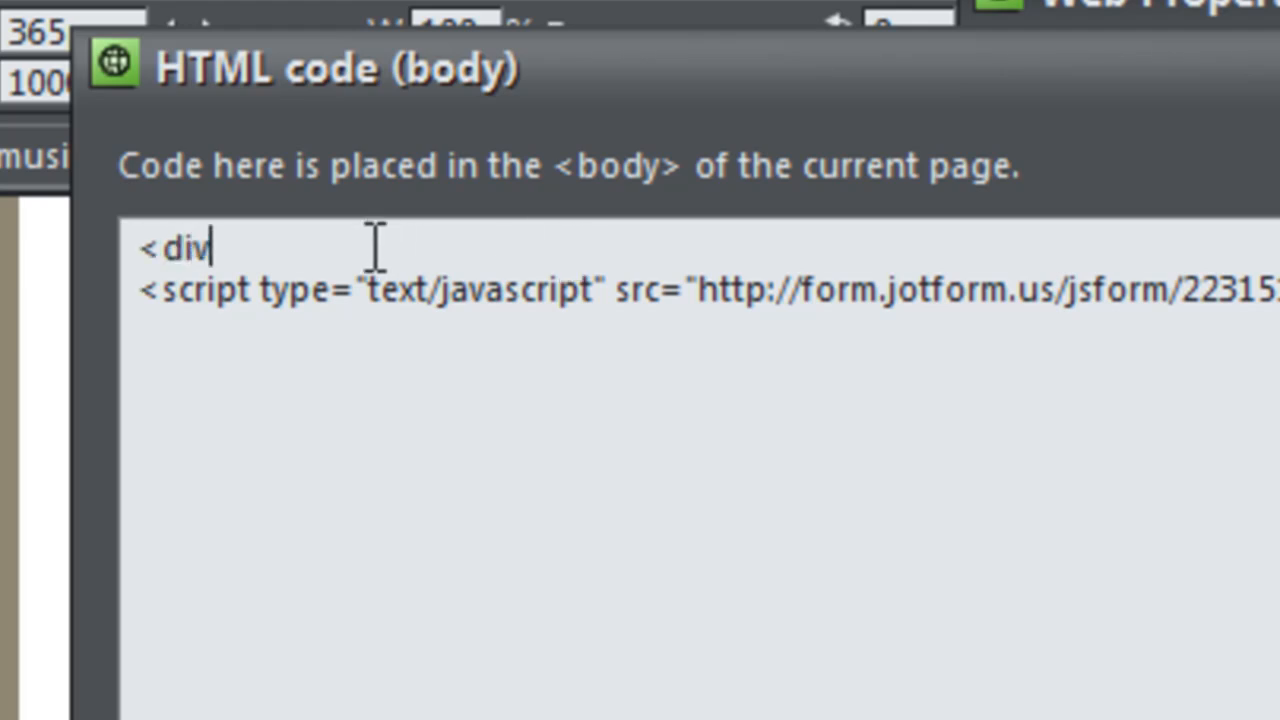
text(>)
text(</)
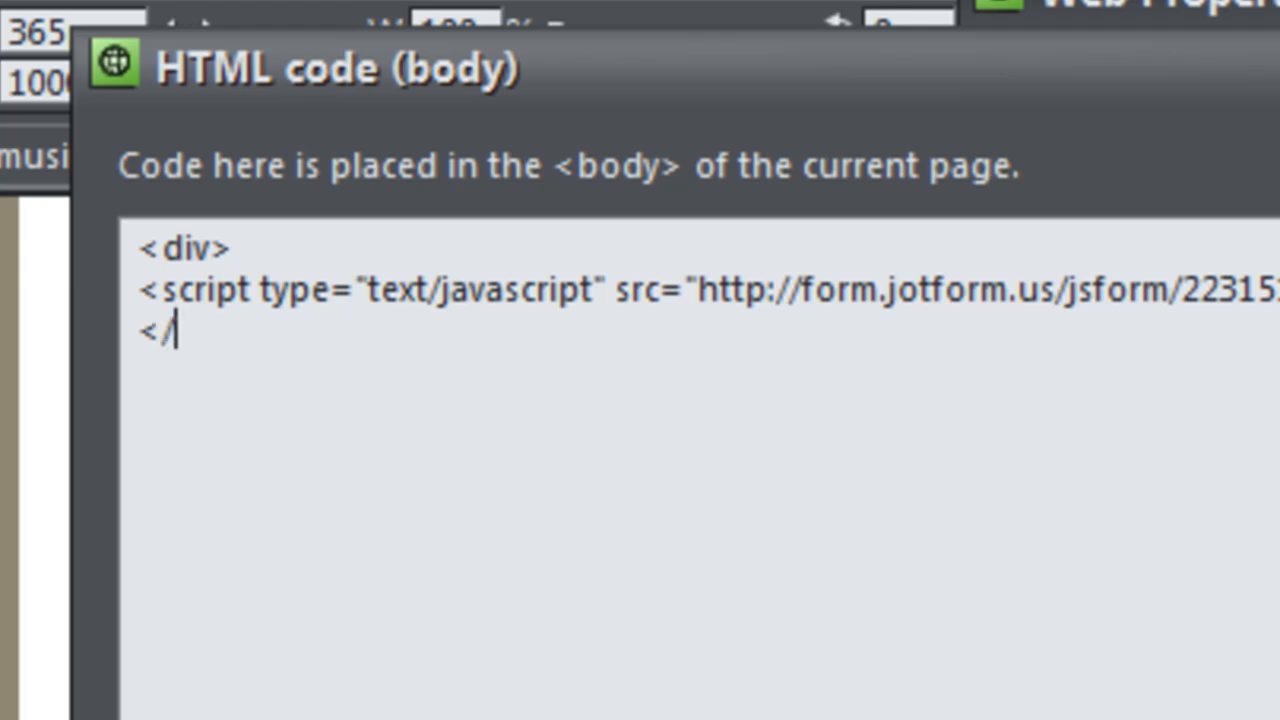
text(div>)
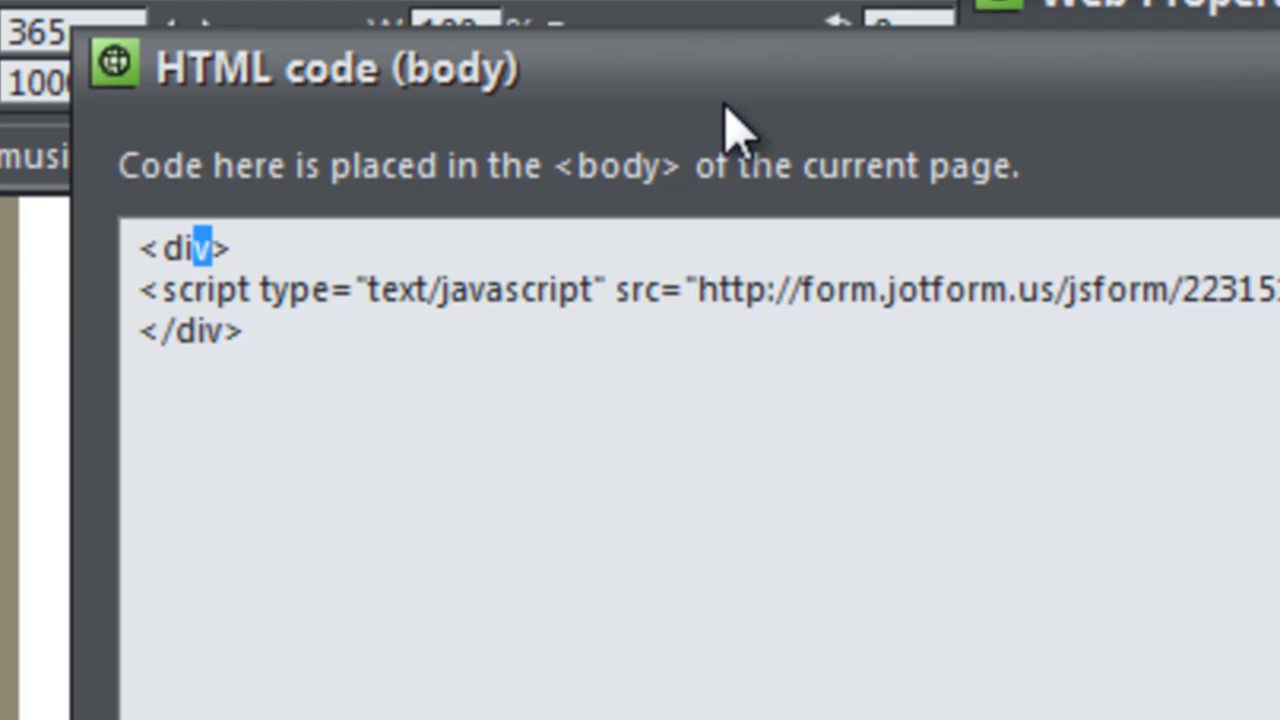
Add a style="" attribute to the opening div and start a line inside the quotes
click(200, 248)
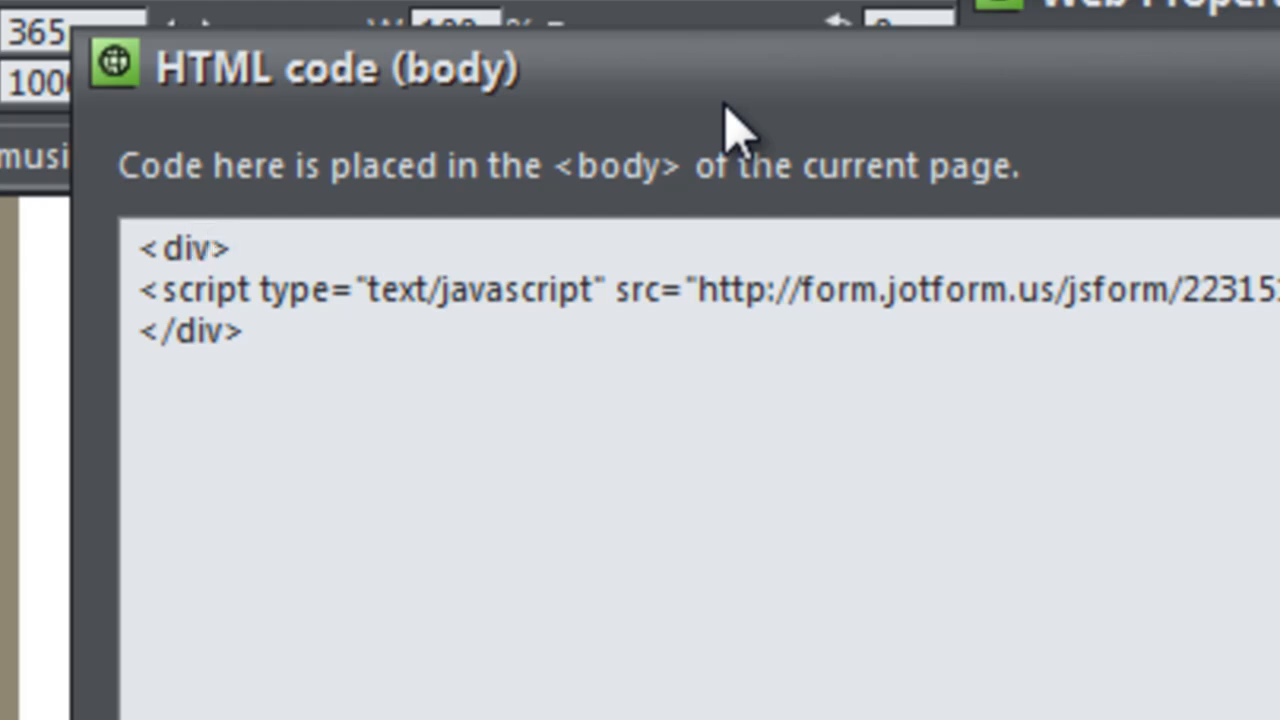
text(st)
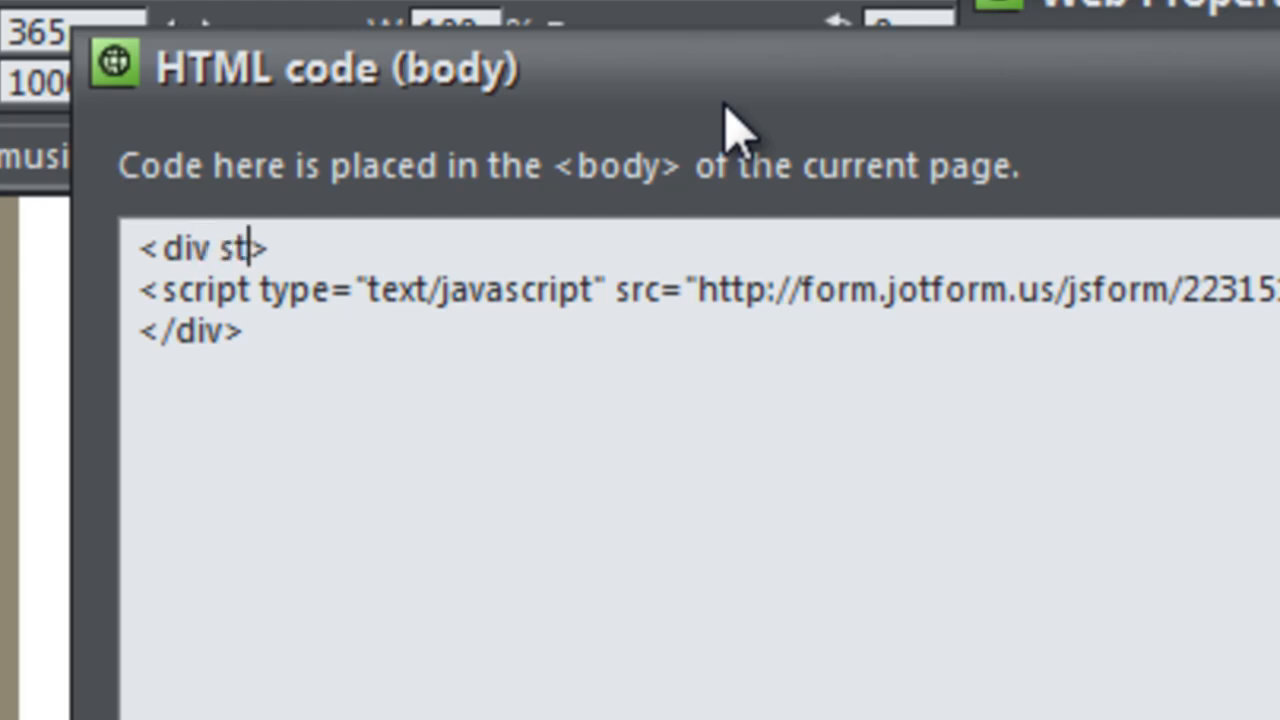
text(yle)
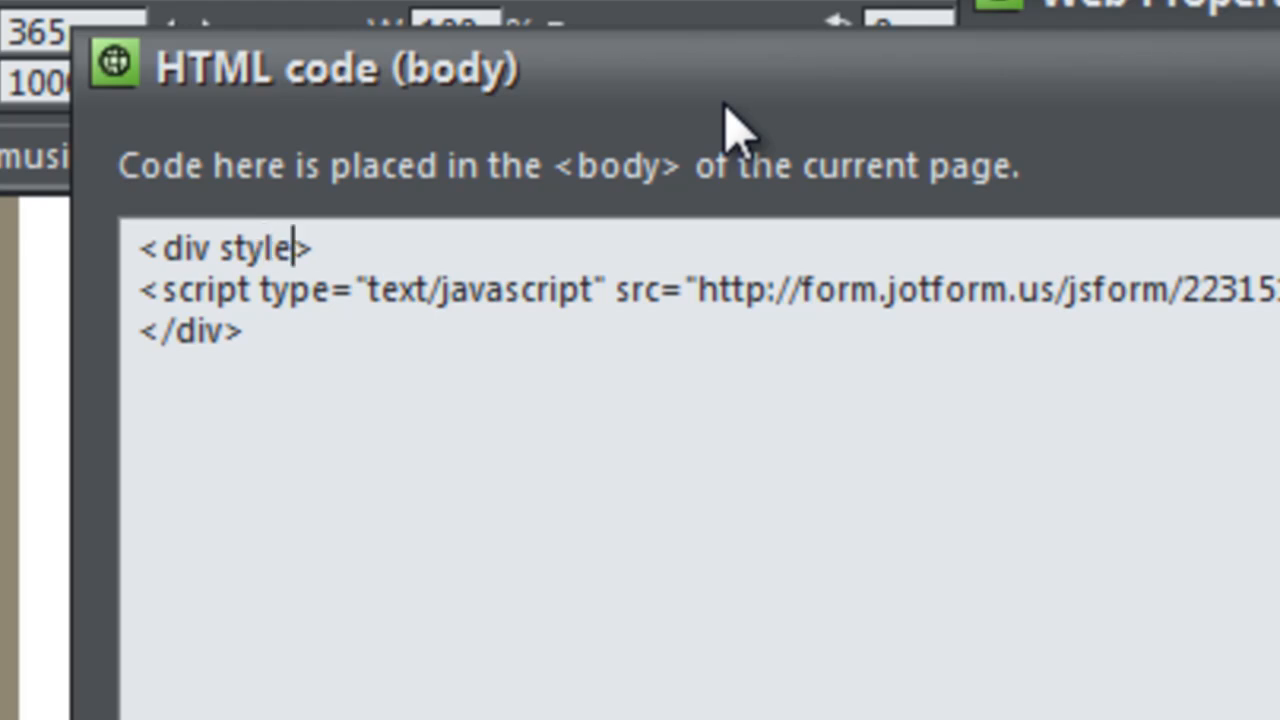
text(=")
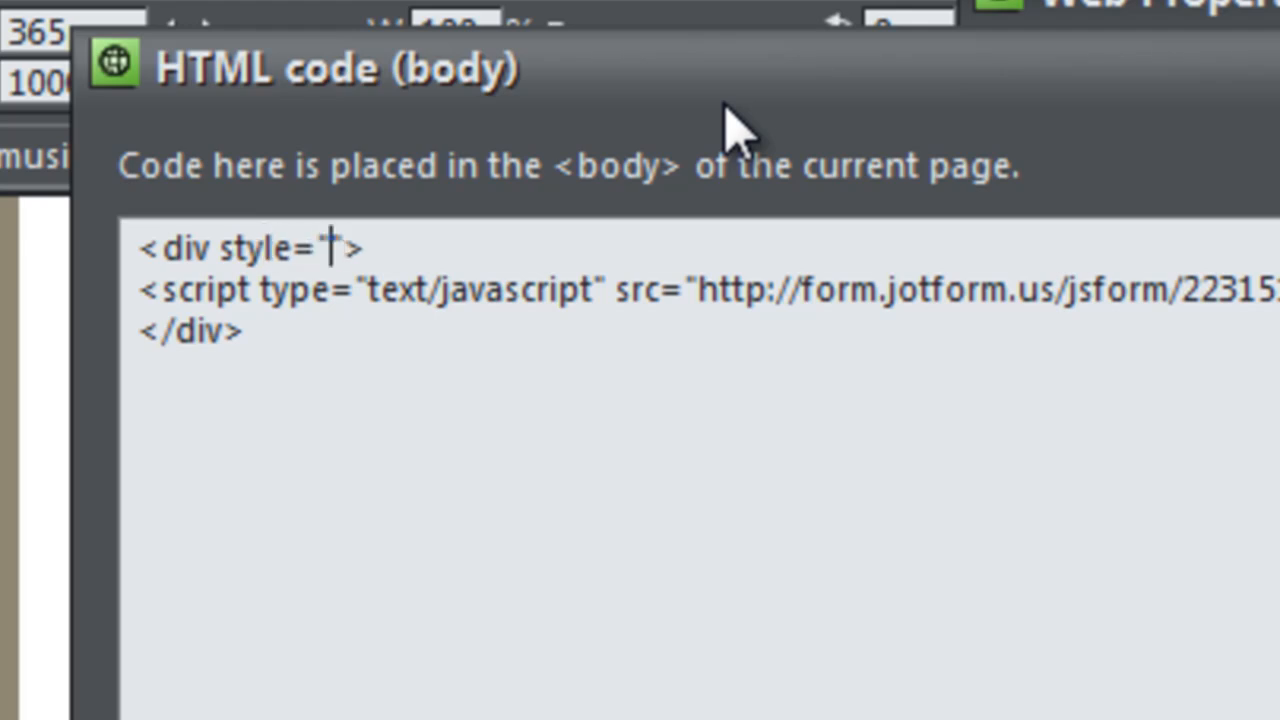
key(enter)
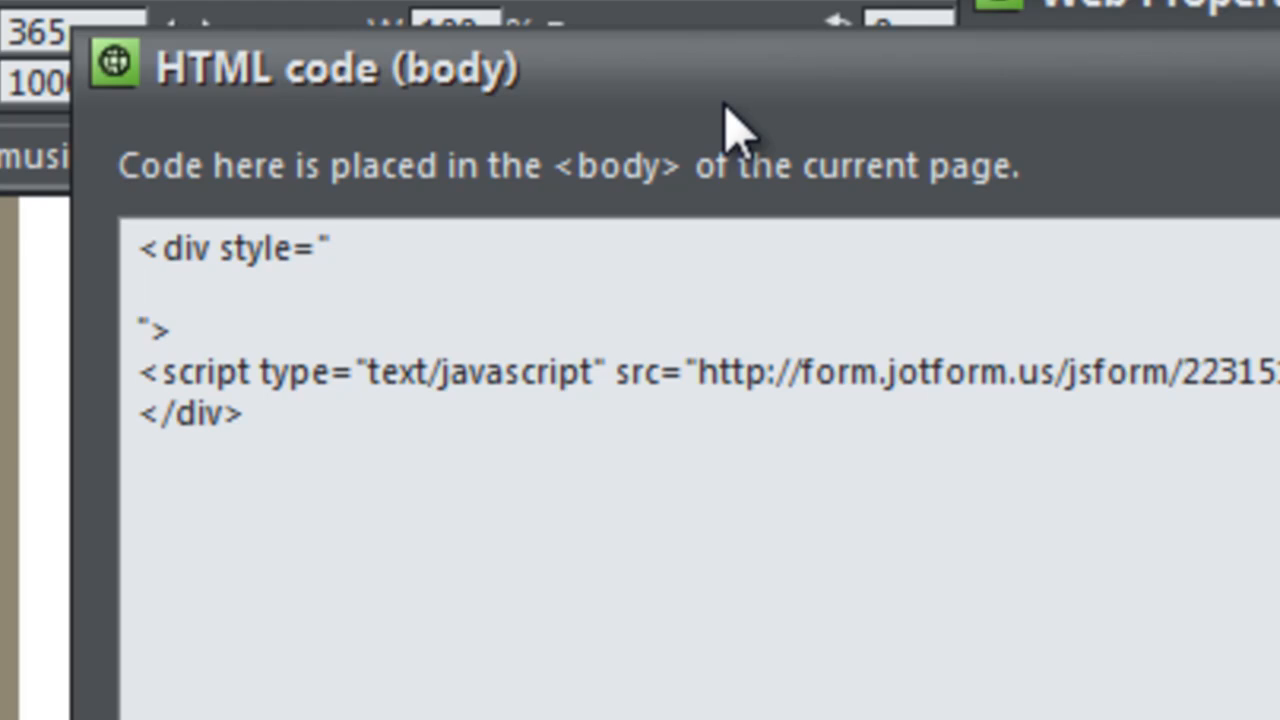
Add height:1000px; and overflow:auto; to the wrapper div's inline style
text(he)
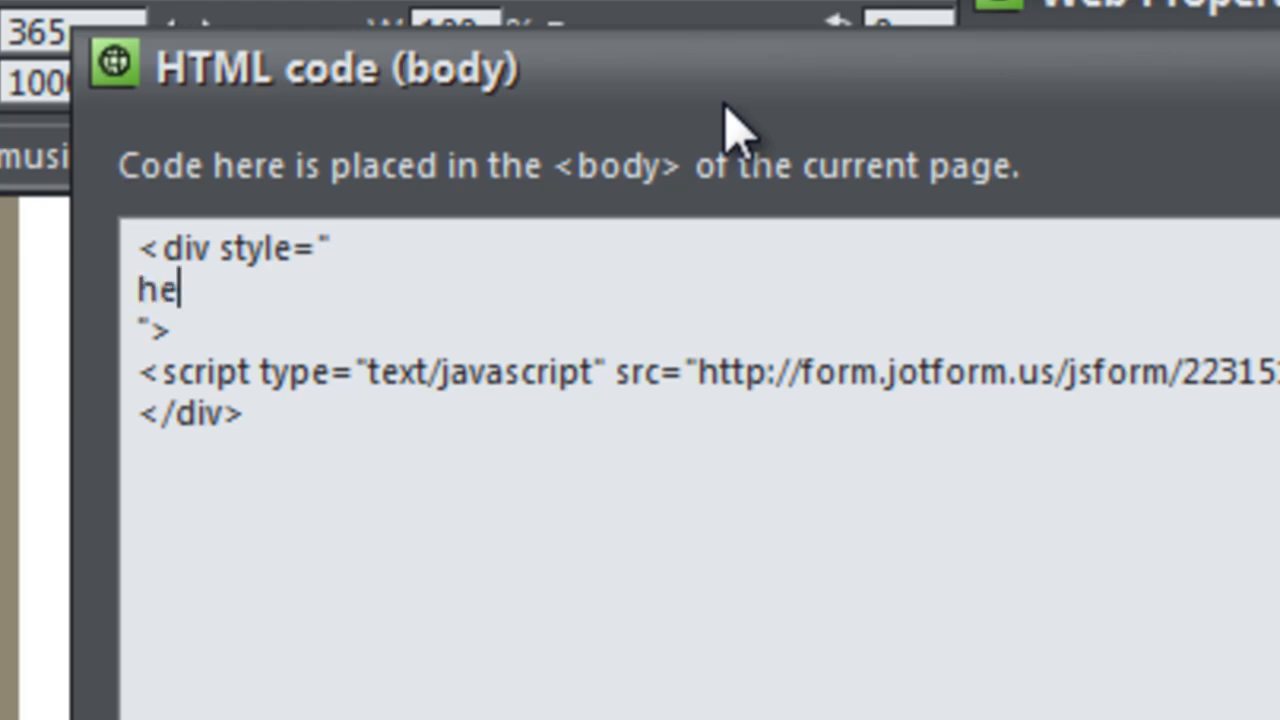
text(ight:)
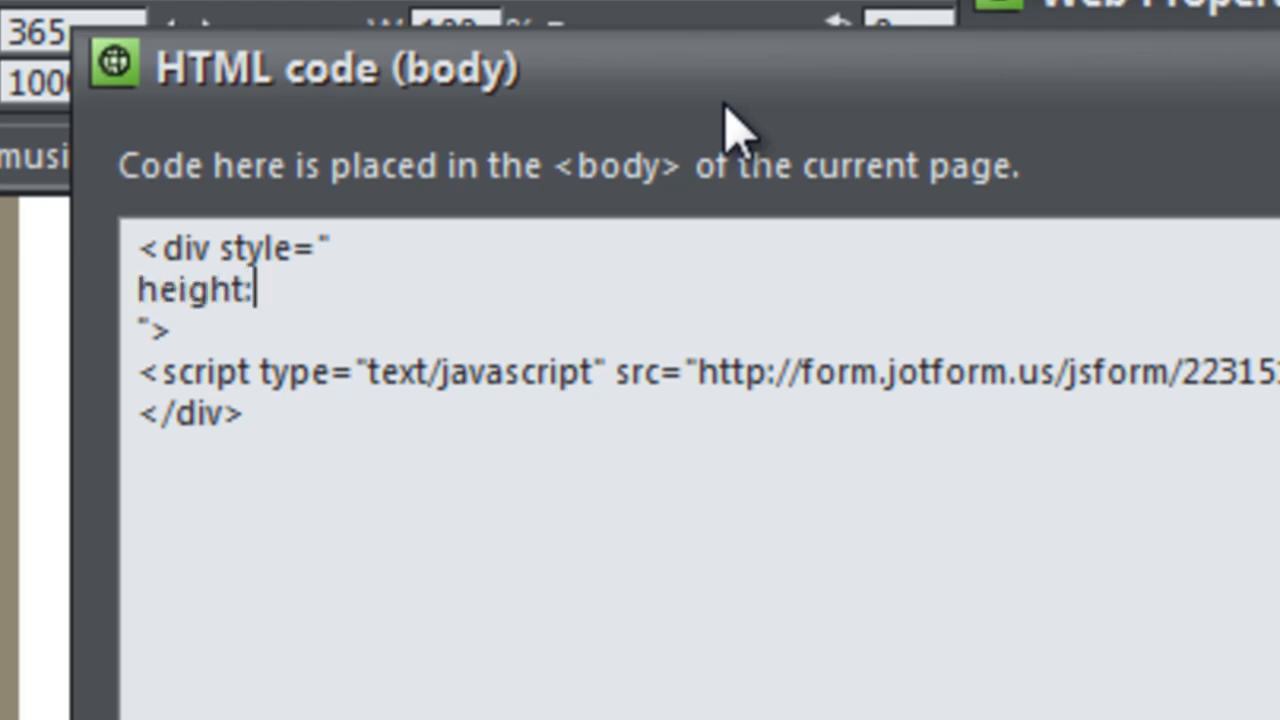
text(100)
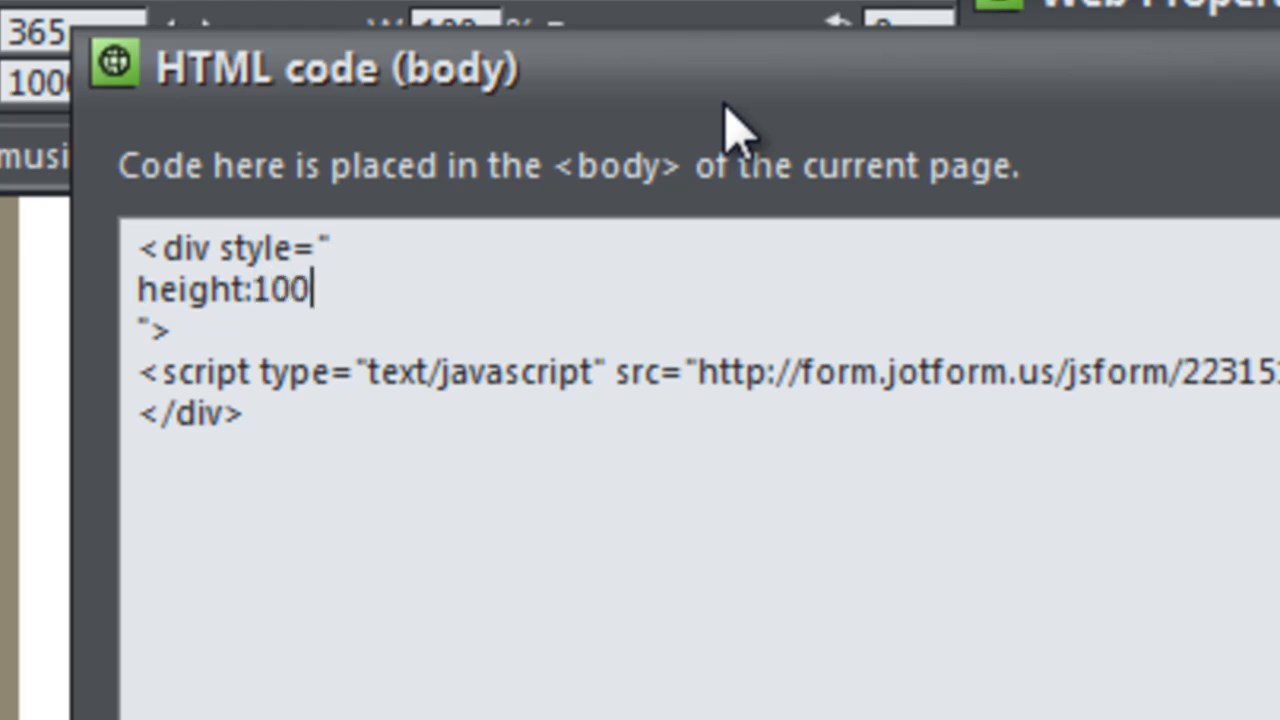
text(px;)
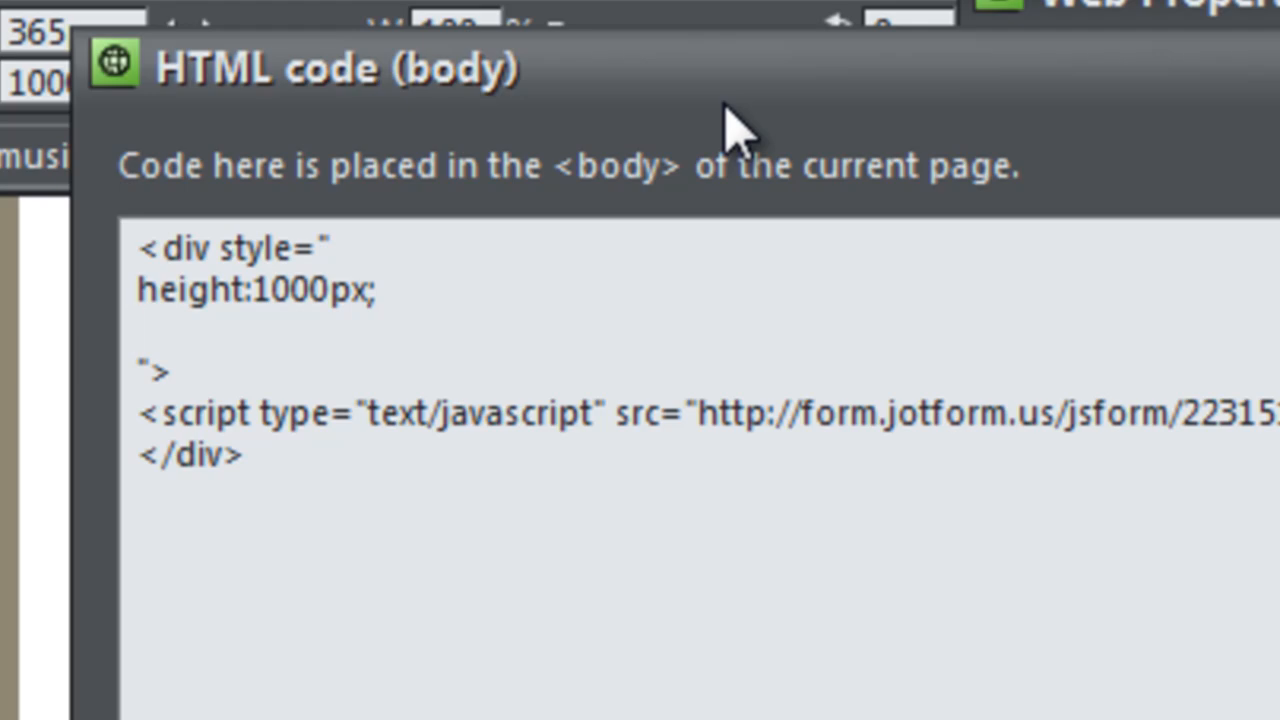
text(overf)
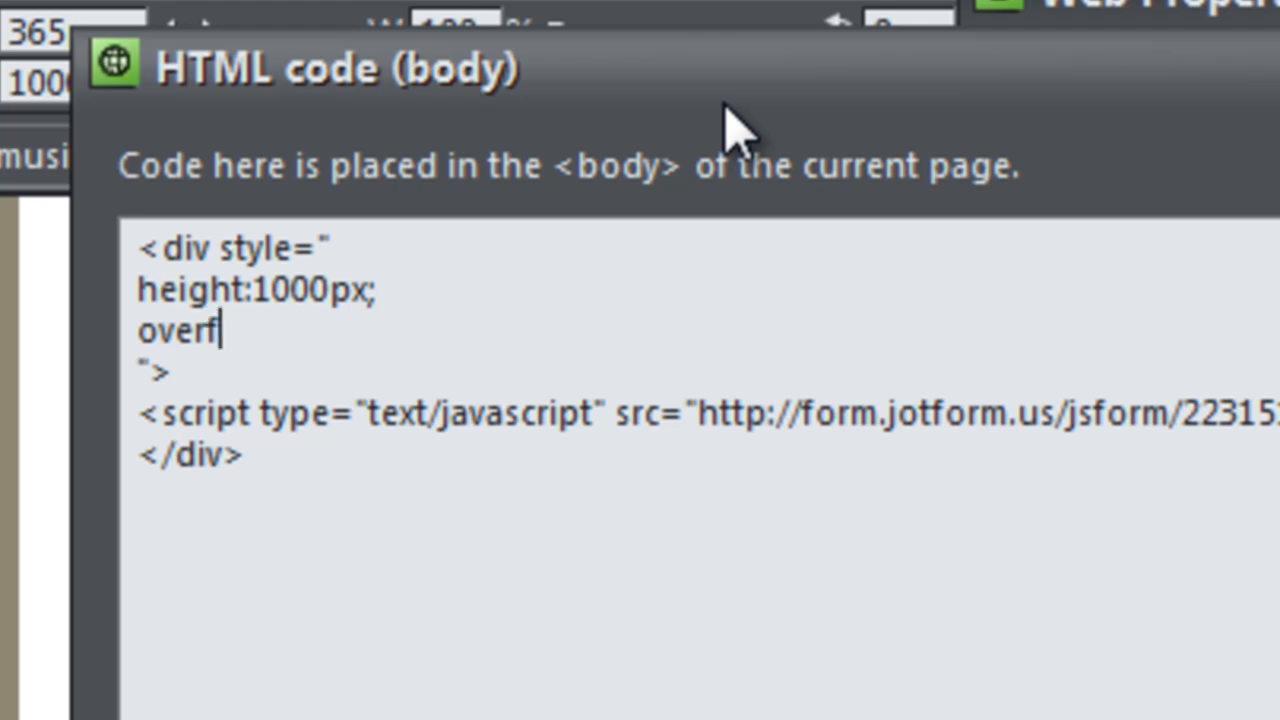
text(low:)
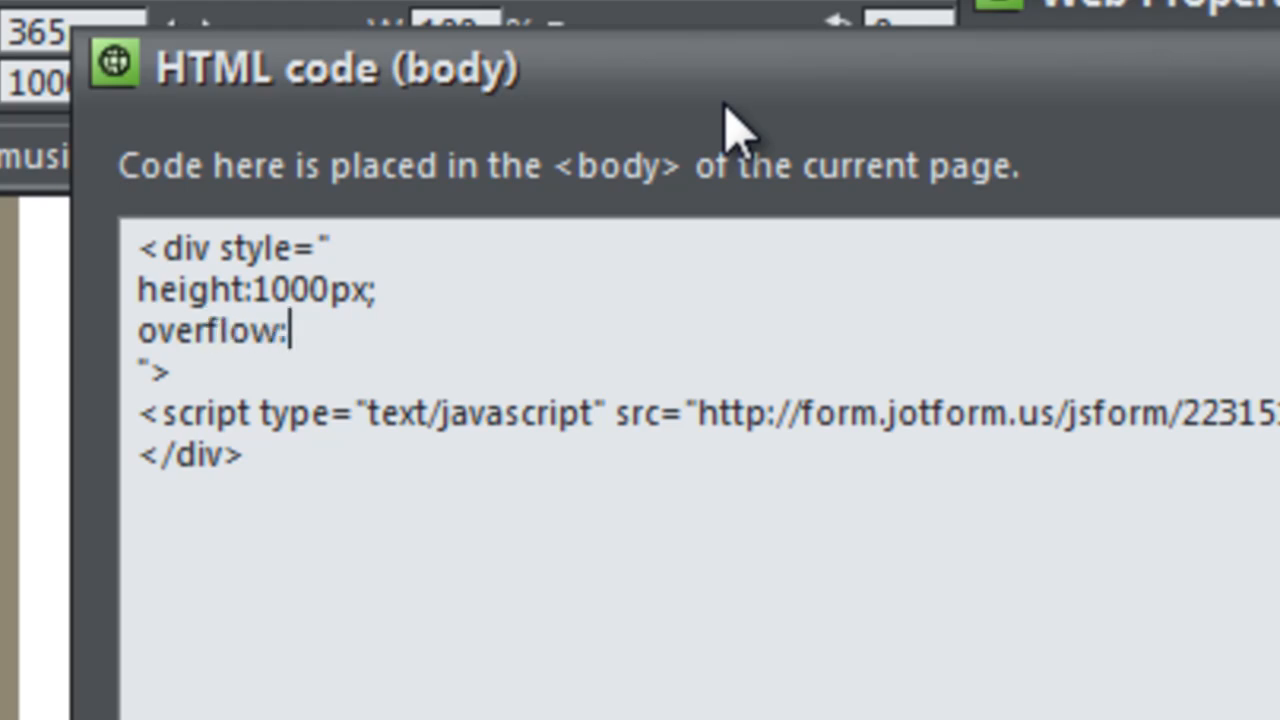
text(auto)
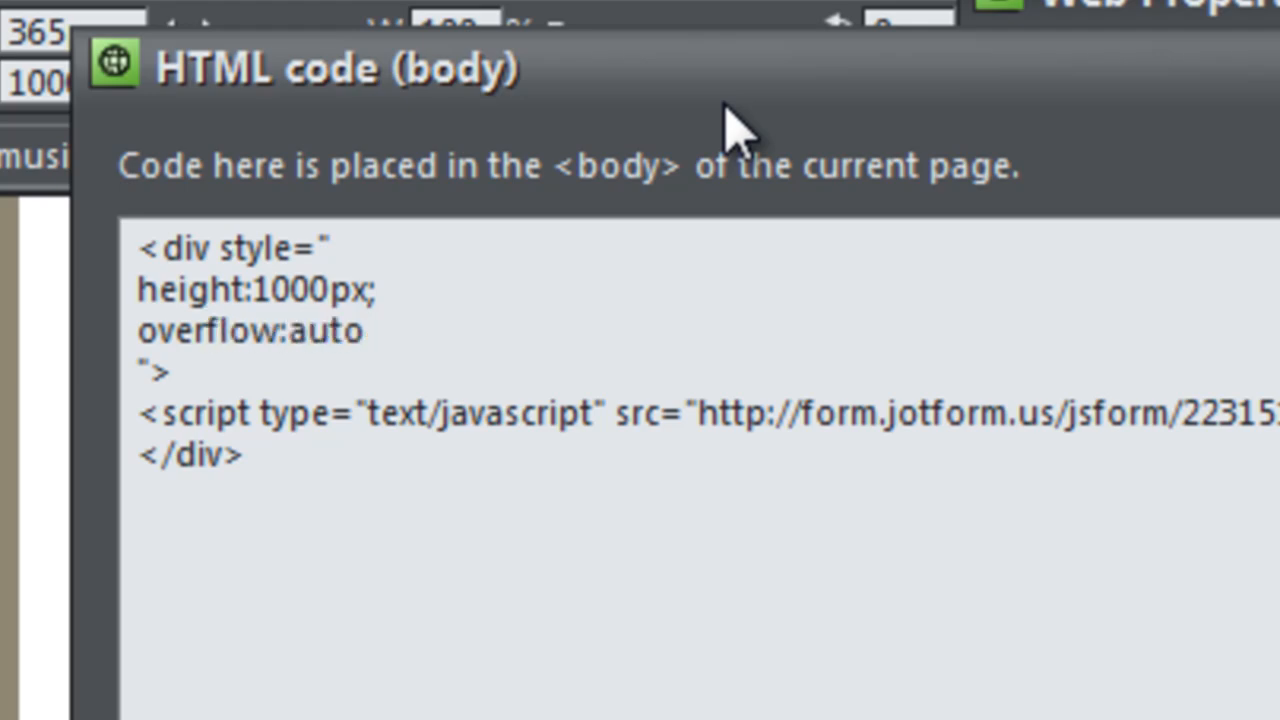
text(;)
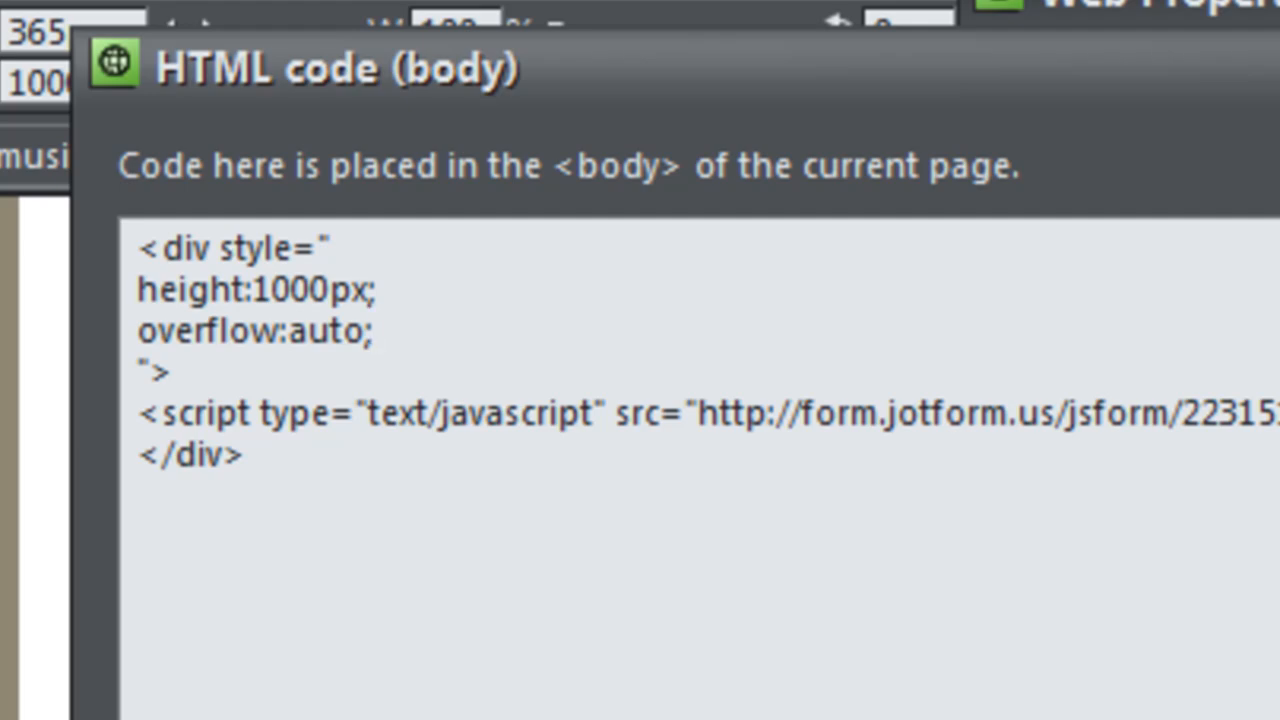
Add -webkit-overflow-scrolling:touch; on a new line after the overflow rule
click(372, 330)
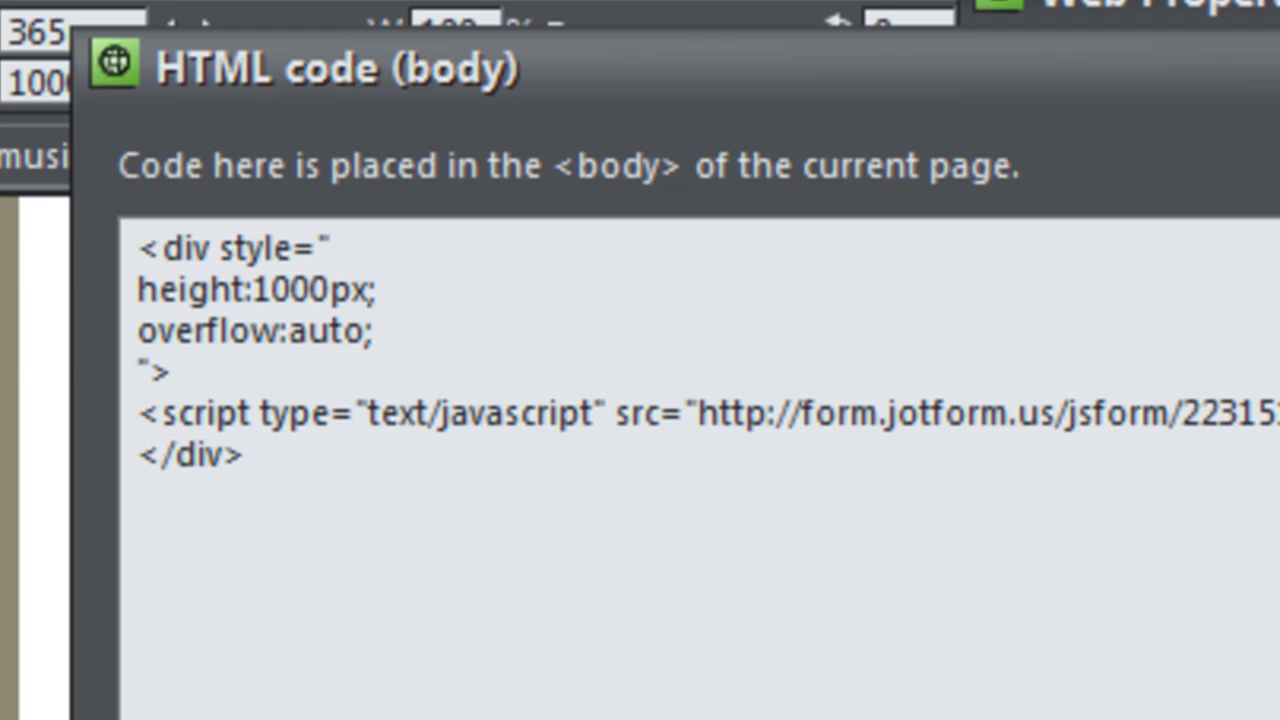
key(Enter)
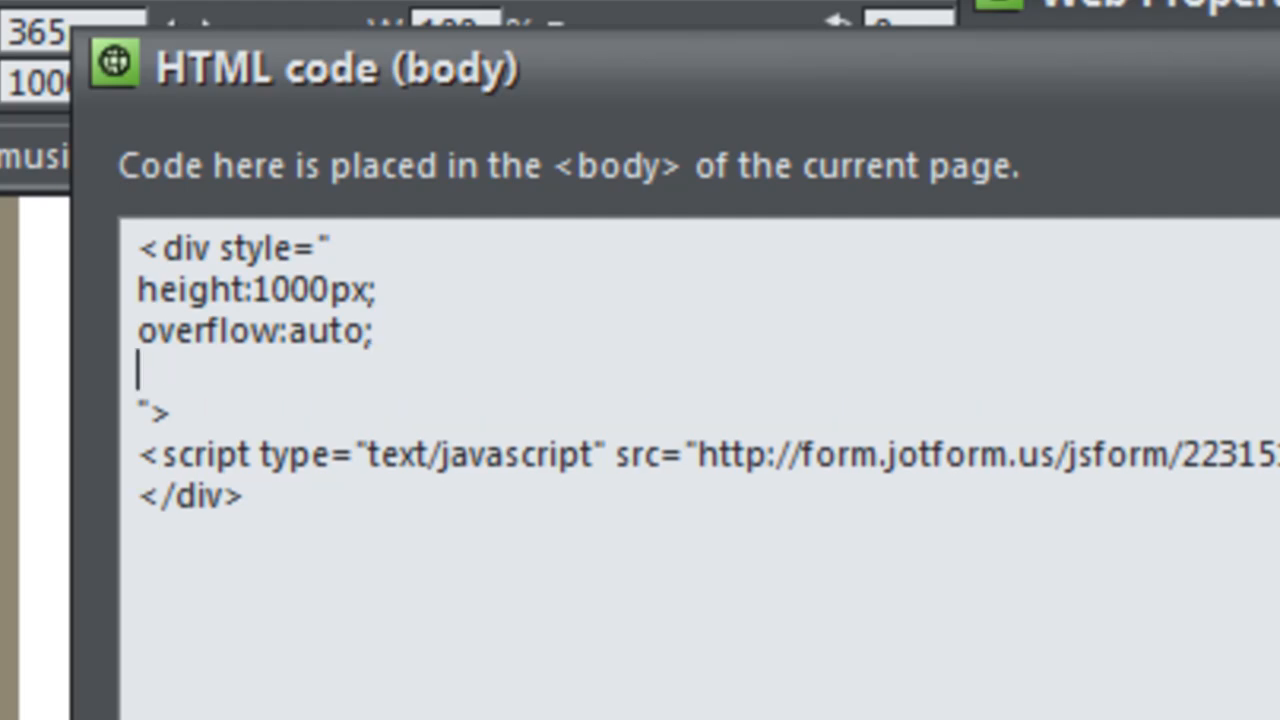
text(-w)
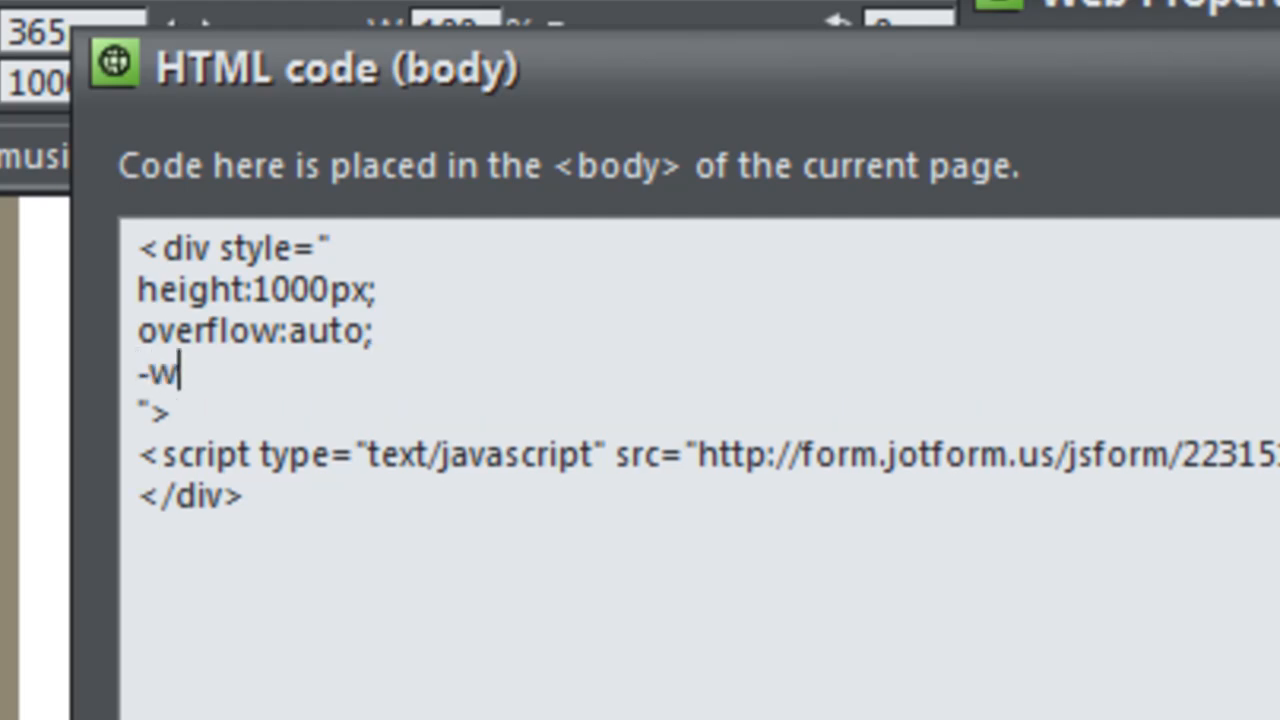
text(ebkit)
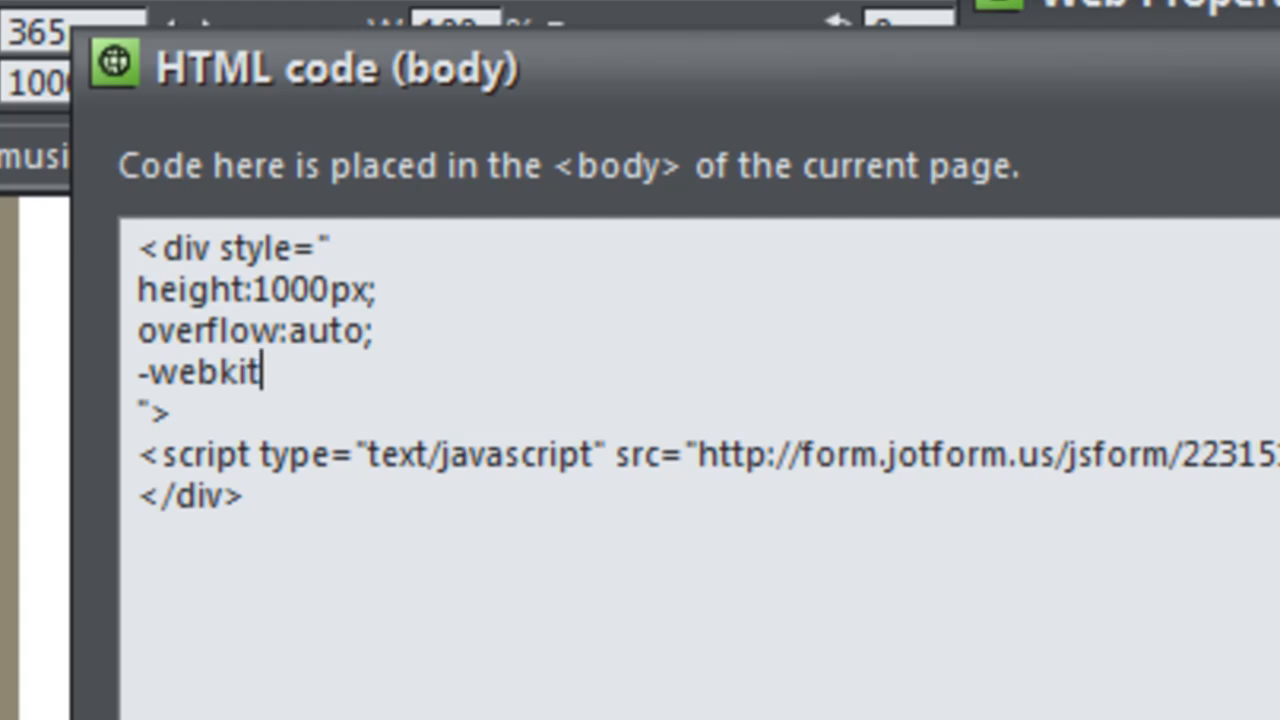
text(-)
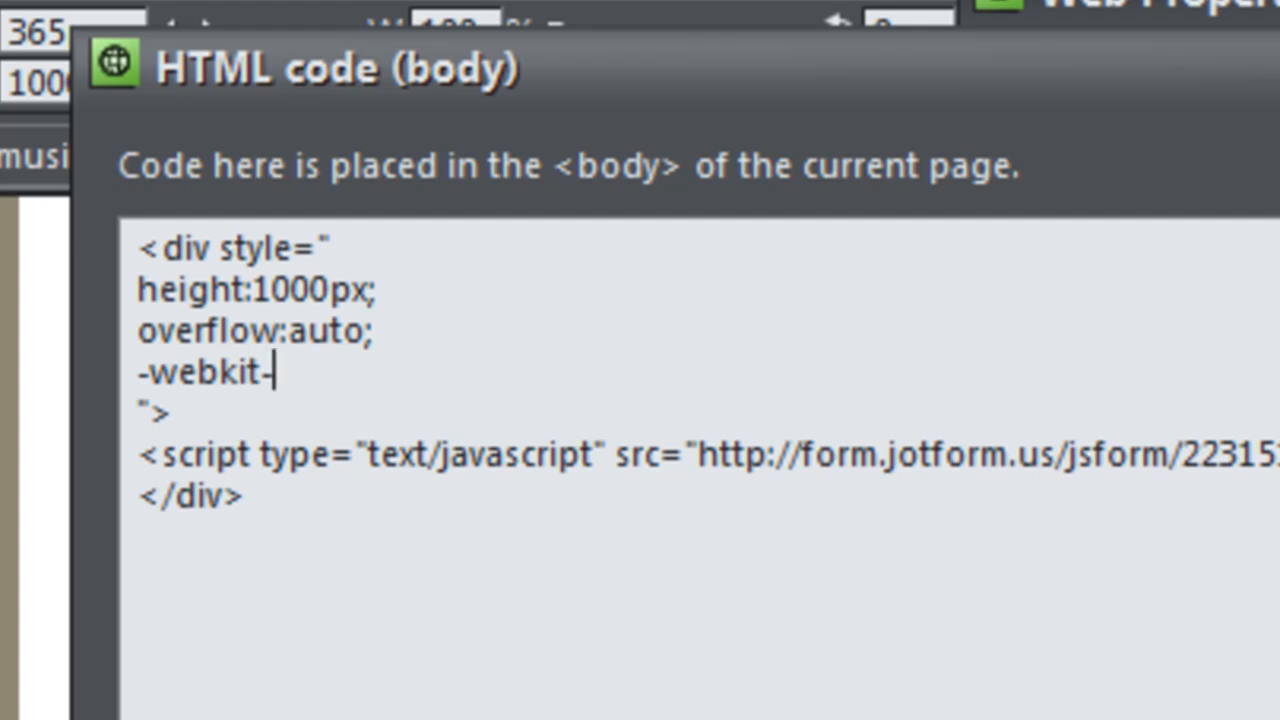
text(overlow-)
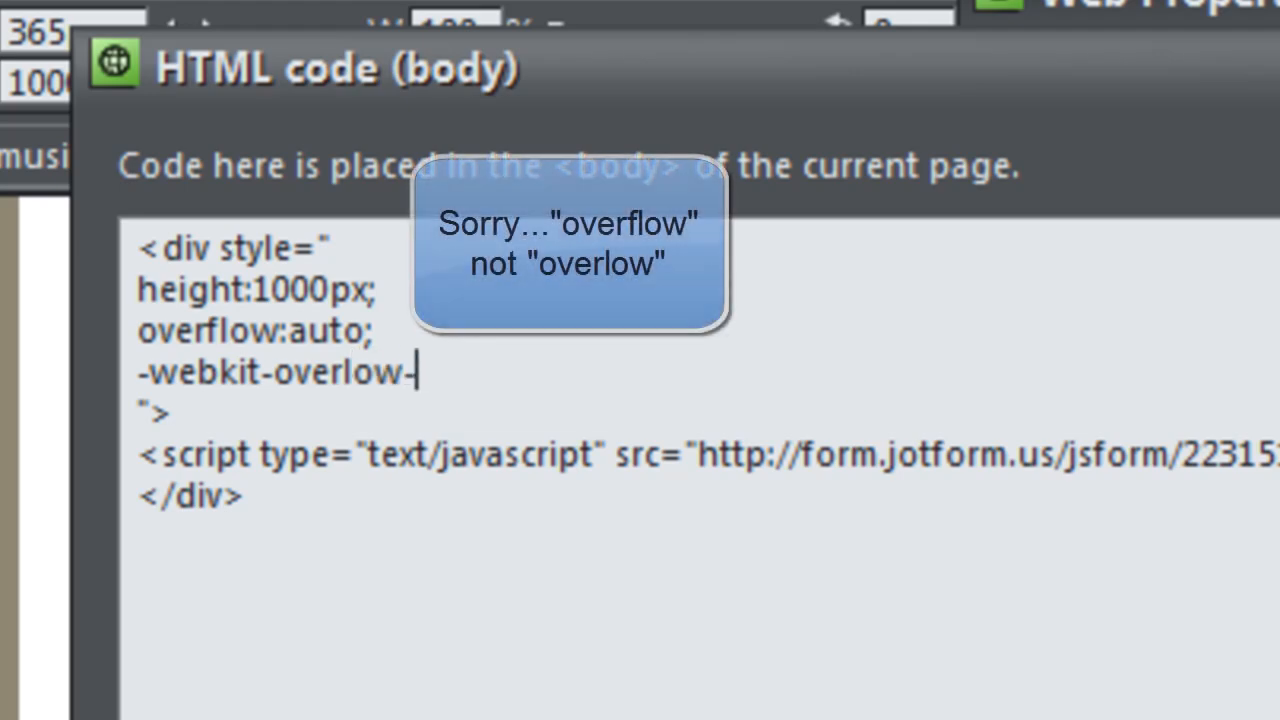
text(scrolling)
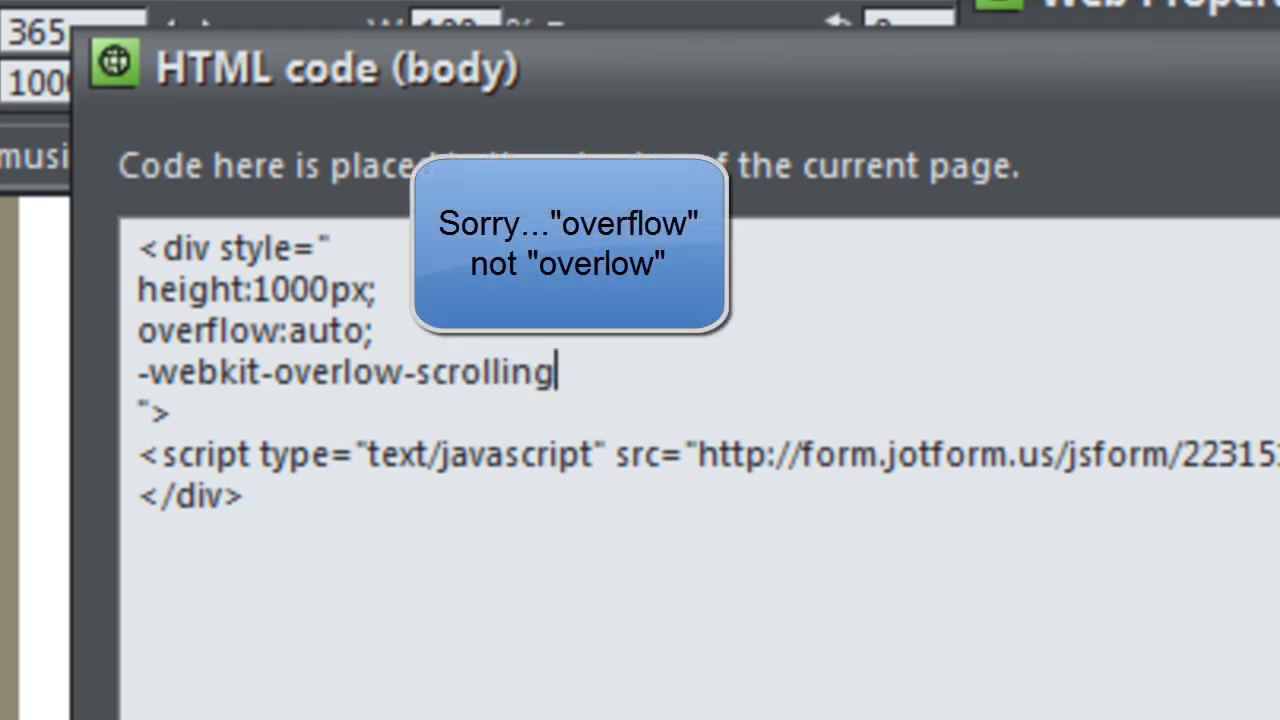
text(:touch)
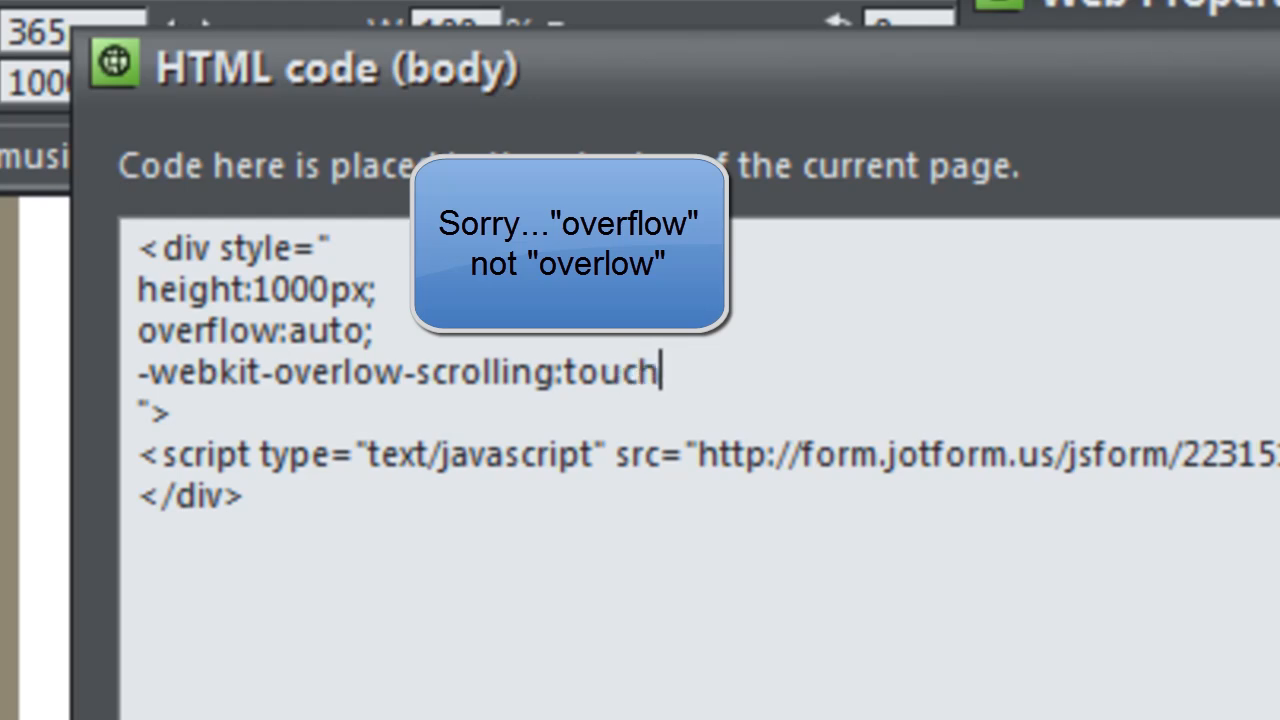
text(;)
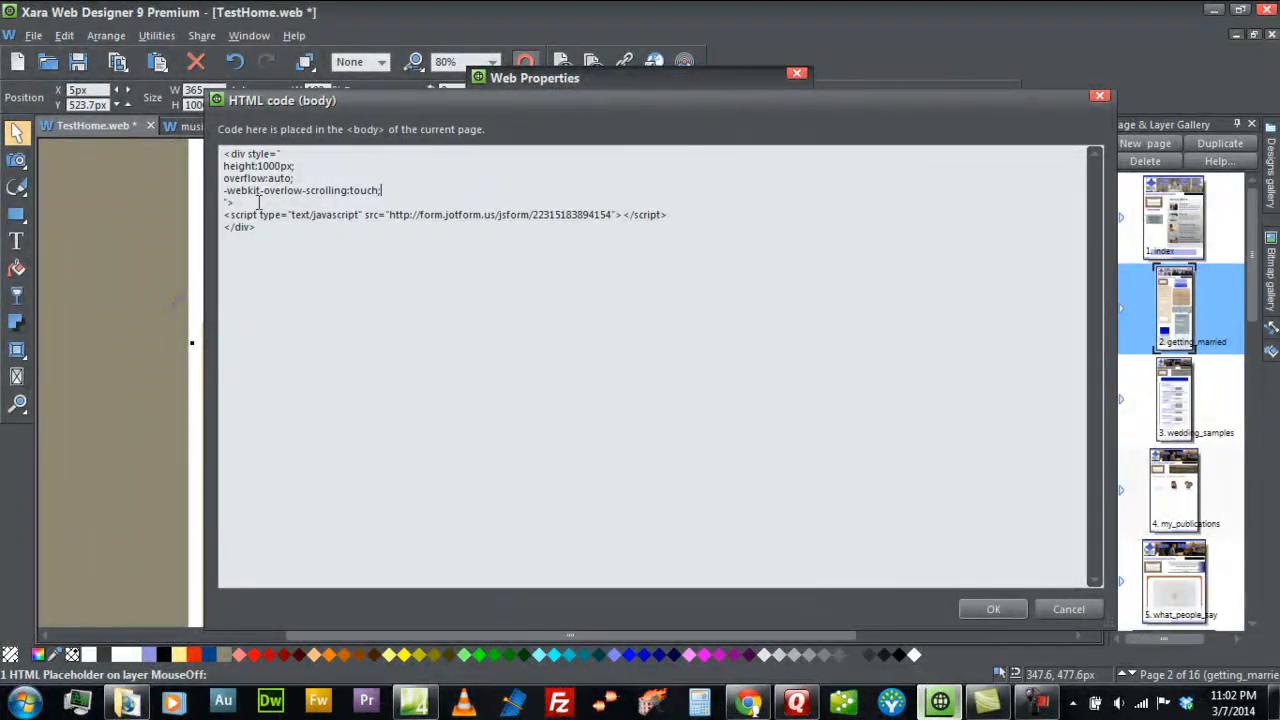
mouse_move(420, 188)
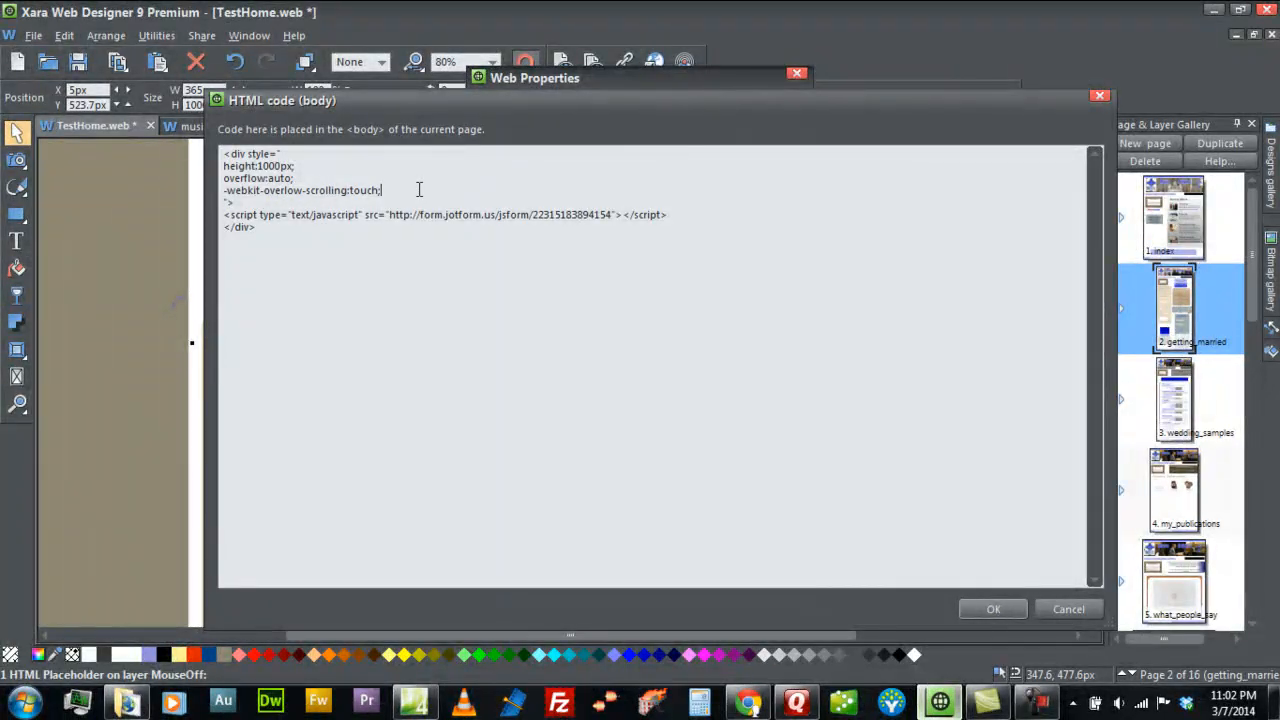
mouse_move(516, 316)
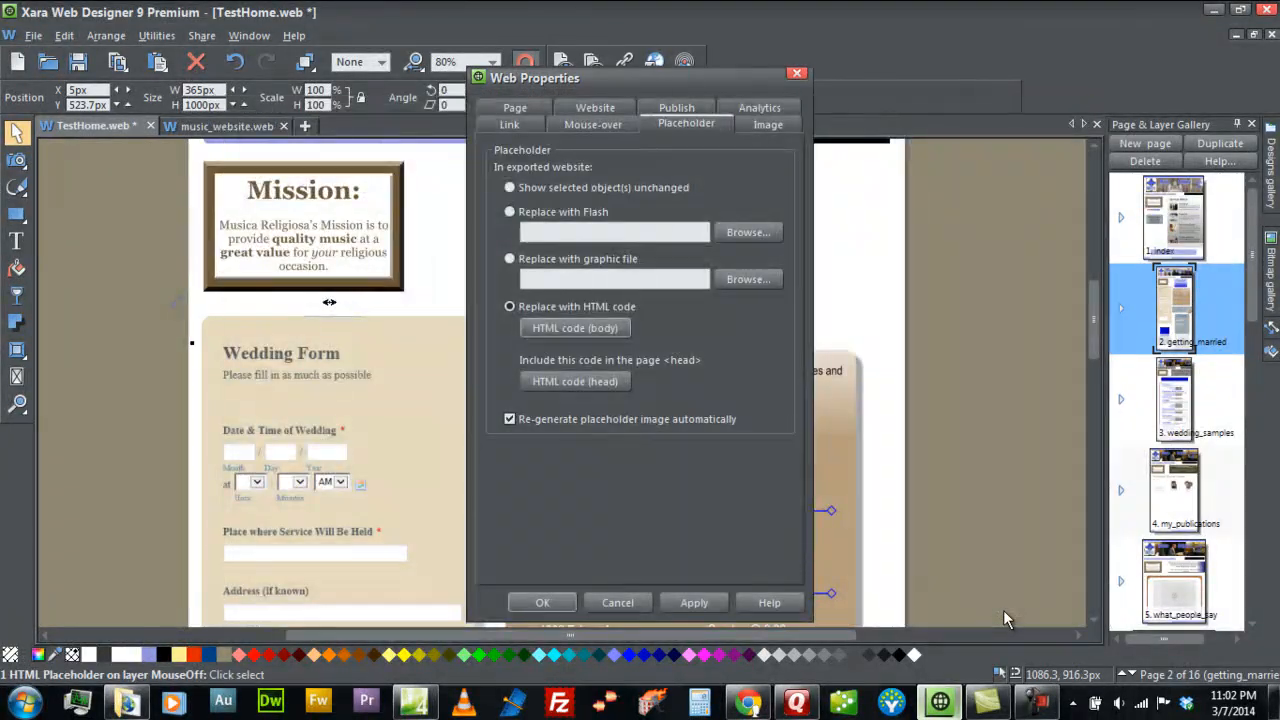
Confirm the HTML code placeholder settings and launch the browser preview of the page
click(542, 602)
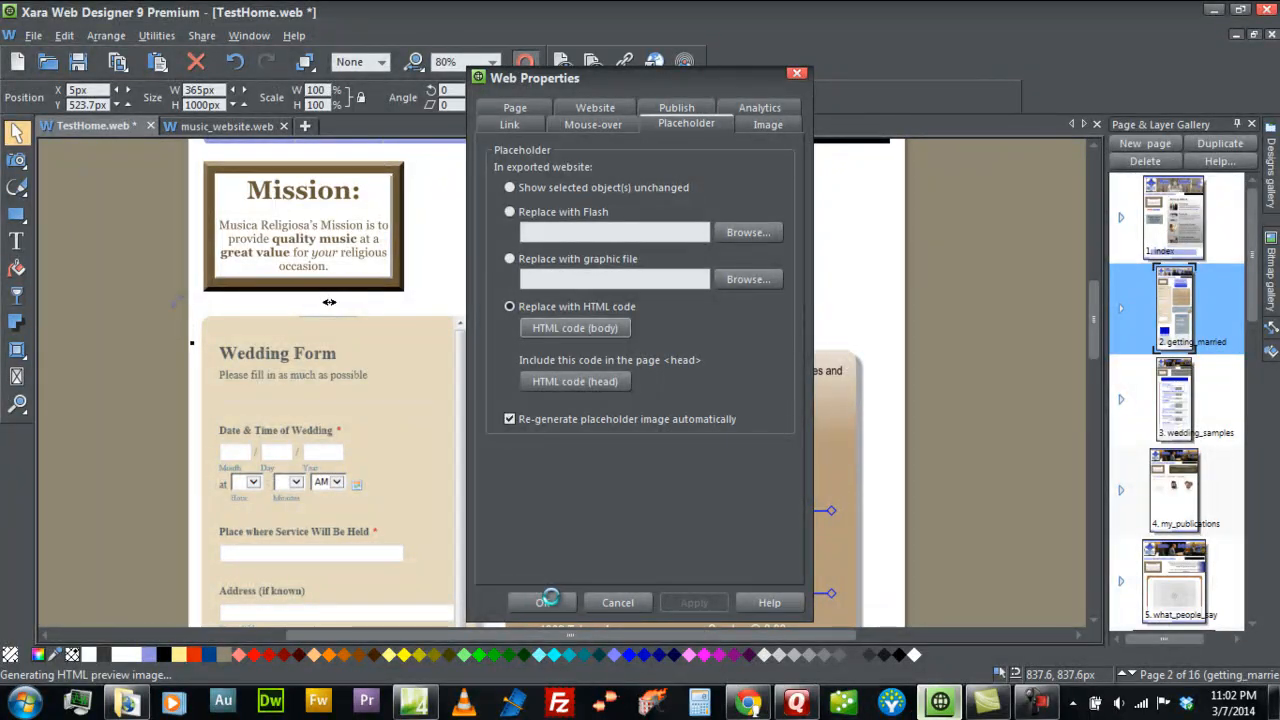
click(544, 602)
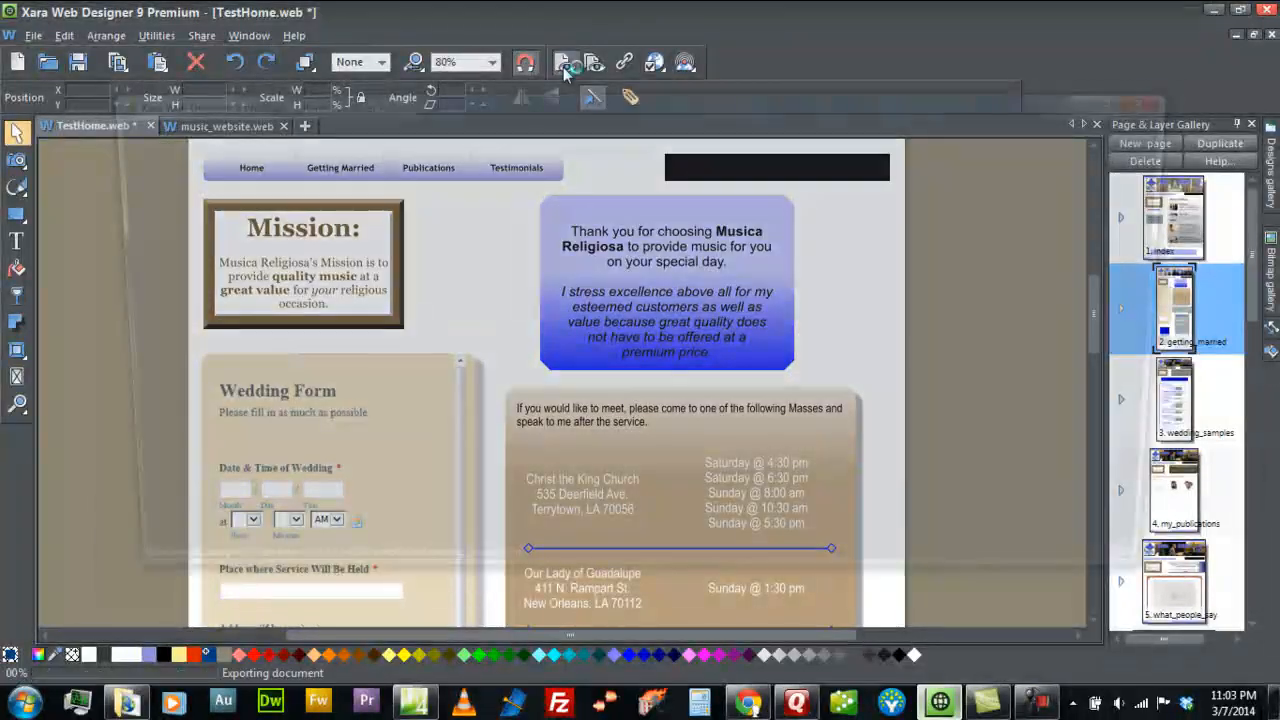
click(524, 62)
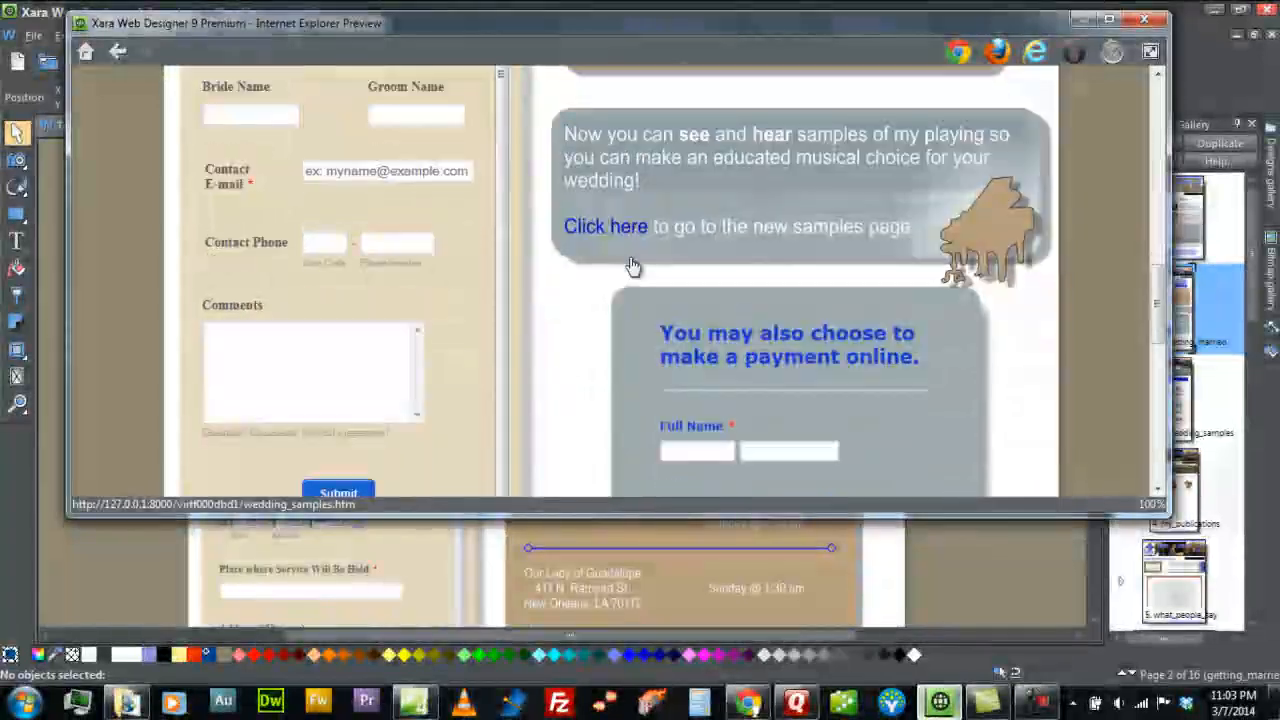
Scroll through the wedding form inside its fixed-height box in the preview window
scroll(down, 3)
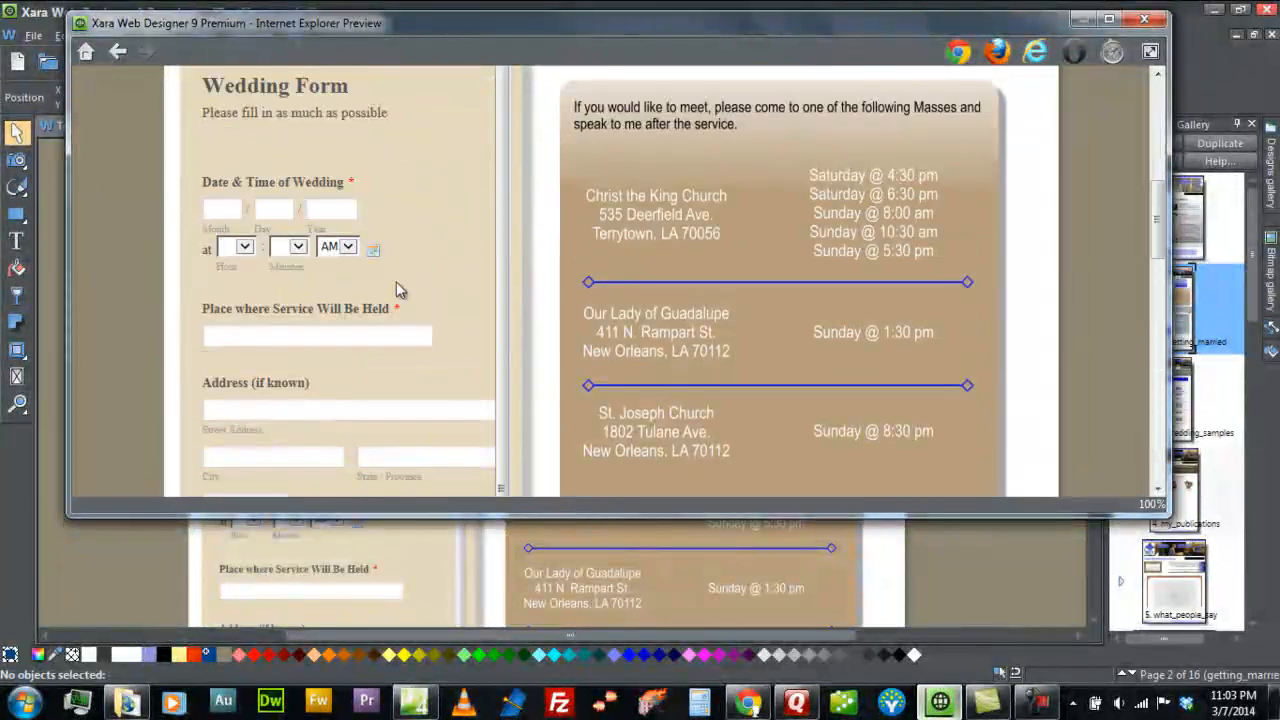
scroll(down, 3)
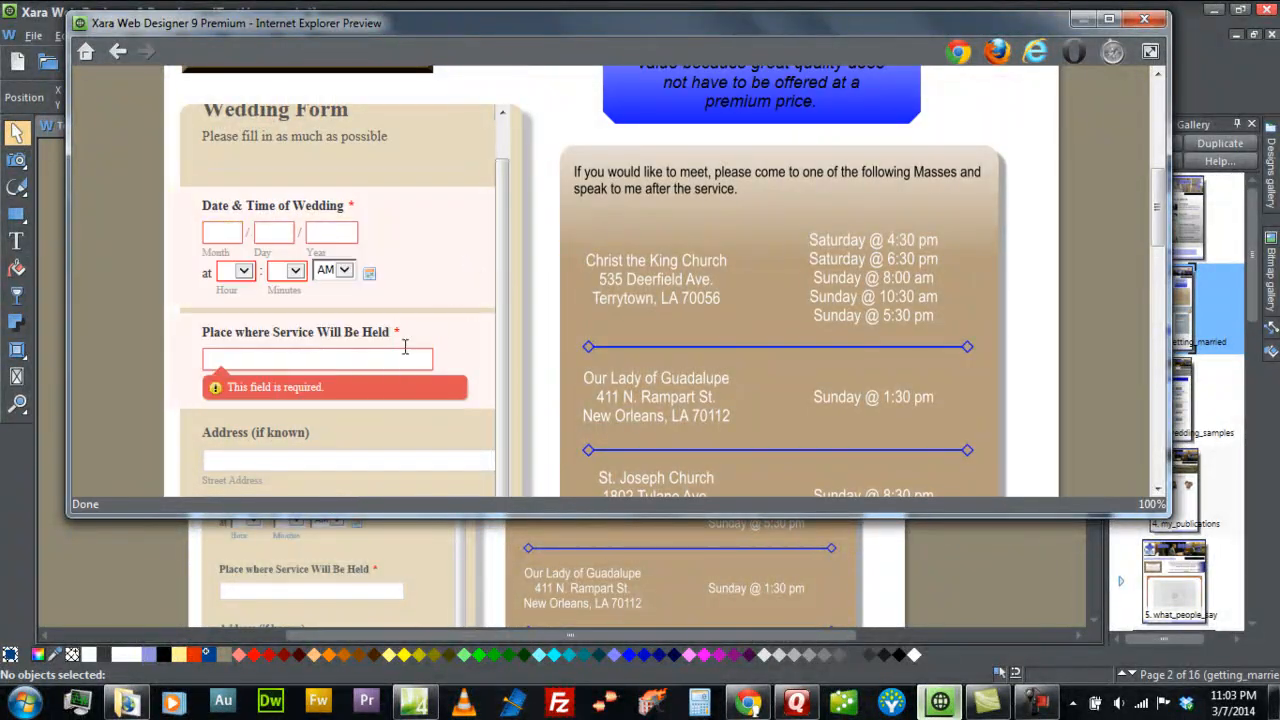
scroll(down, 3)
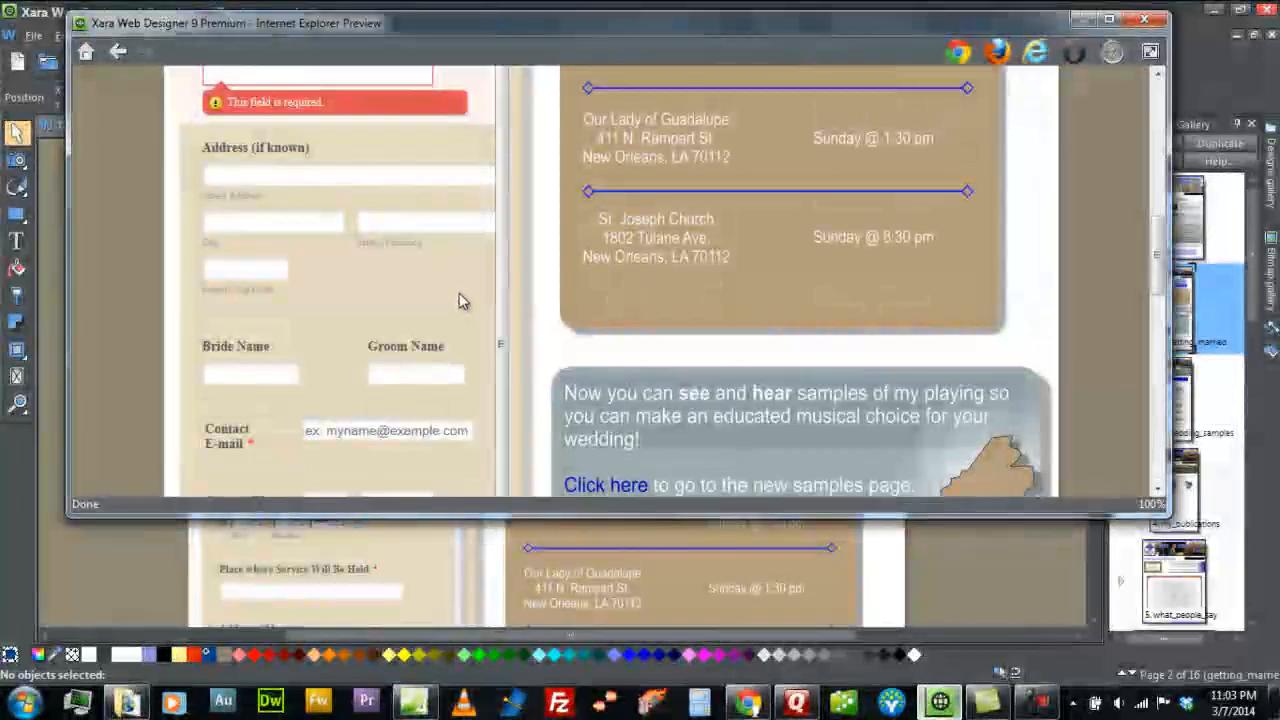
scroll(down, 3)
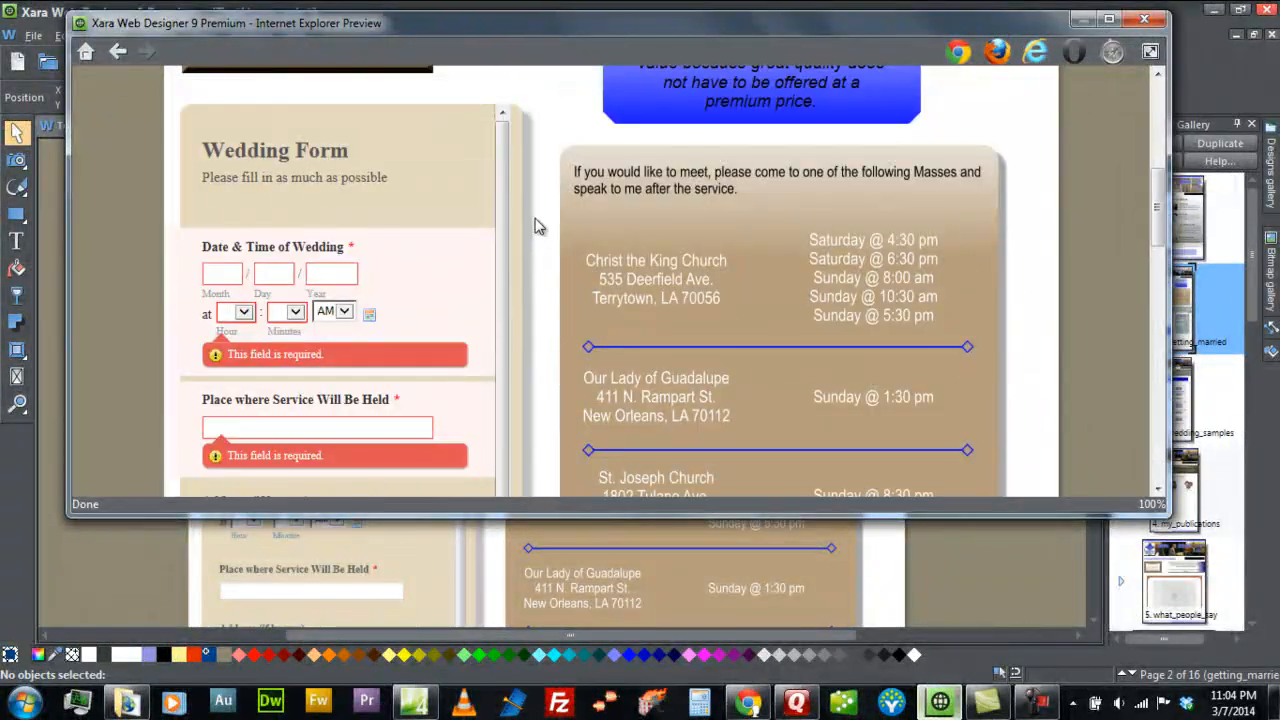
scroll(down, 3)
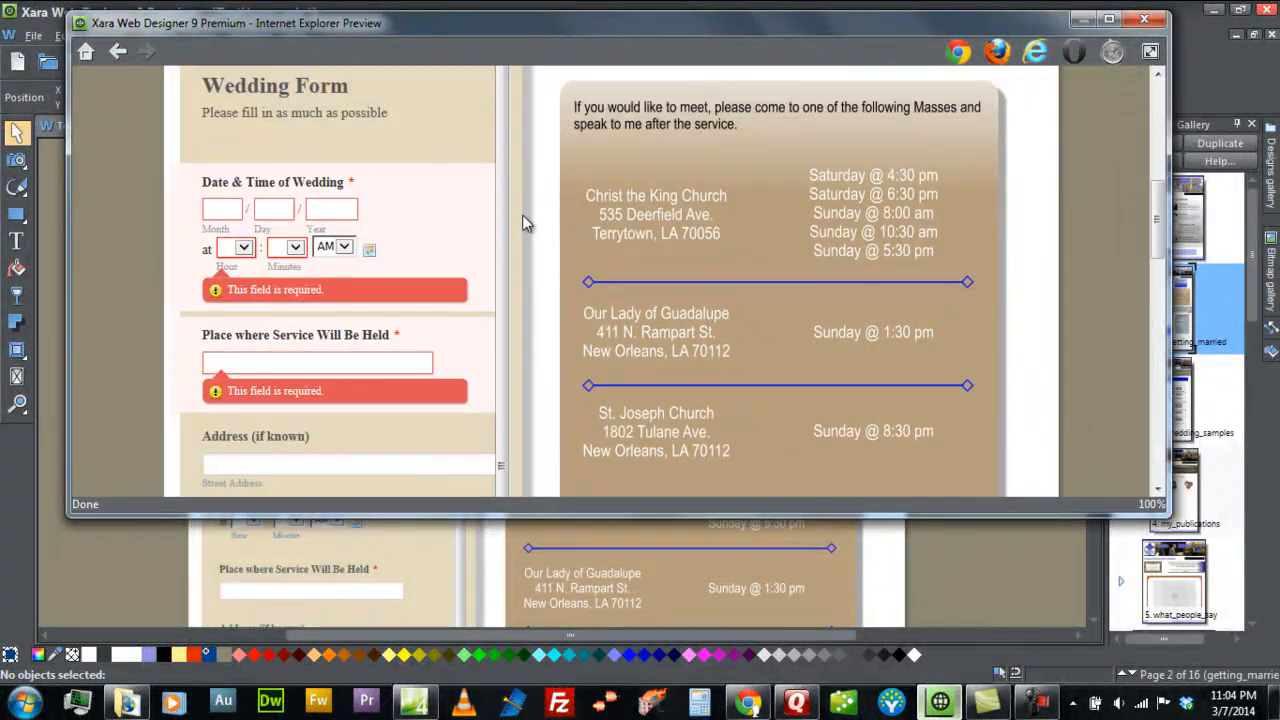
mouse_move(450, 188)
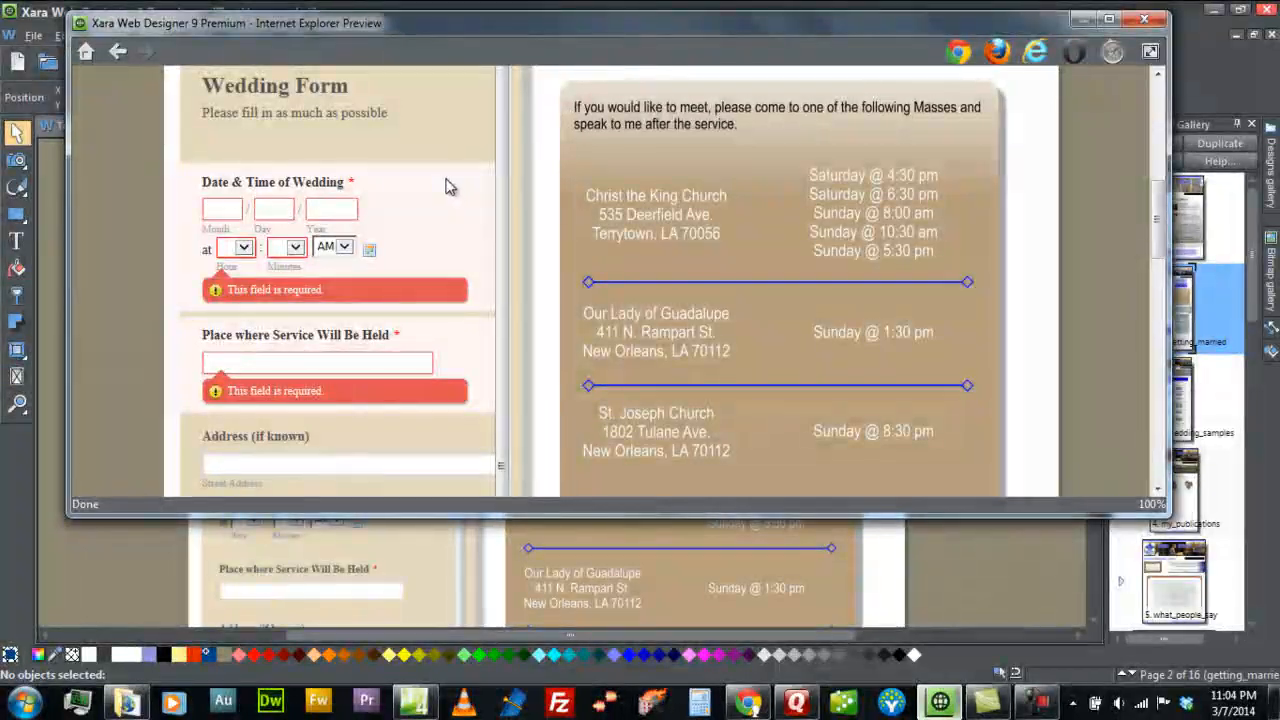
scroll(down, 3)
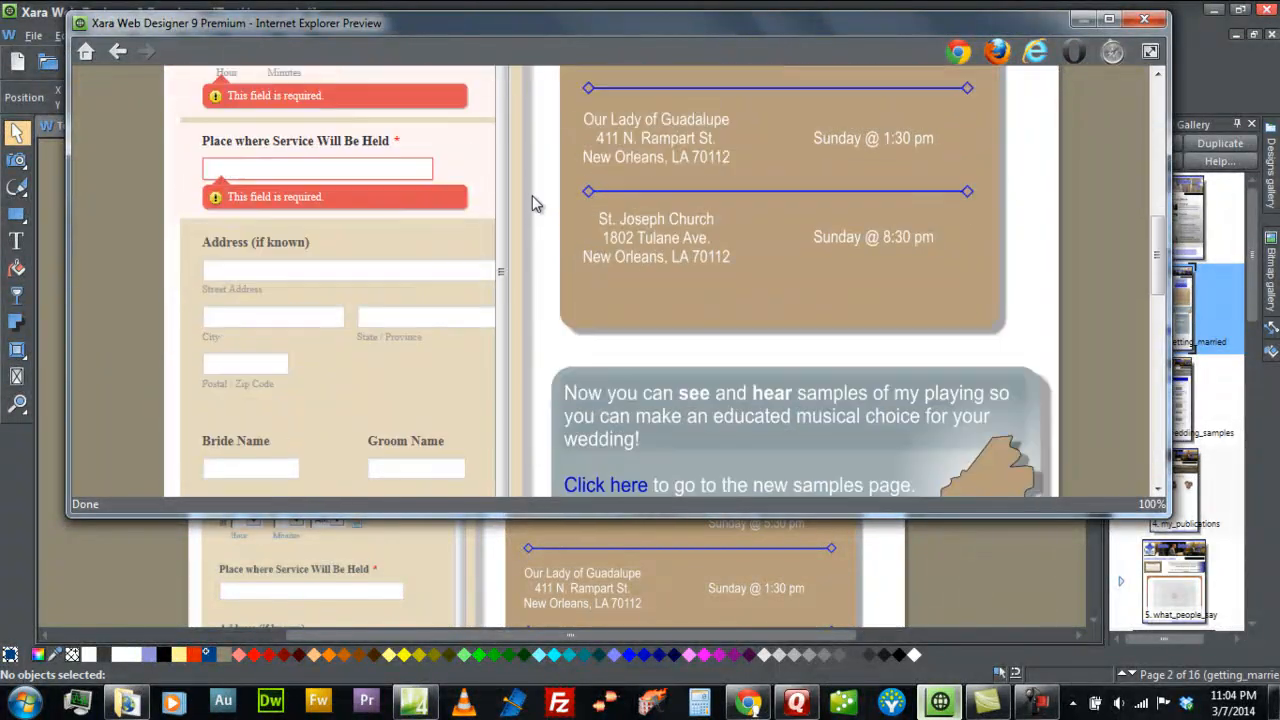
mouse_move(358, 320)
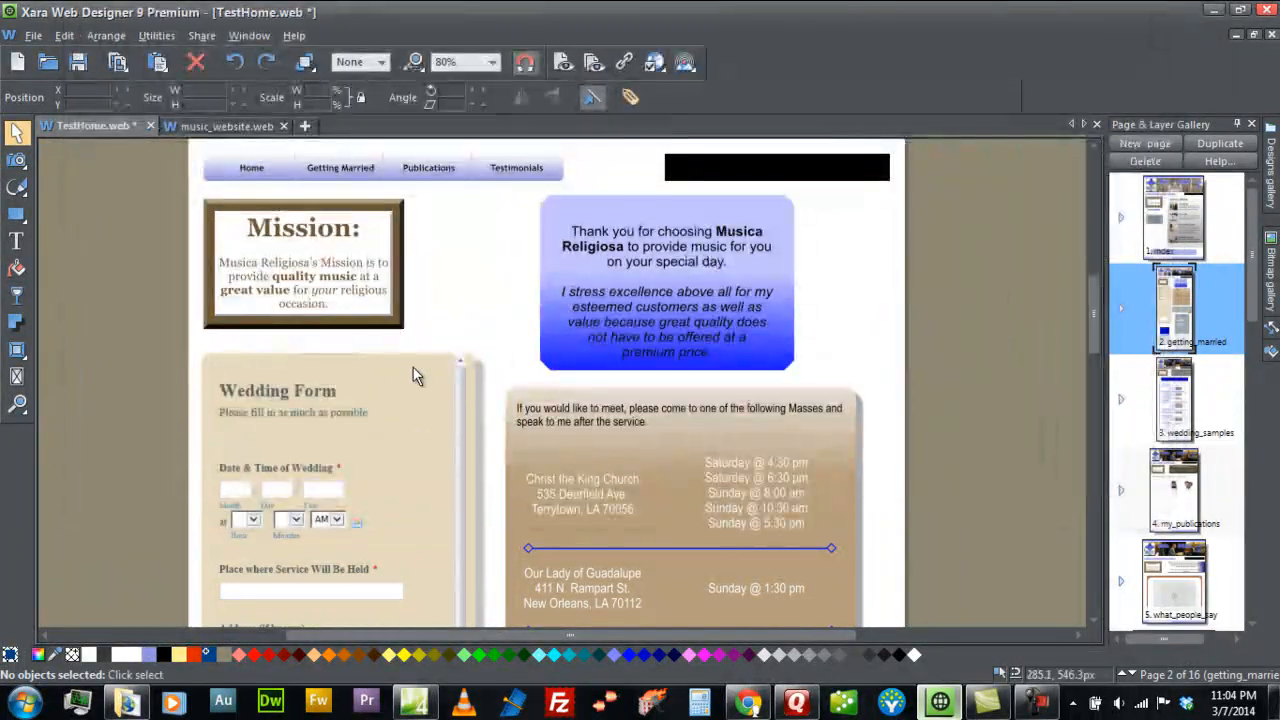
Select the wedding form placeholder and publish the site to the Musica Religiosa website
scroll(down, 3)
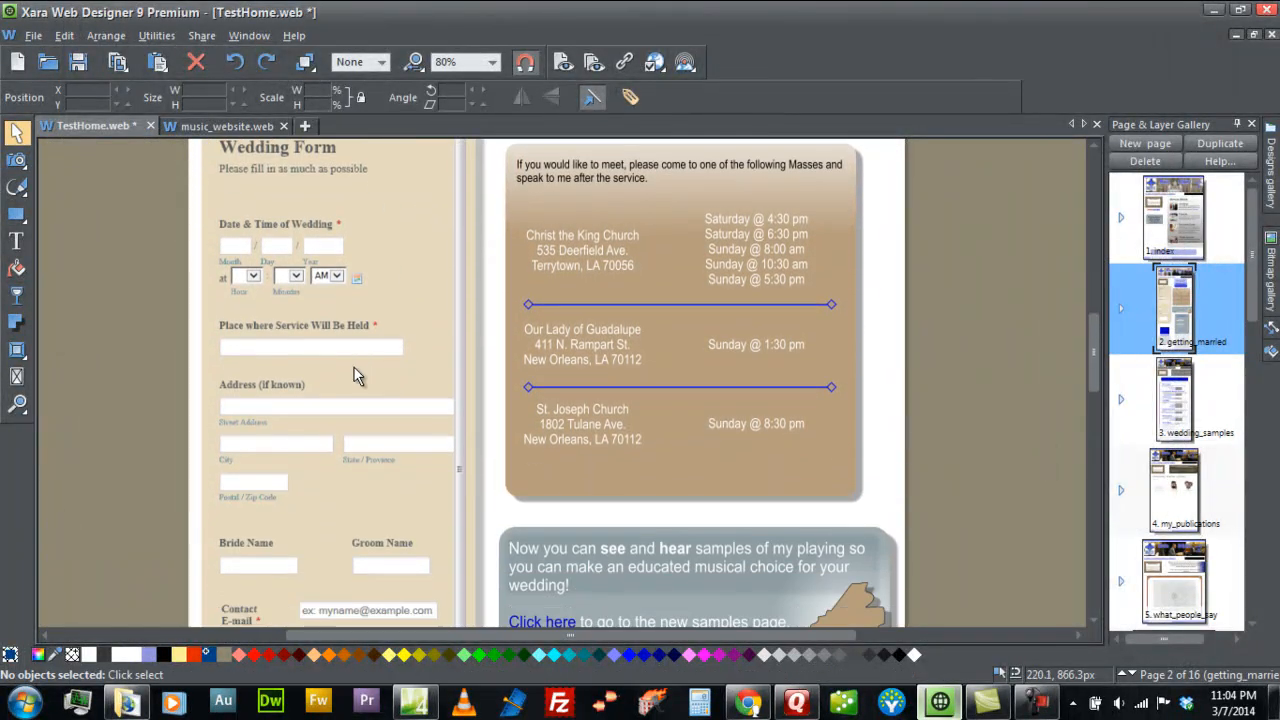
click(342, 414)
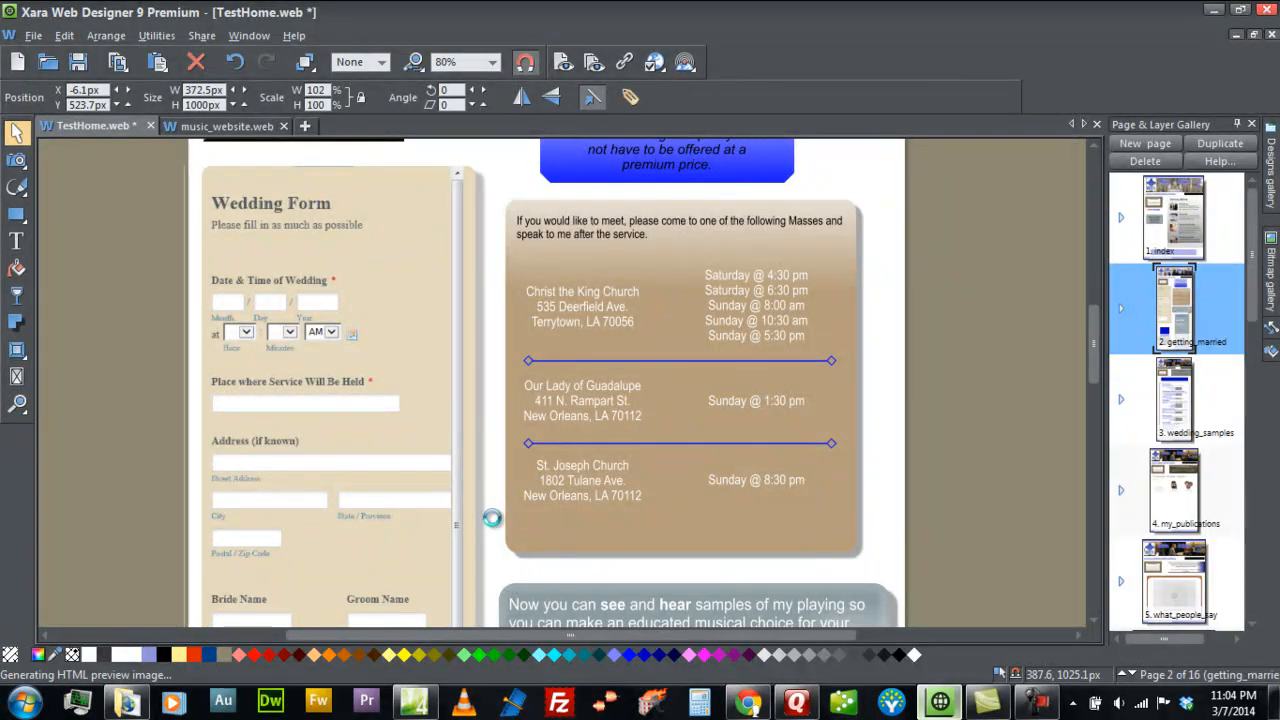
scroll(down, 3)
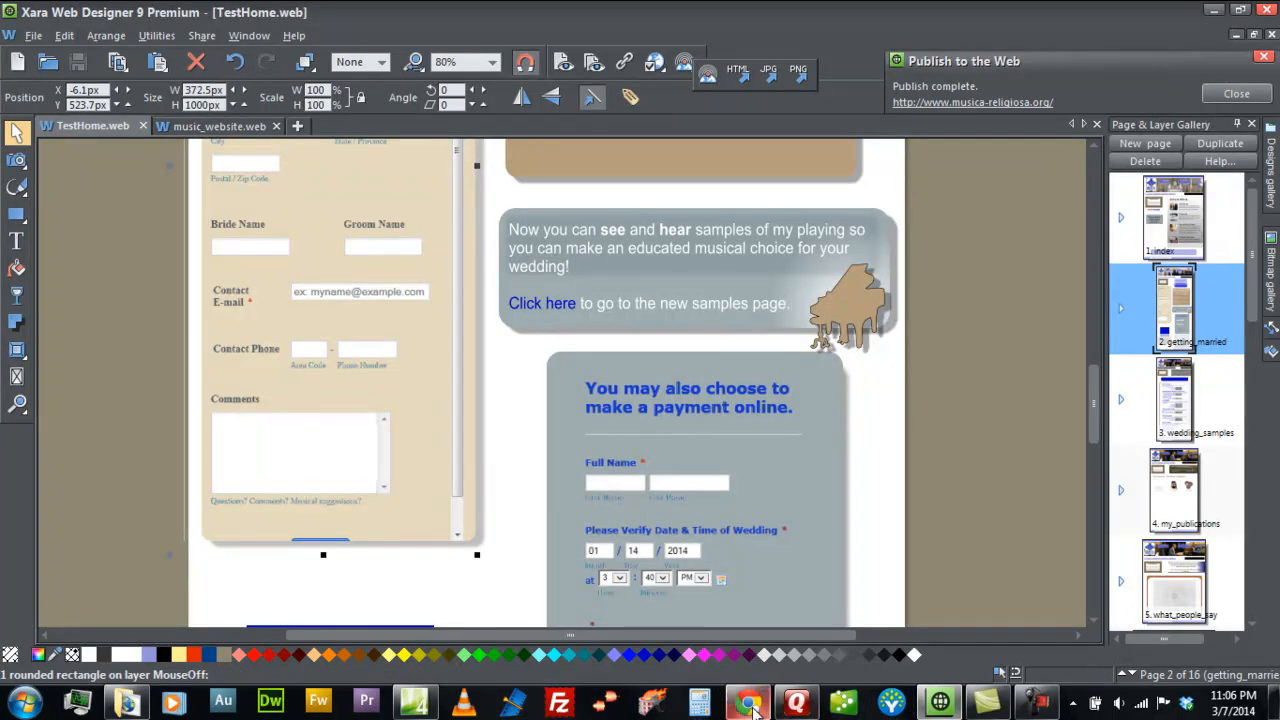
Bring up the live robertomusic.org getting_married.htm page in Chrome and scroll the page and form
click(748, 700)
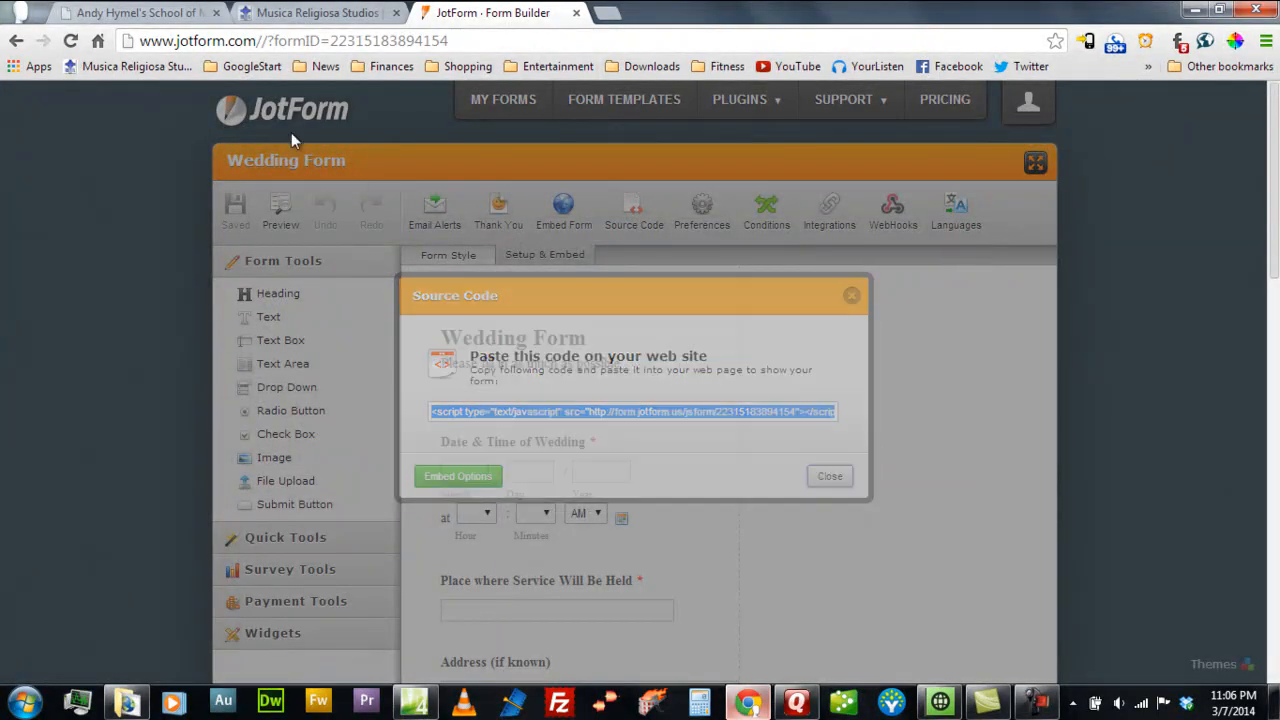
click(316, 12)
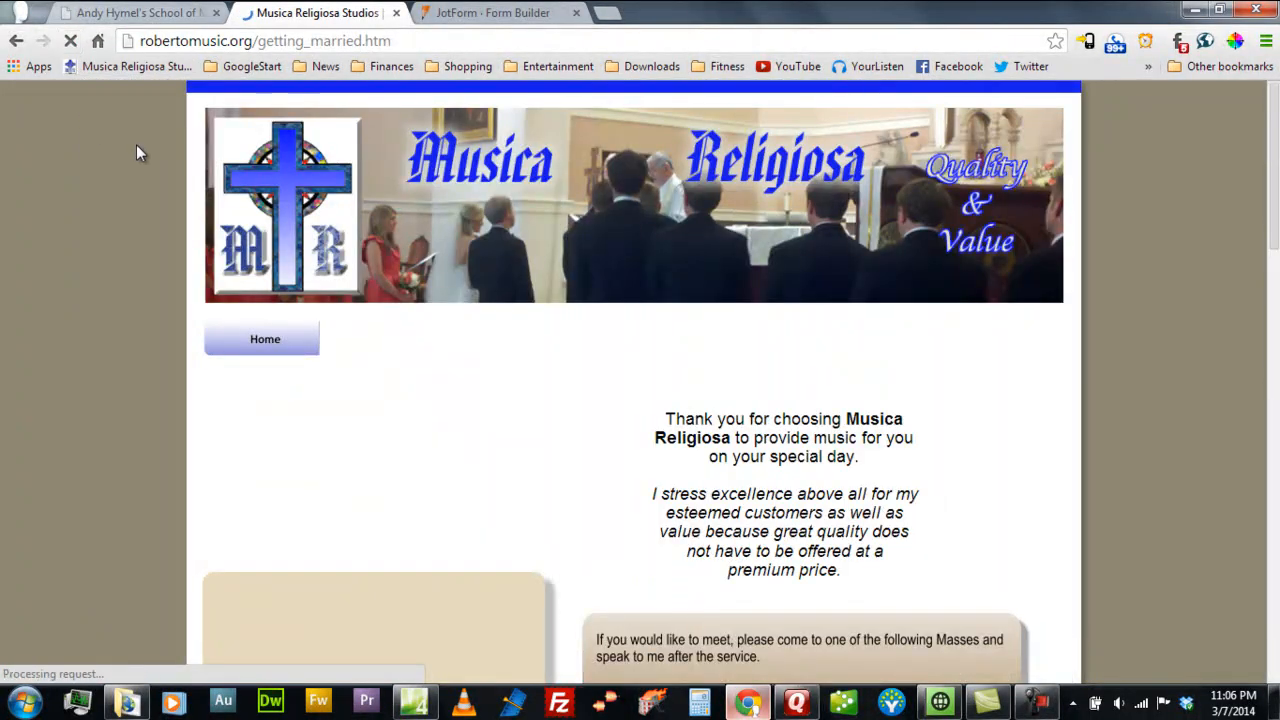
scroll(down, 3)
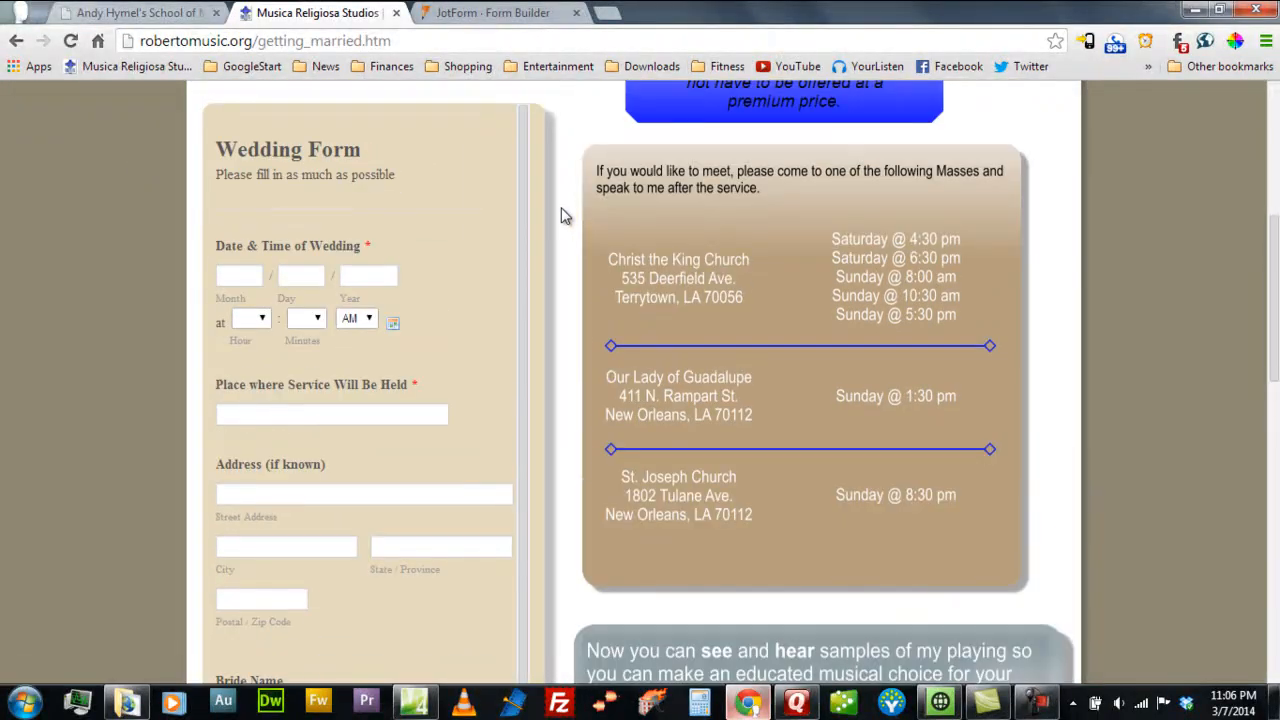
scroll(down, 3)
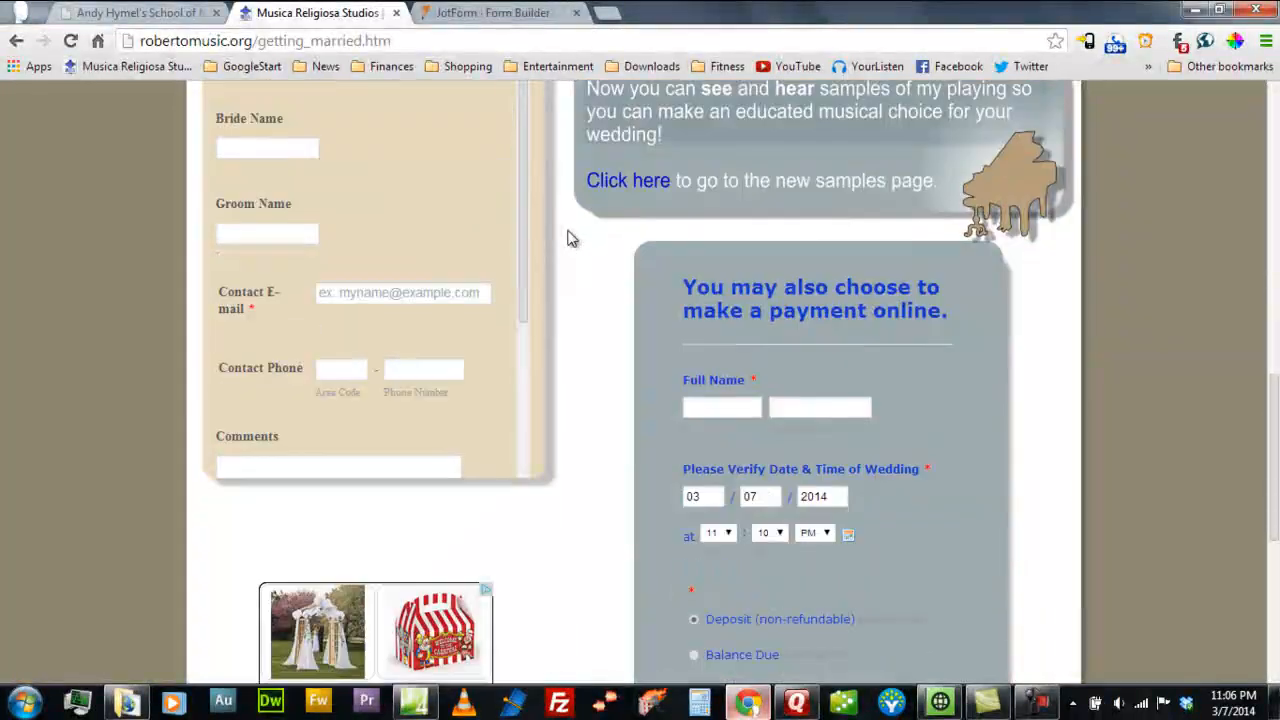
scroll(down, 3)
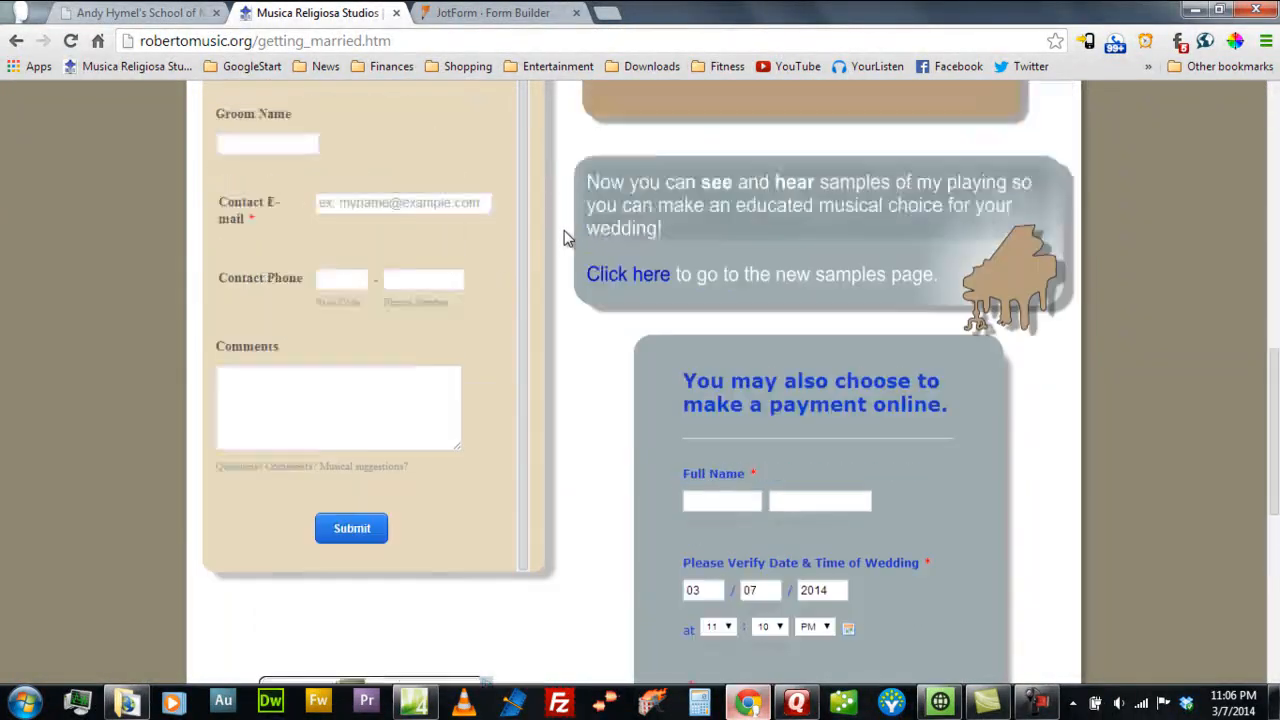
scroll(up, 3)
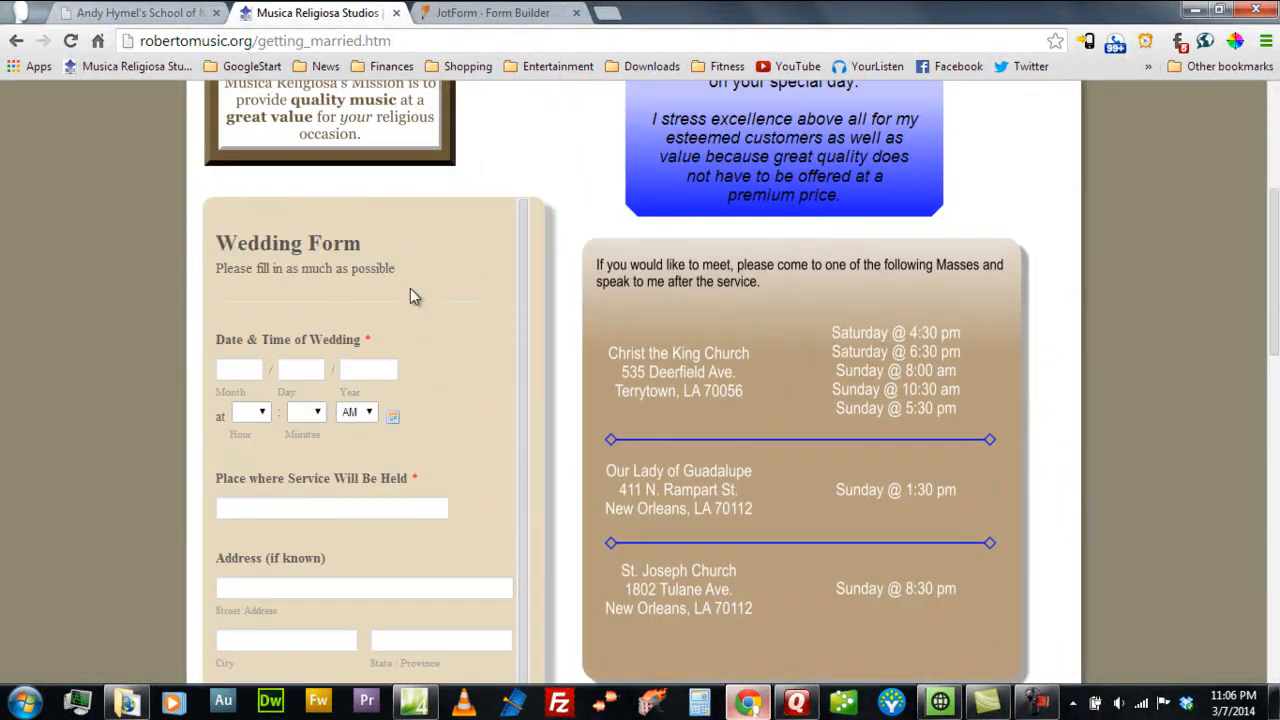
scroll(down, 3)
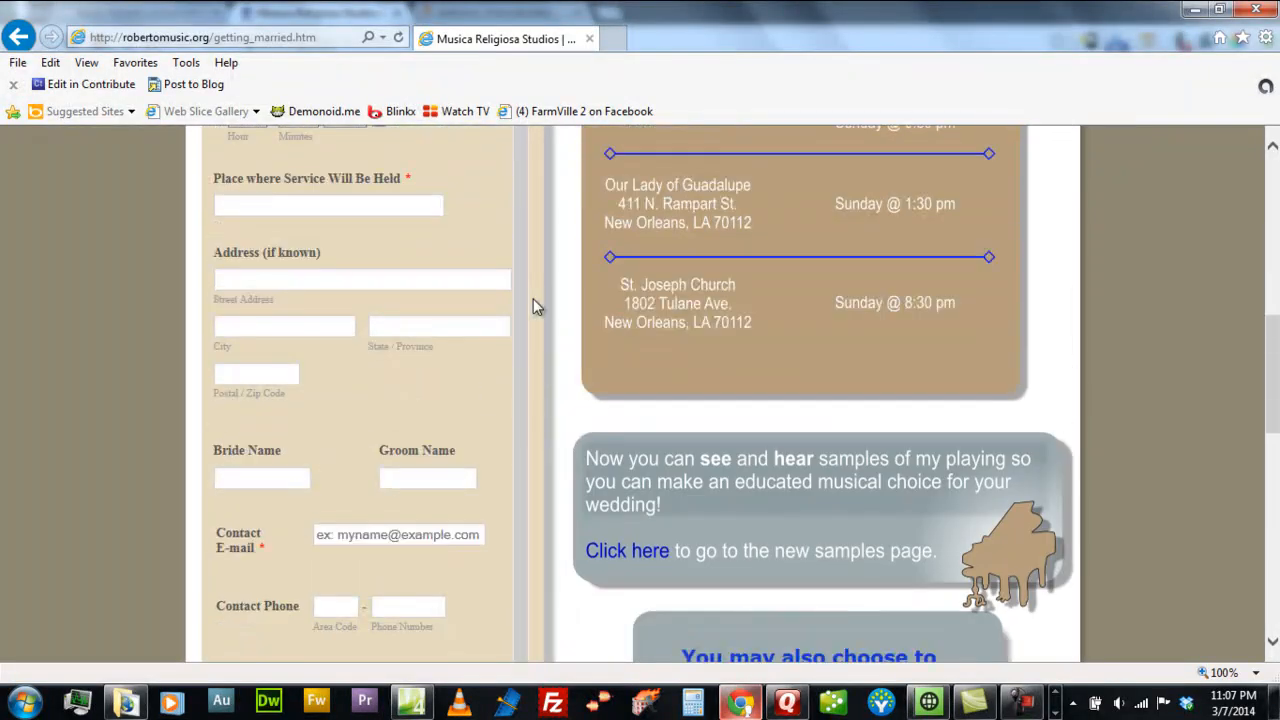
Scroll the live wedding form's box in Internet Explorer to check scrolling and required-field warnings
scroll(up, 3)
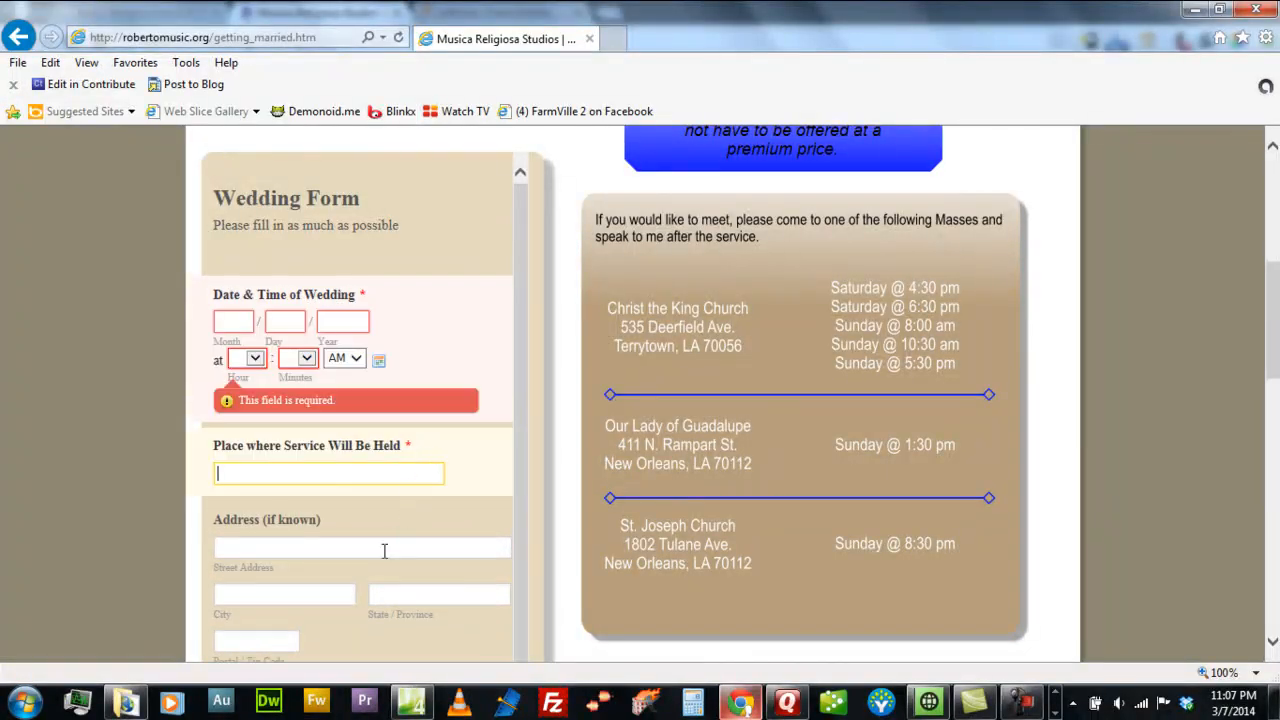
scroll(down, 3)
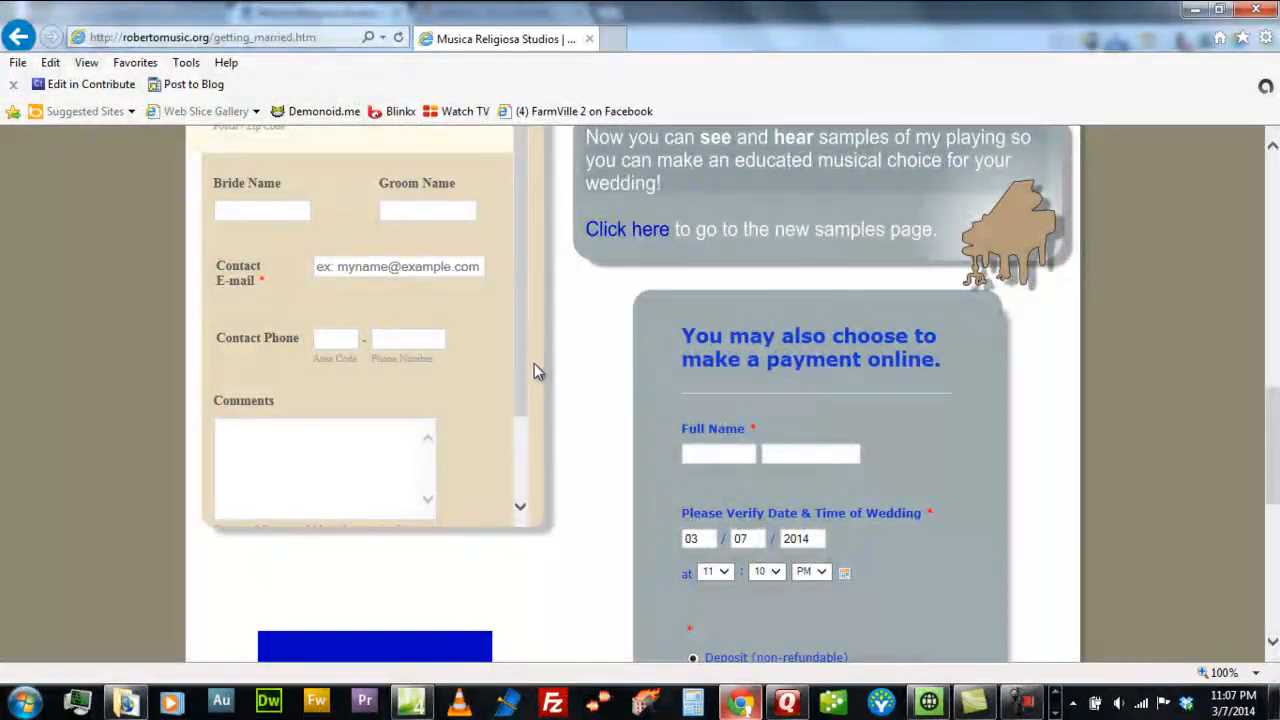
scroll(down, 3)
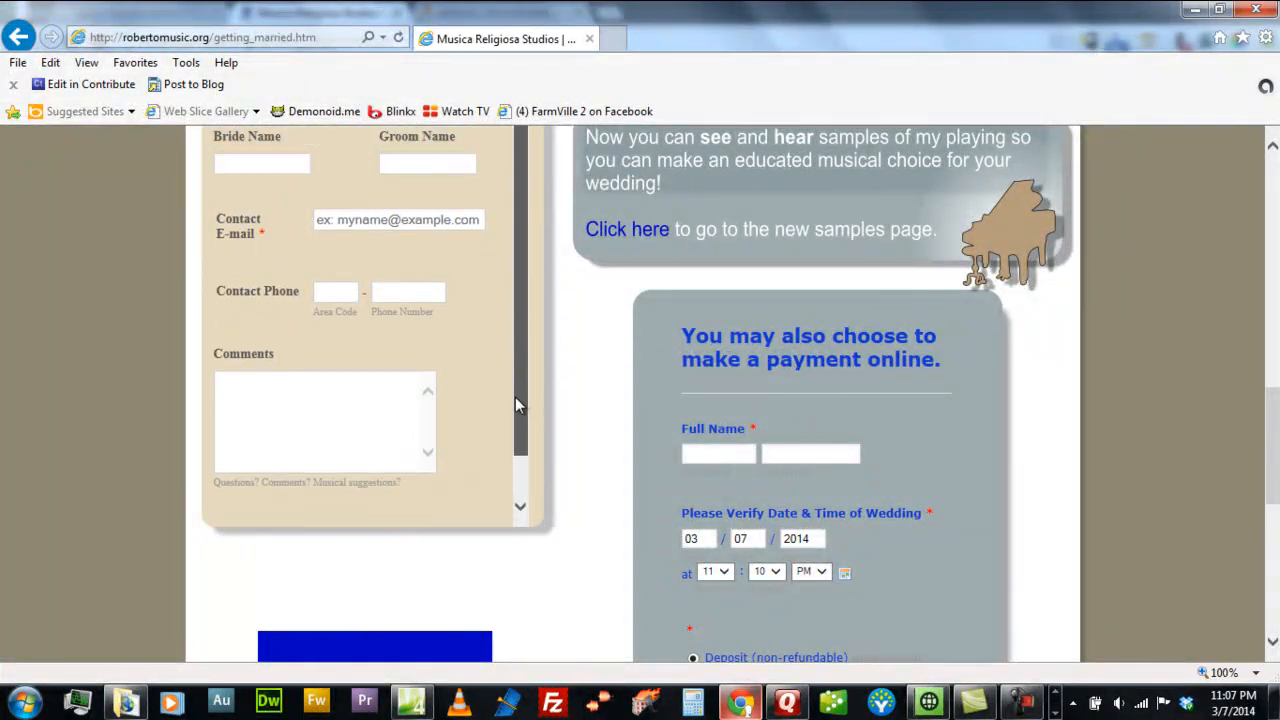
scroll(up, 3)
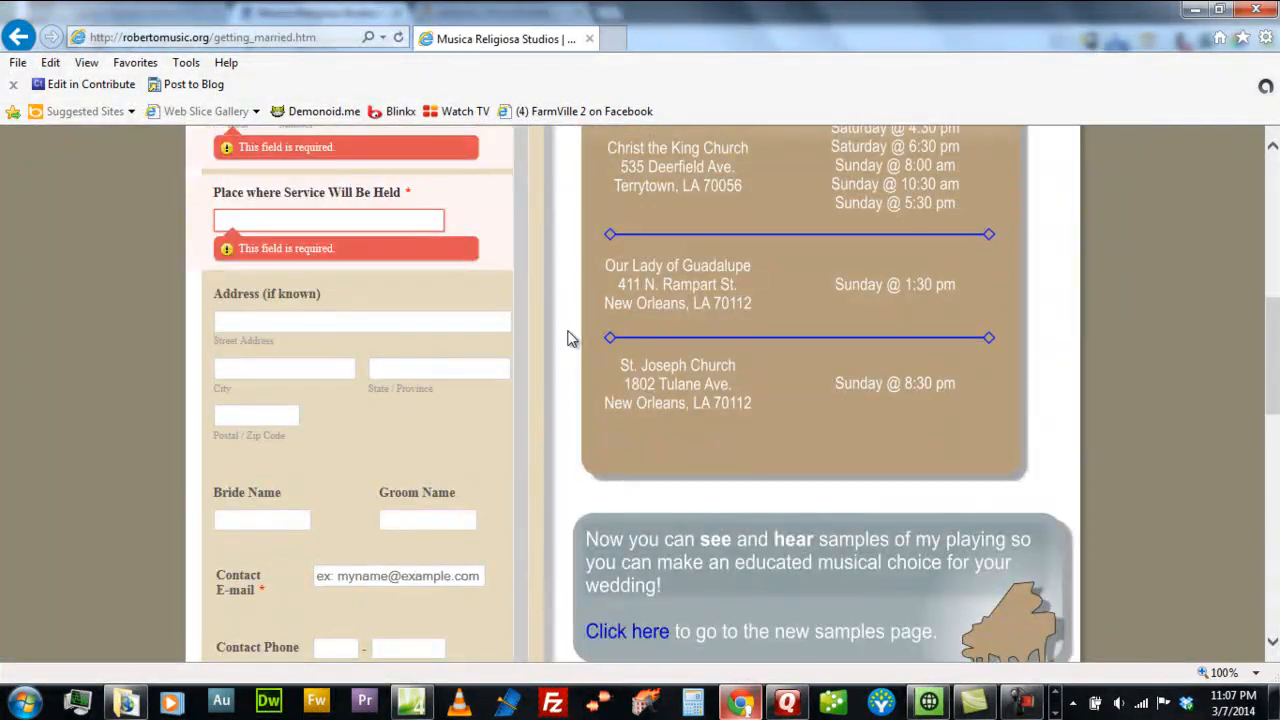
scroll(up, 3)
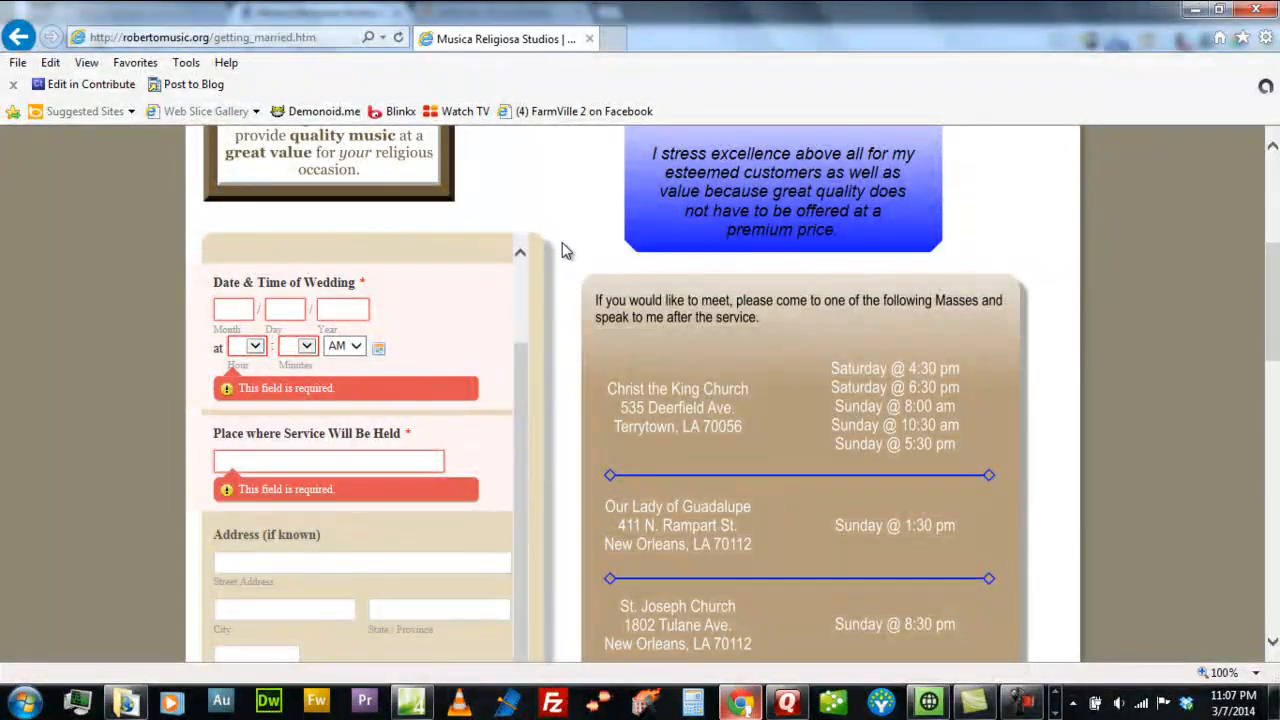